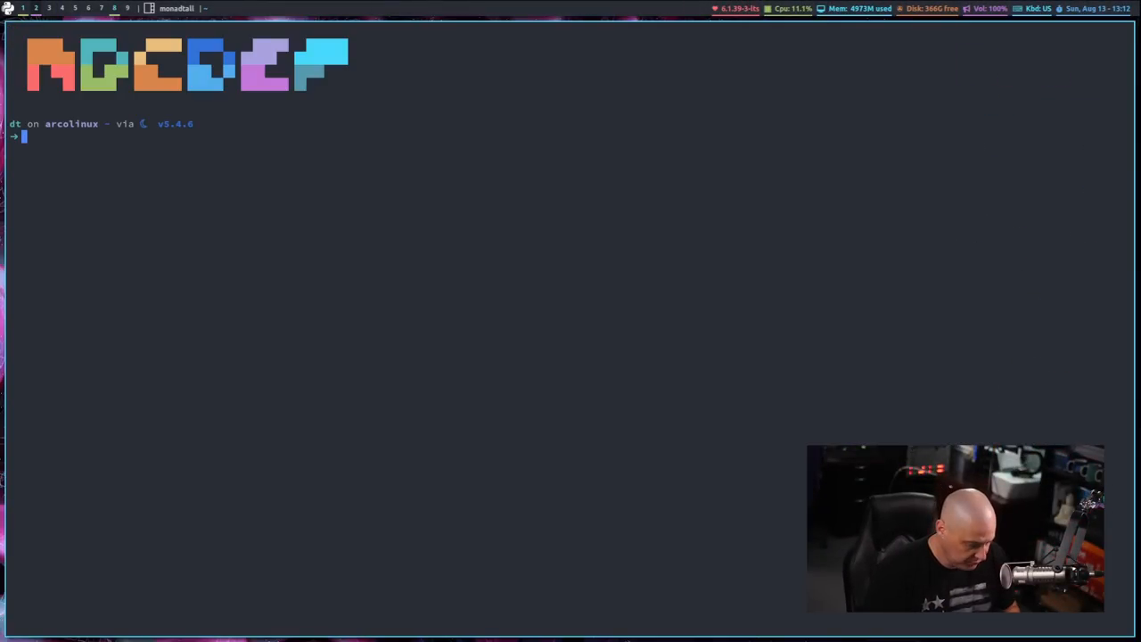
Start a bash shell and assign the variable num=10.
text(bash)
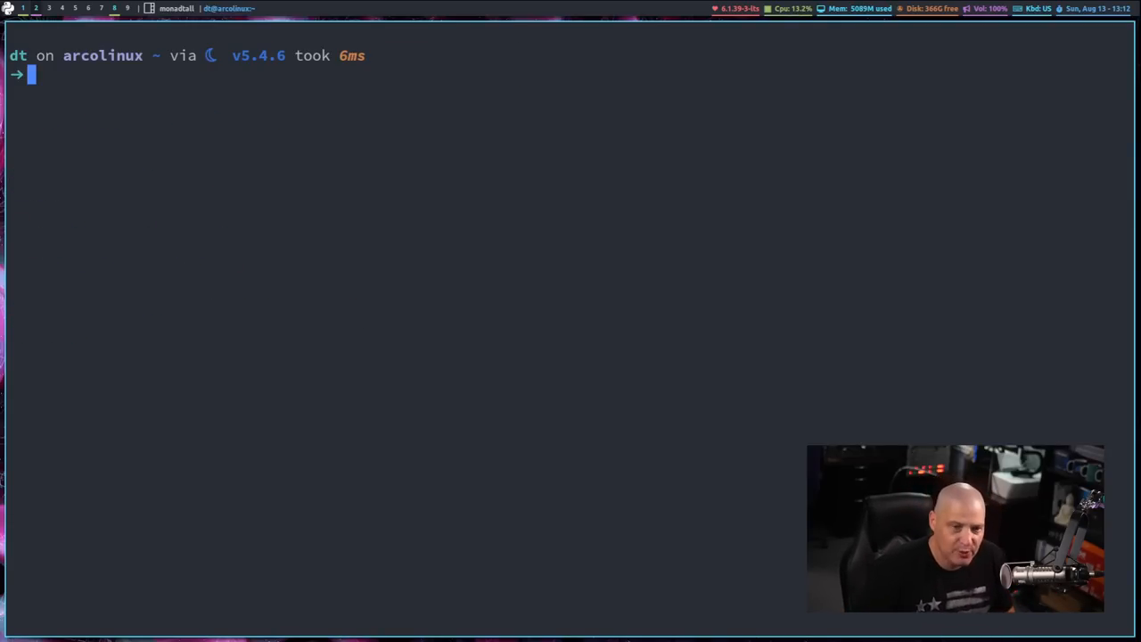
text(num)
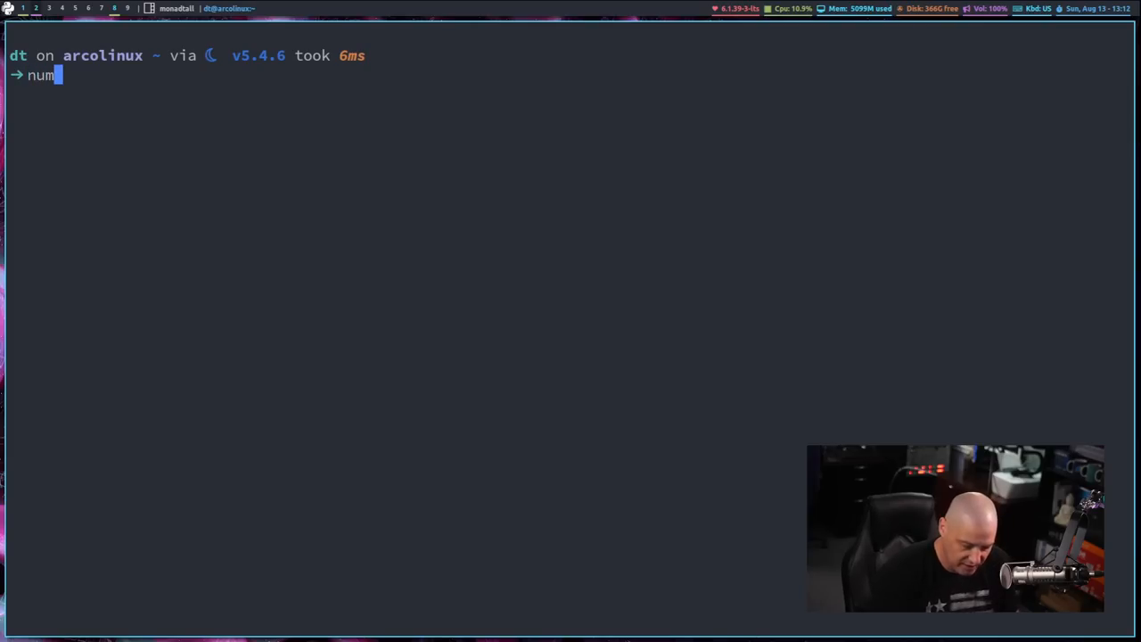
text(=10)
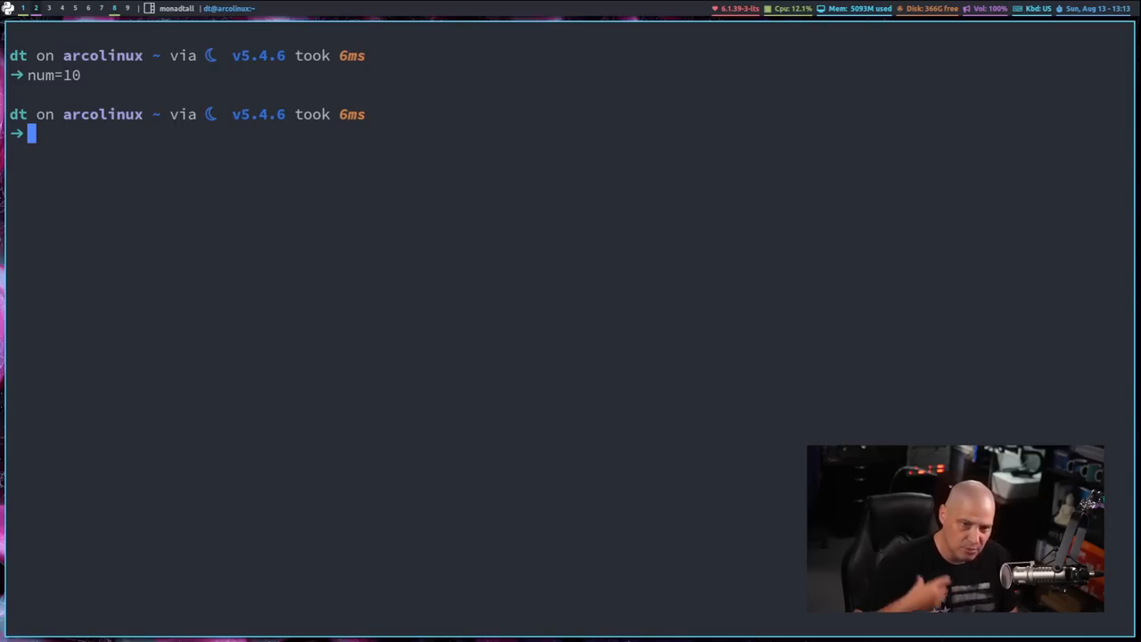
Run test $num = 10, which finishes silently with no output.
text(t)
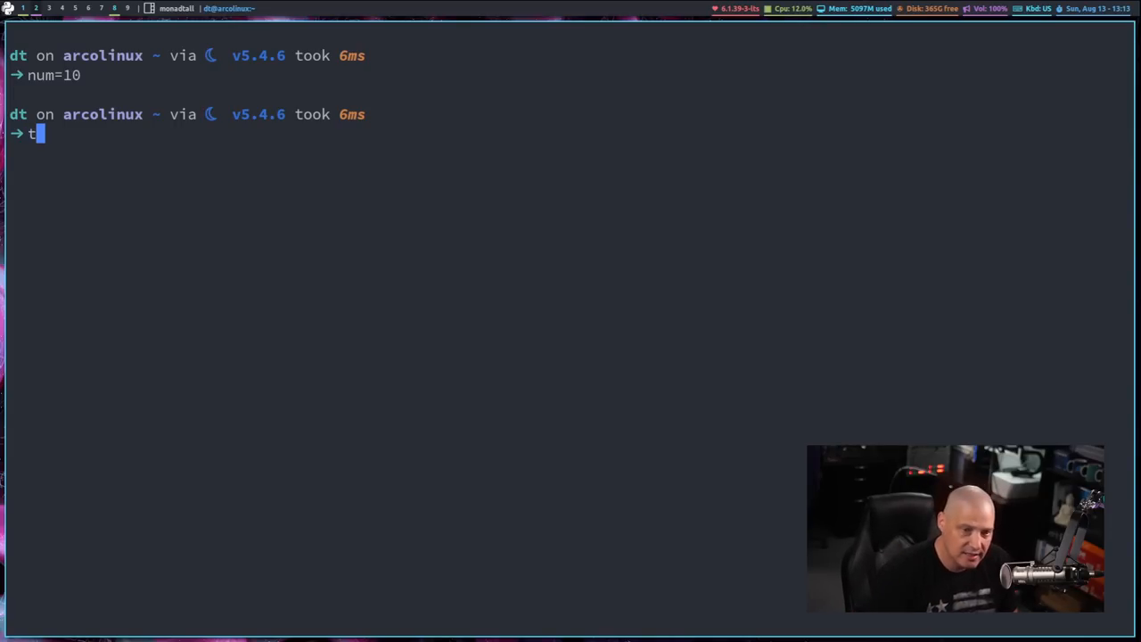
text(est)
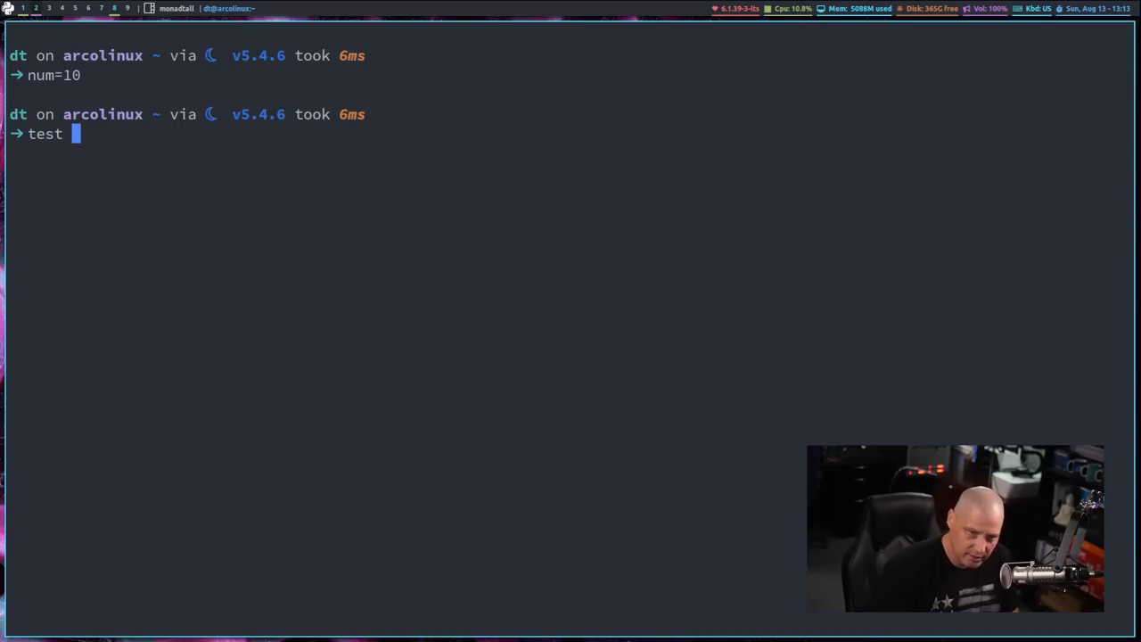
text($nu)
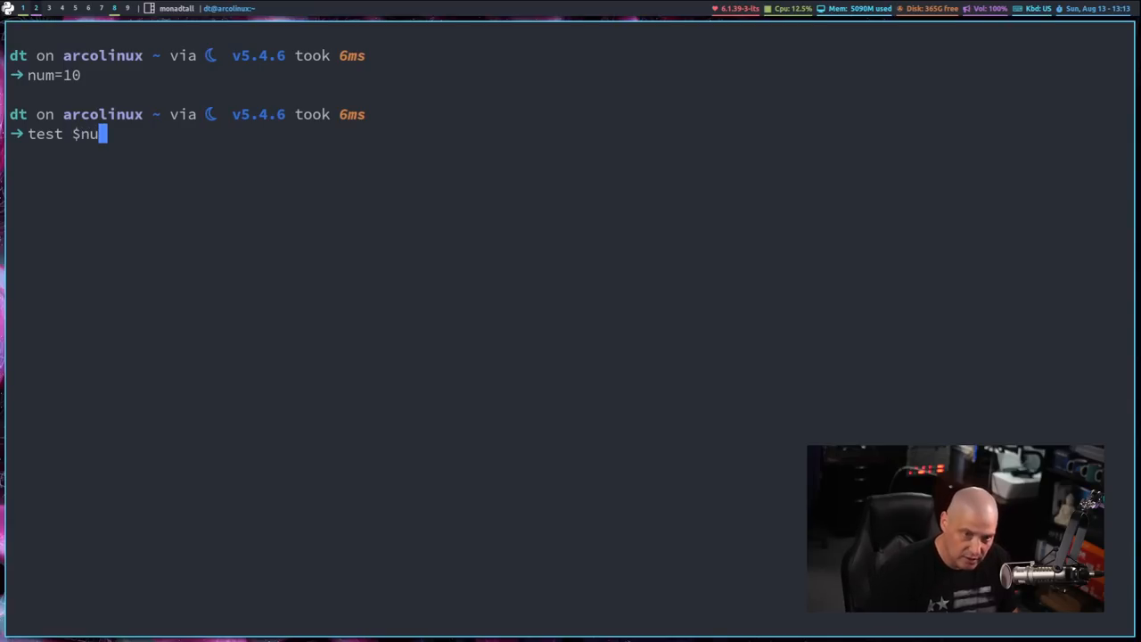
text(m = 10)
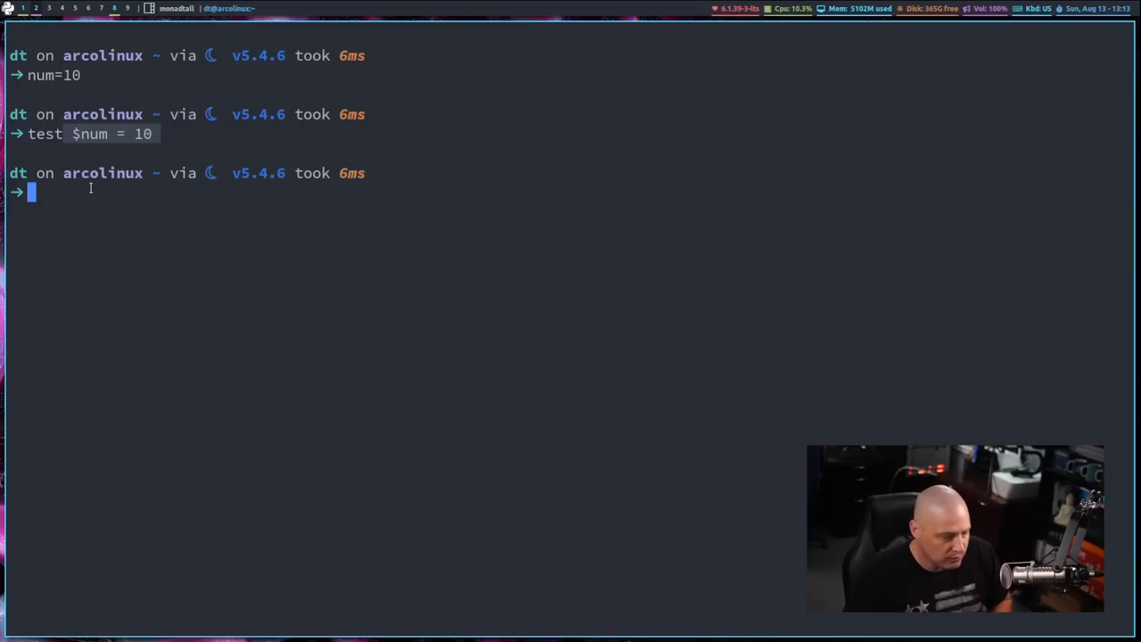
mouse_move(82, 146)
text(test $num = 10)
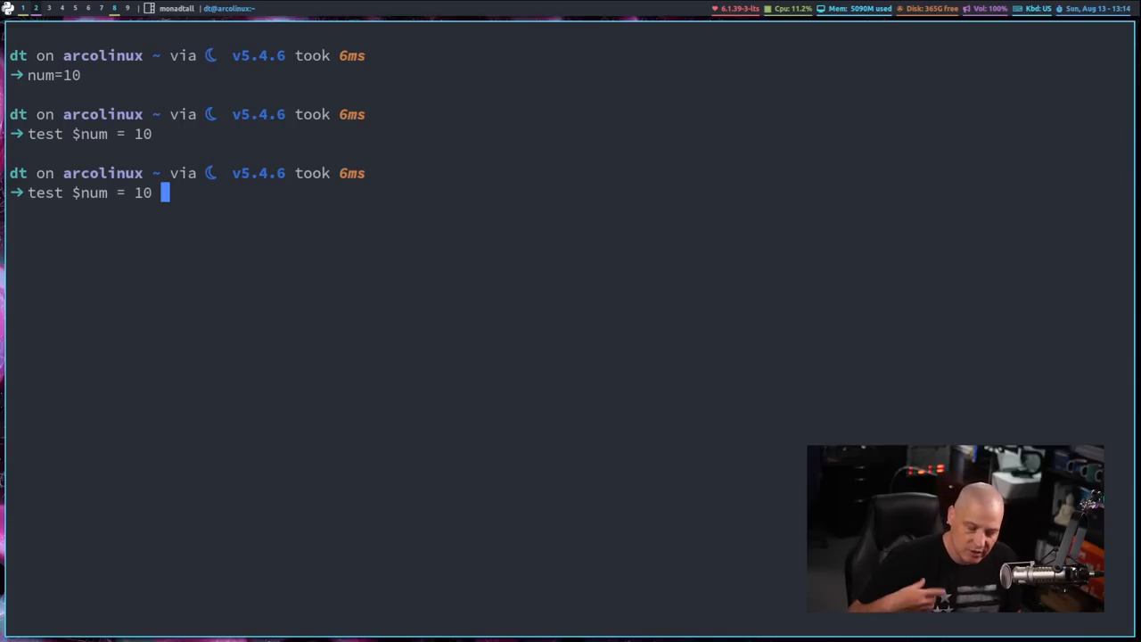
Append && echo "True" || echo "False" so the num test prints True for 10 and False for 11.
text(&&)
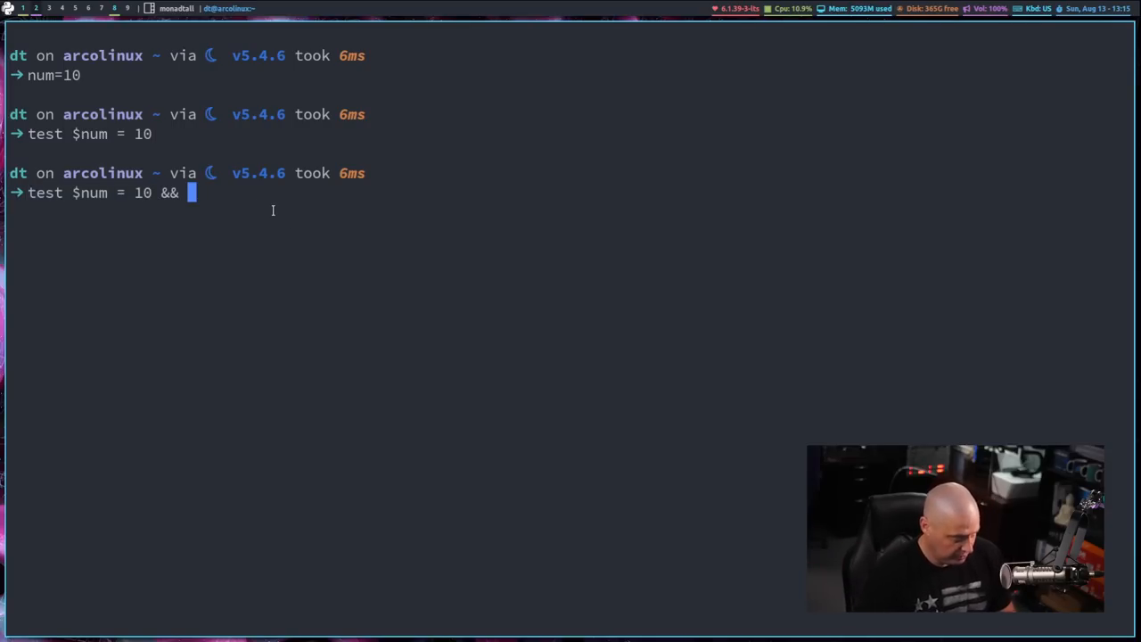
text(echo)
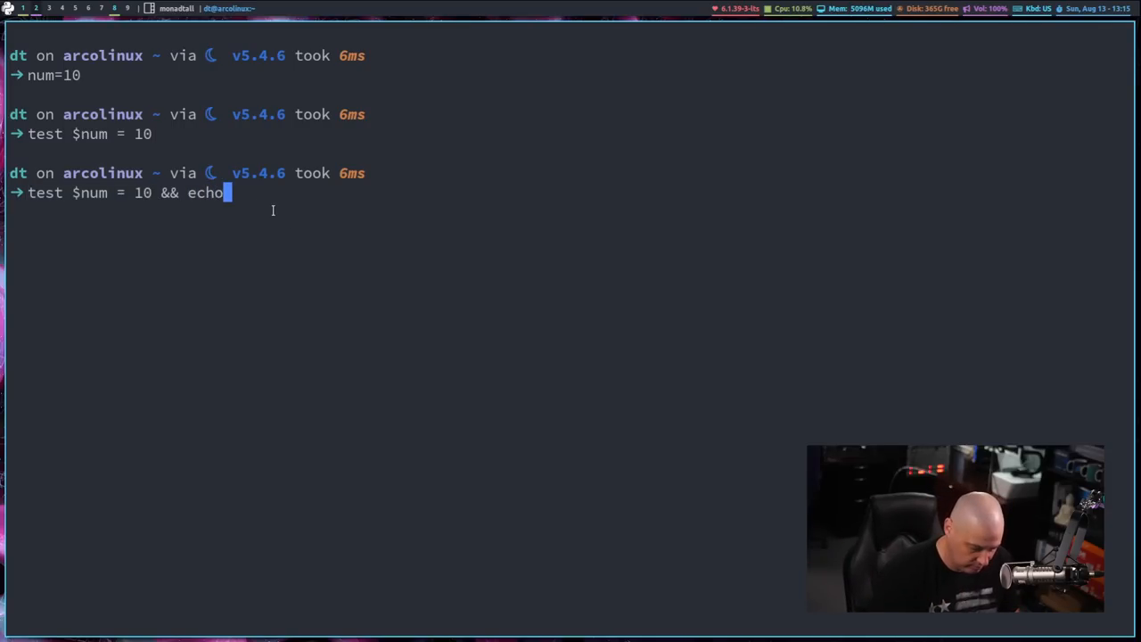
text(")
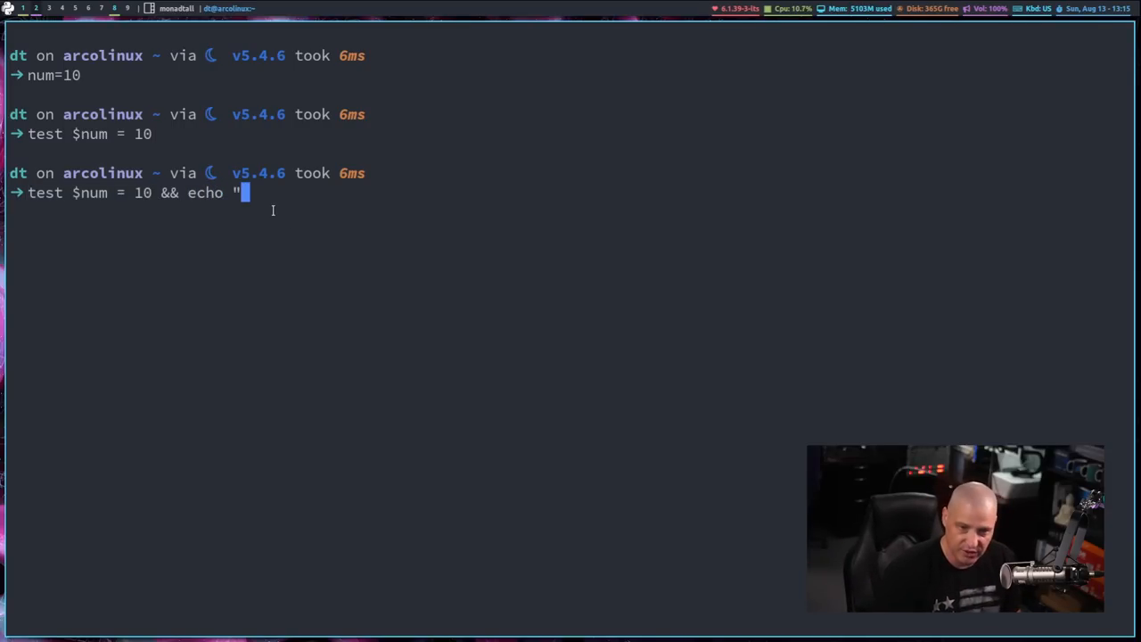
text(True")
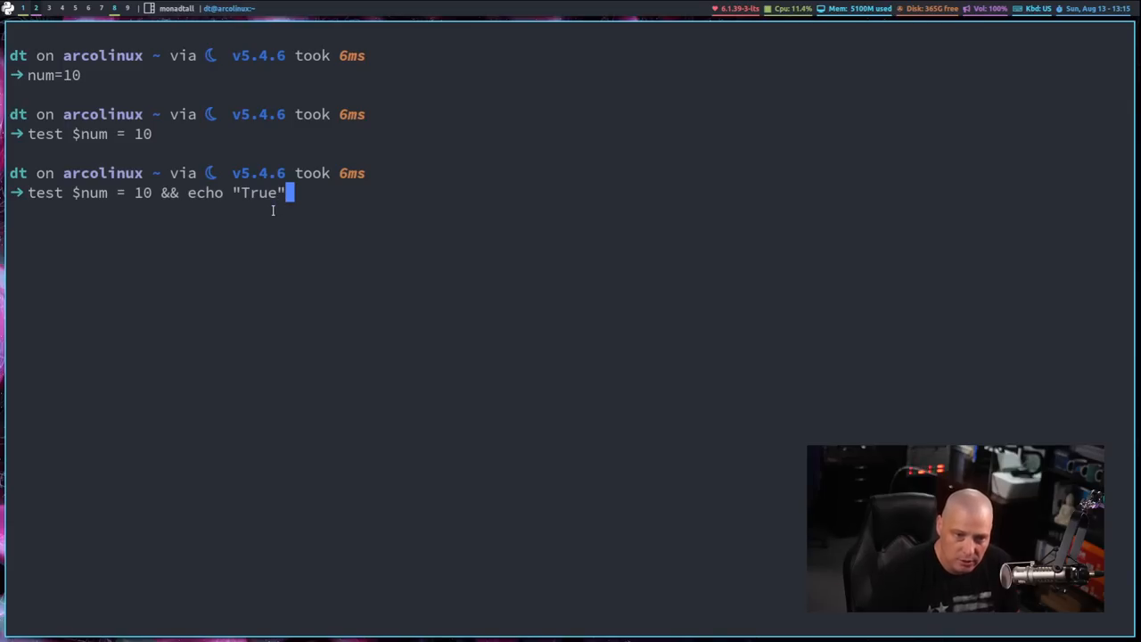
text(||)
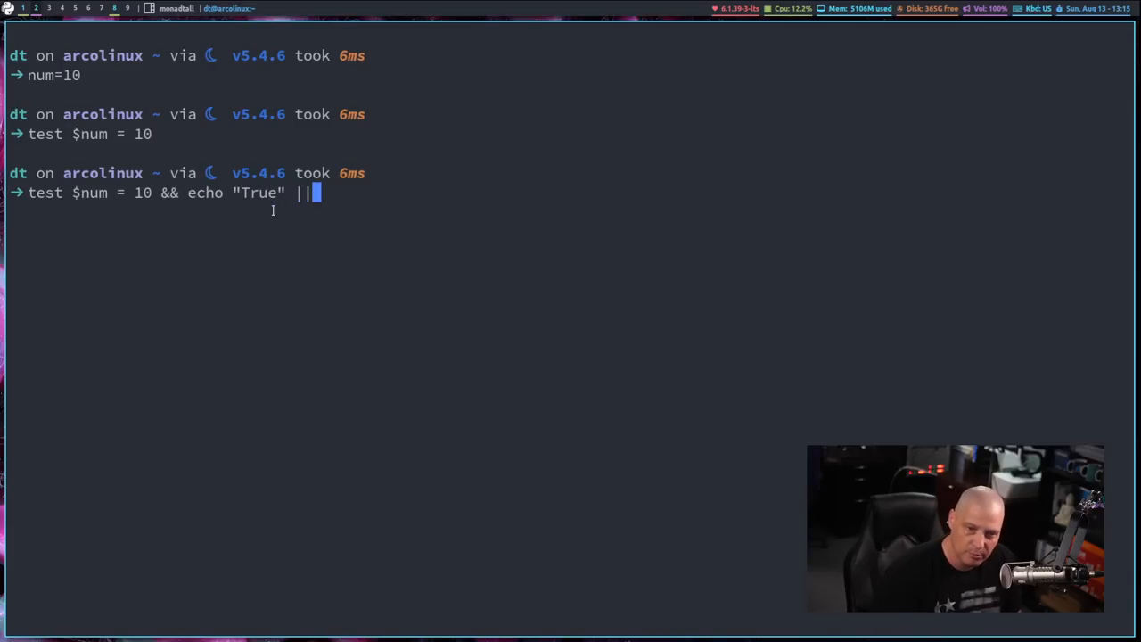
text(echo "Fals)
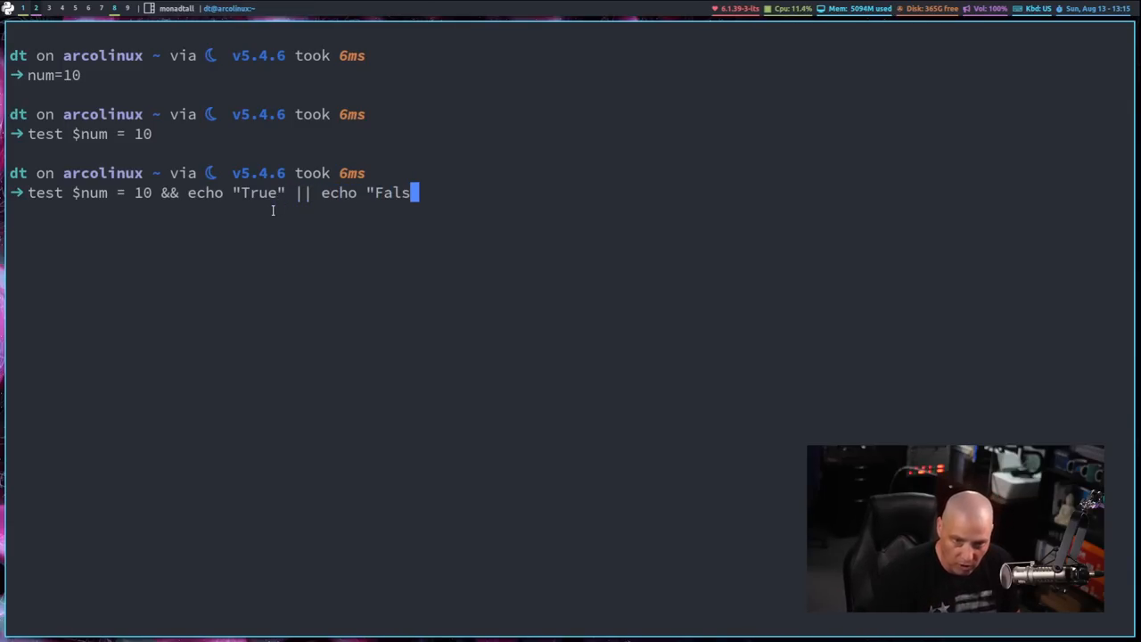
text(e")
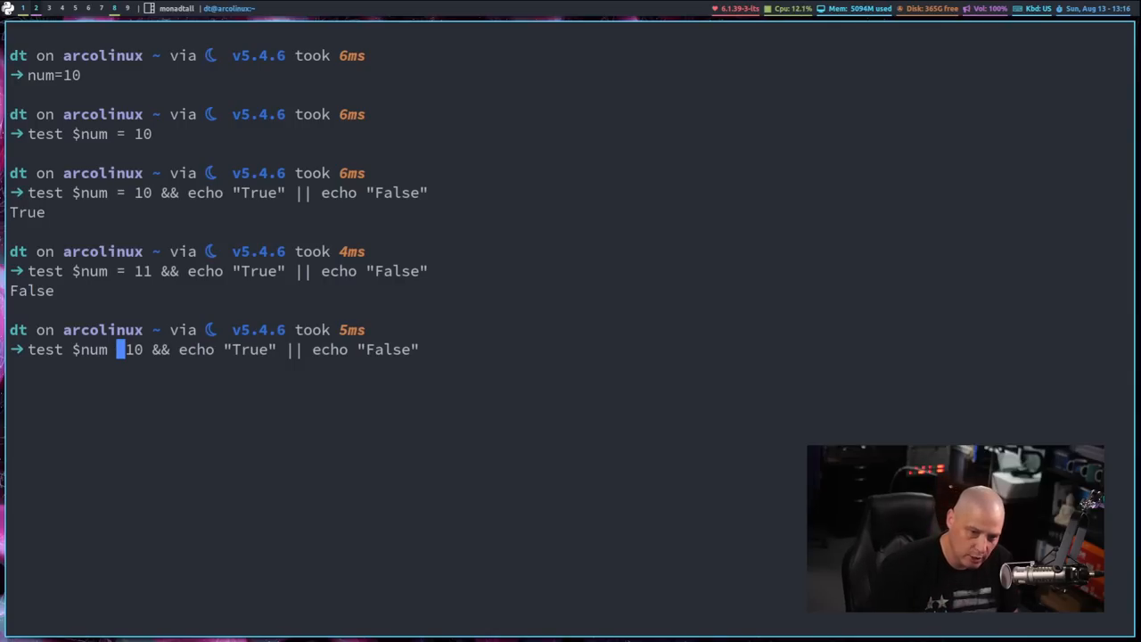
Run the numeric comparisons: num -eq 10 prints True, num -ne 10 prints False.
text(-eq)
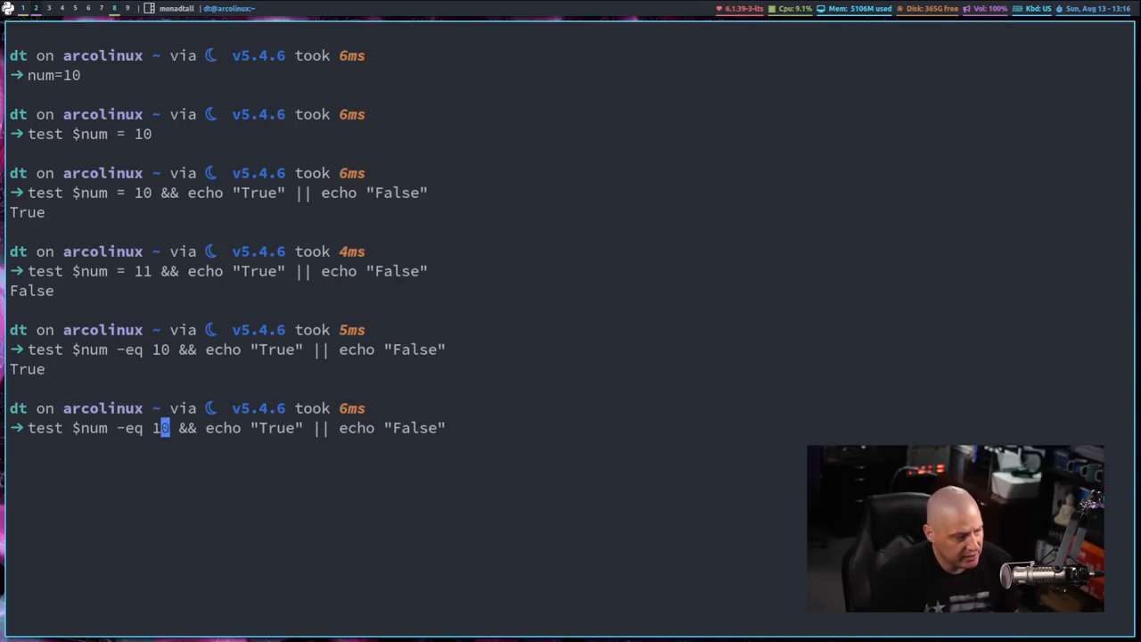
text(ne)
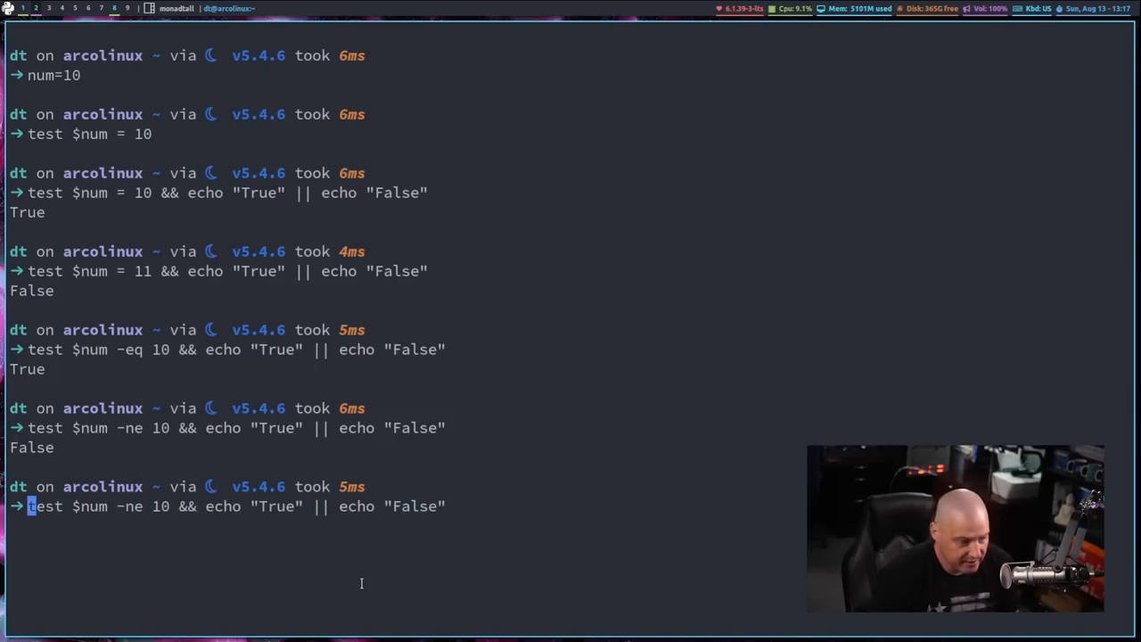
Rewrite the num tests with [[ ]] and [ ] brackets, getting matching True/False results, then clear the screen.
key(BackSpace)
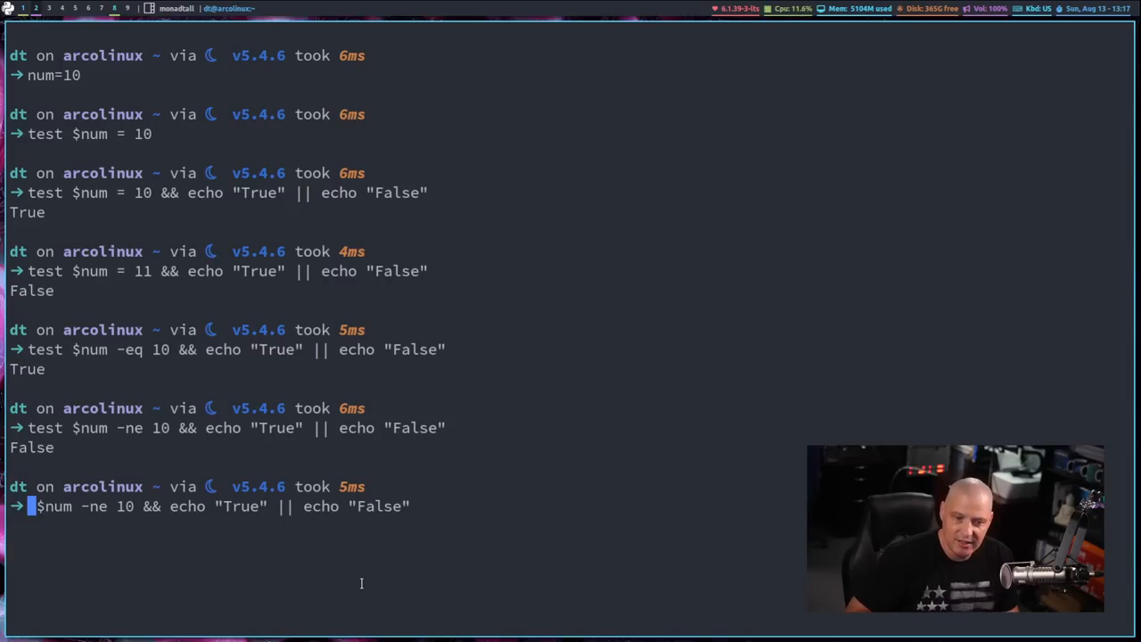
text([[)
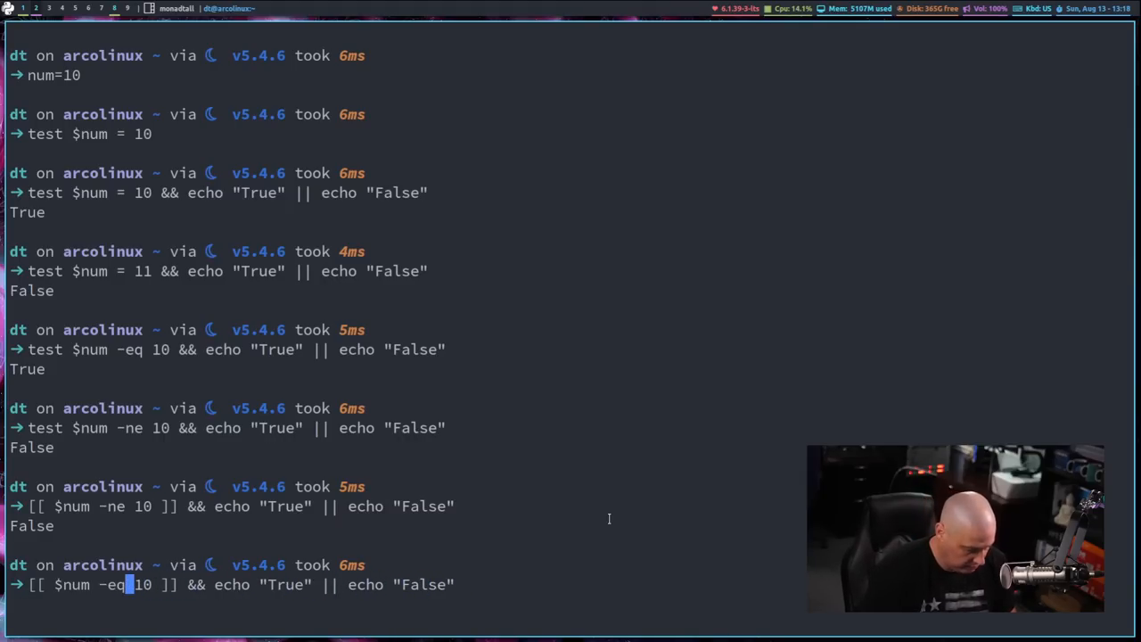
key(Return)
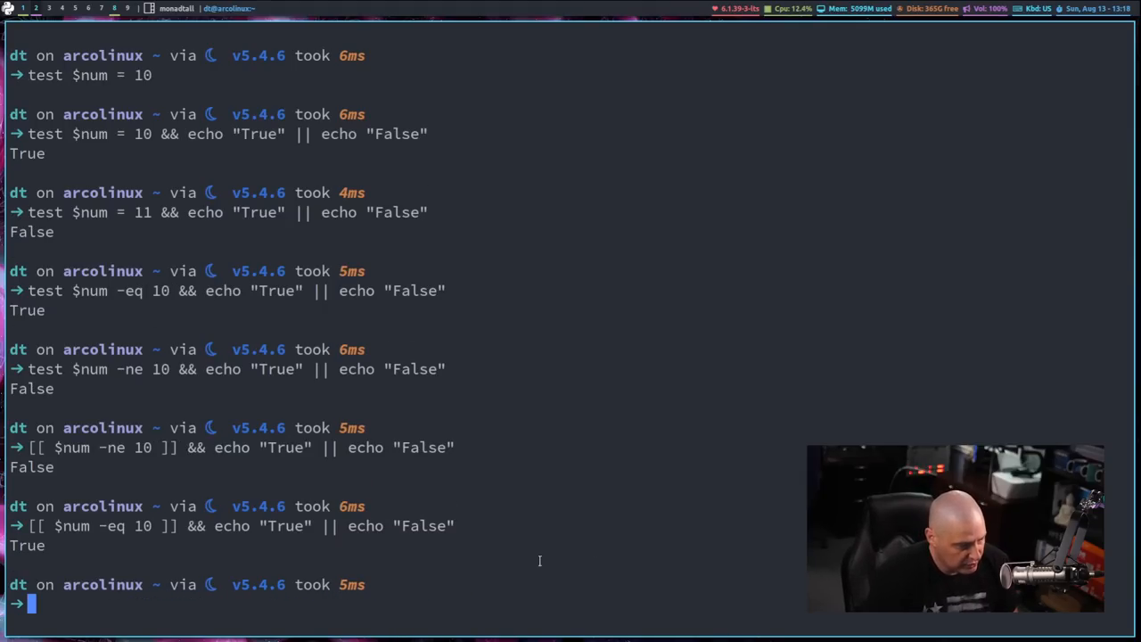
mouse_move(289, 395)
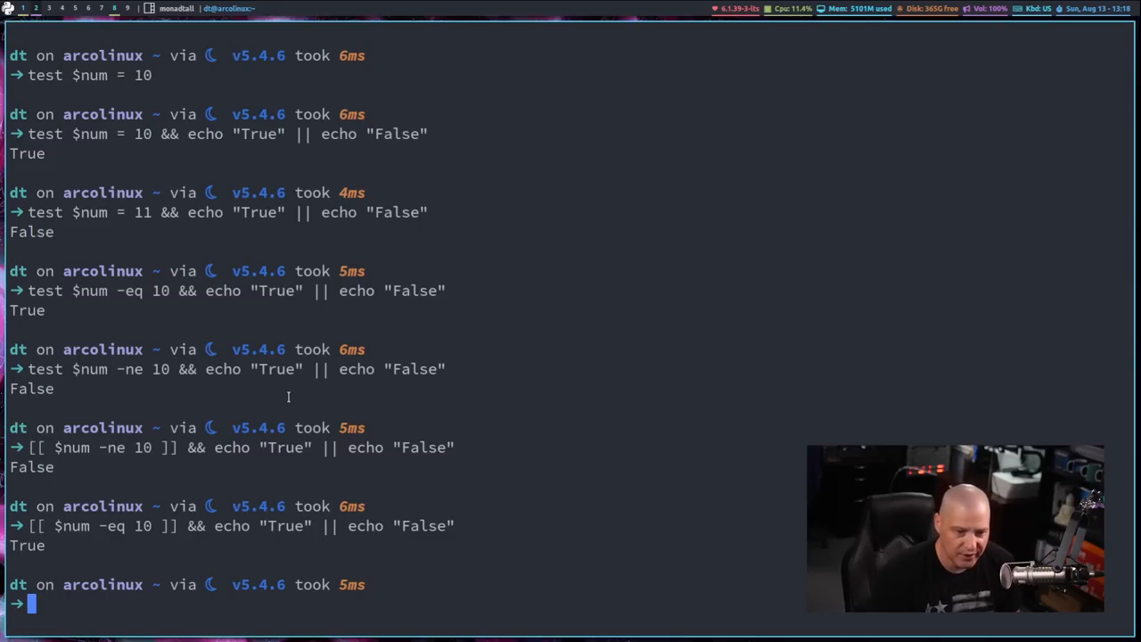
text([[ $num -eq 10 ]] && echo "True" || echo "False")
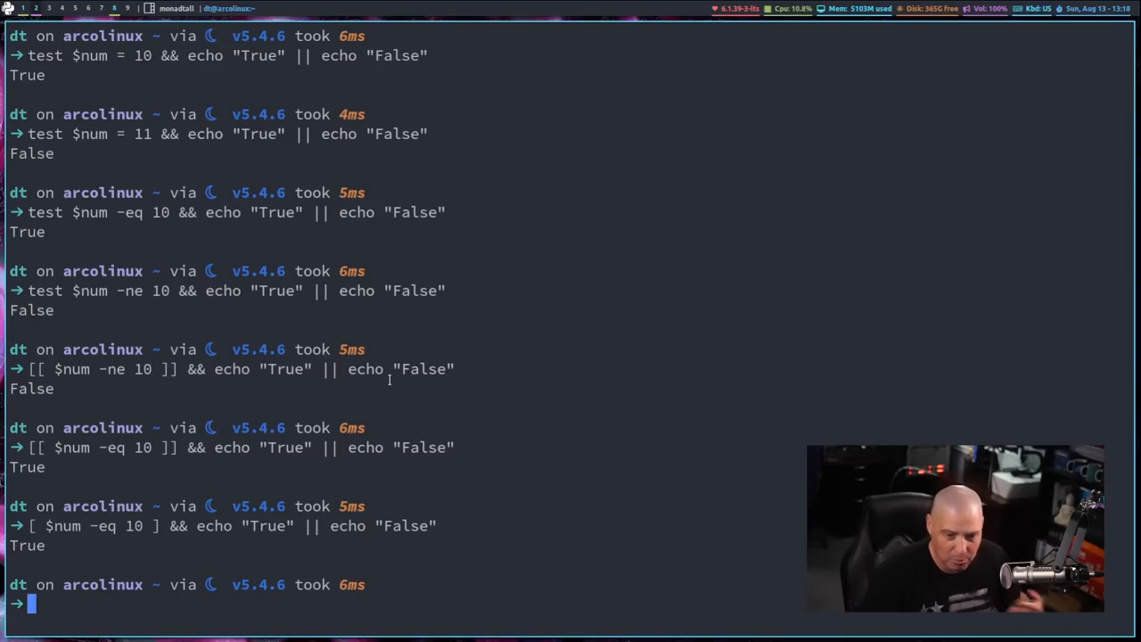
text([ $num -eq 10 ] && echo "True" || echo "False")
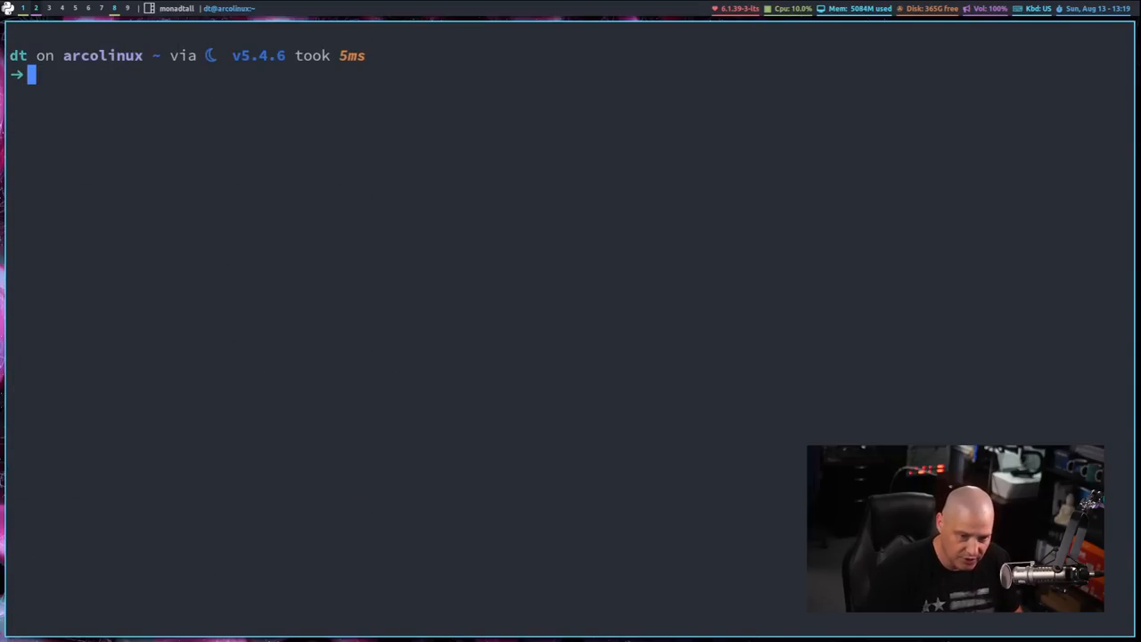
Run a [[ $num -gt 10 ]] check printing False, then bring up the test manual page with man test.
text([[ $num -eq 10 ]] && echo "True" || echo "False")
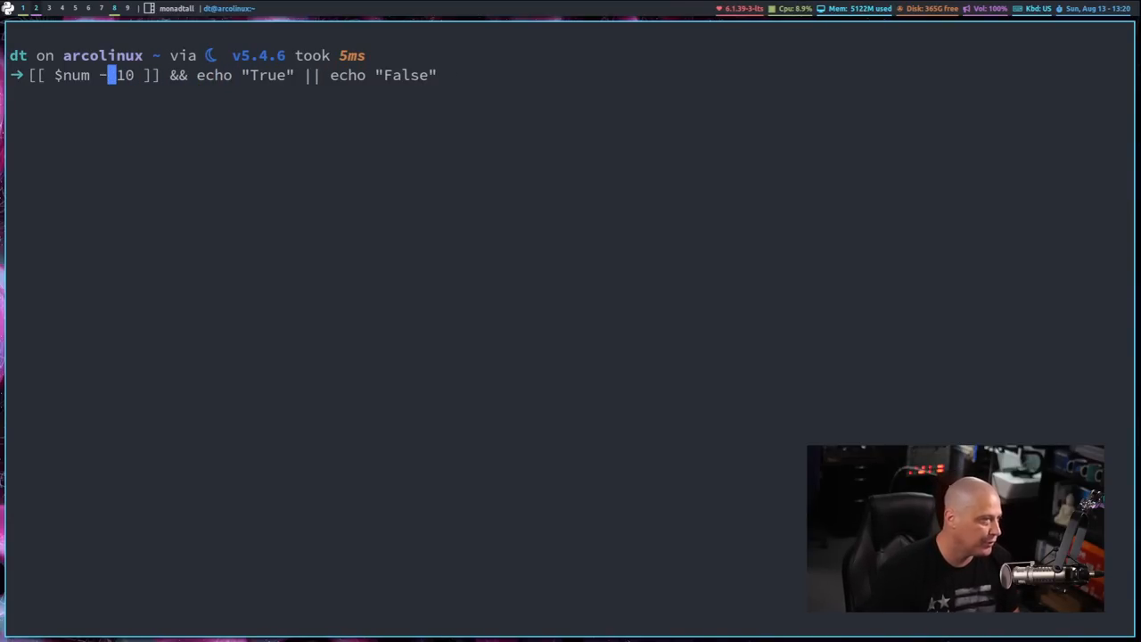
text(lt)
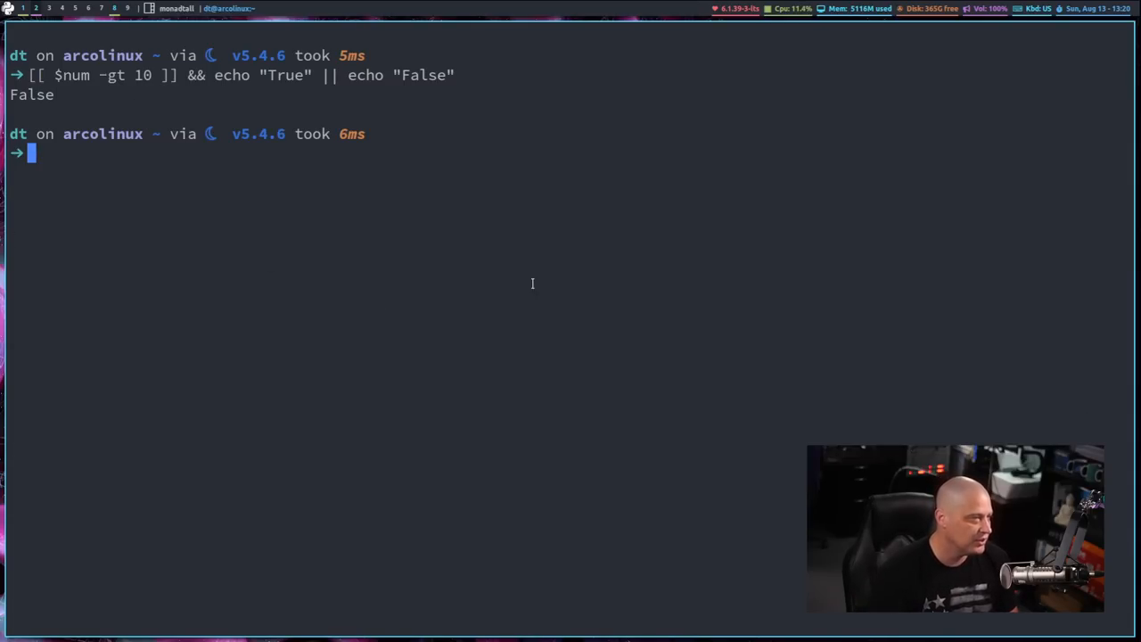
text(man)
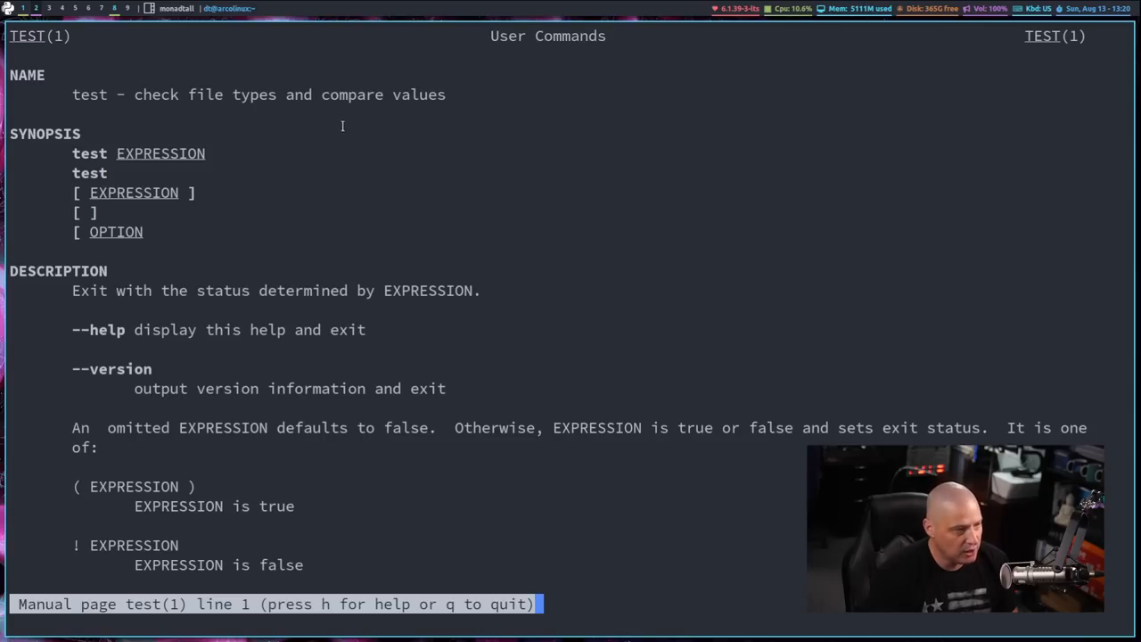
Read the man page down through the integer and file operators, then quit back to the prompt.
scroll(down, 3)
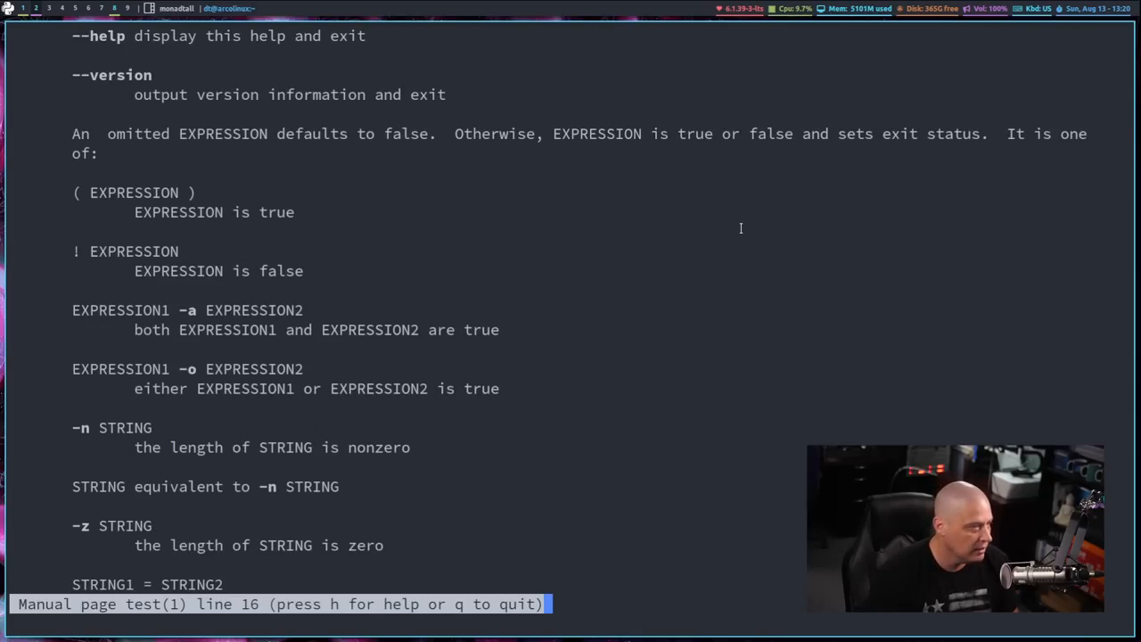
scroll(down, 3)
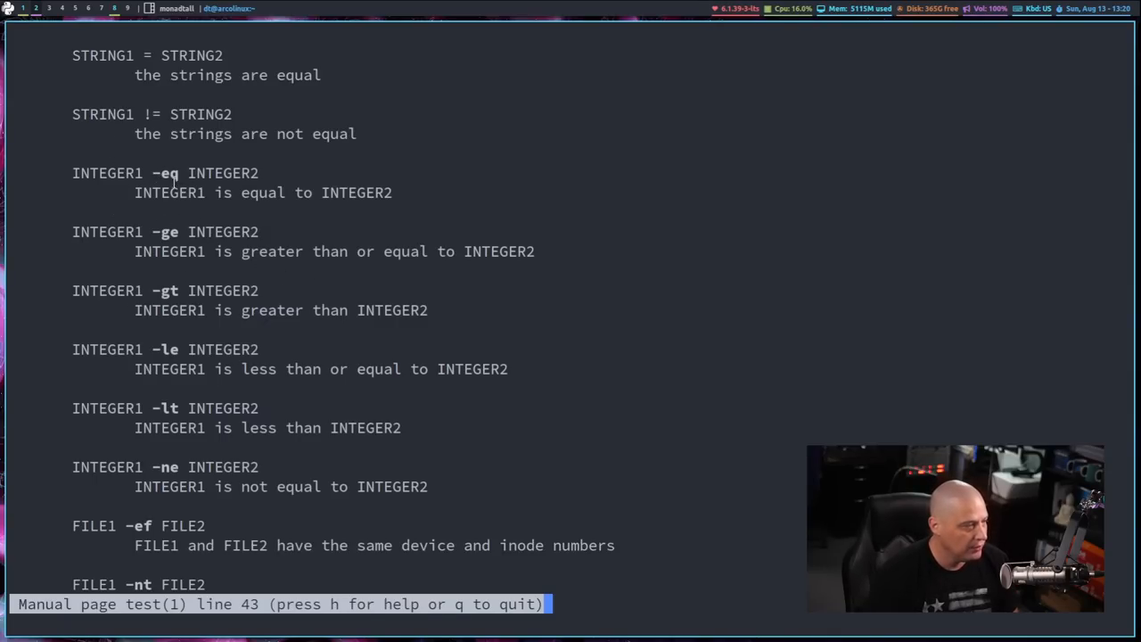
scroll(down, 3)
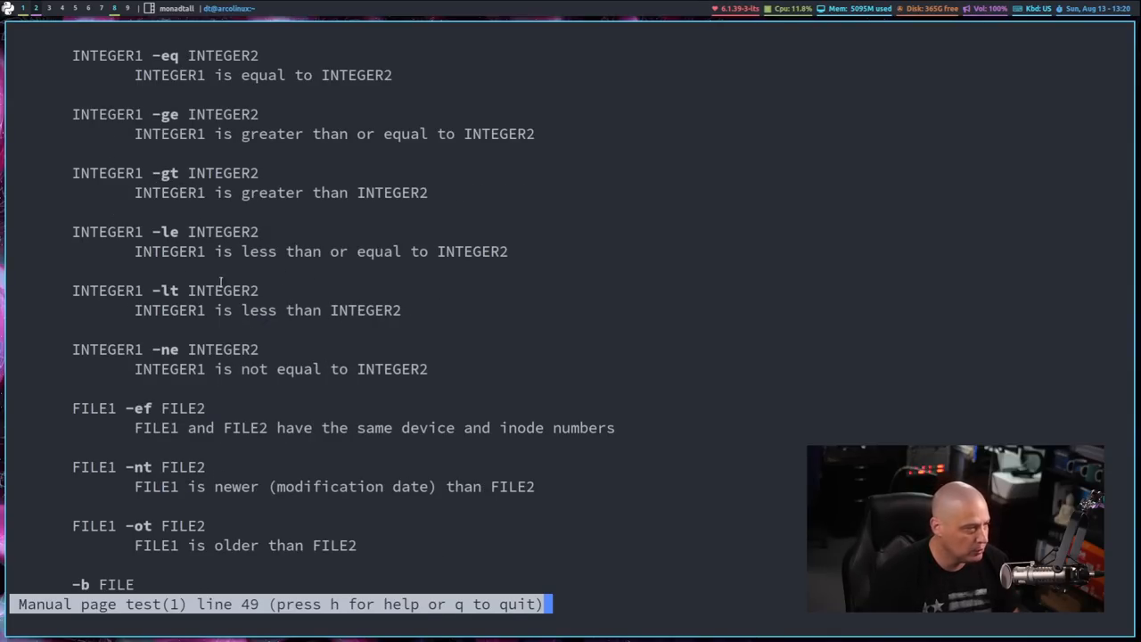
mouse_move(224, 395)
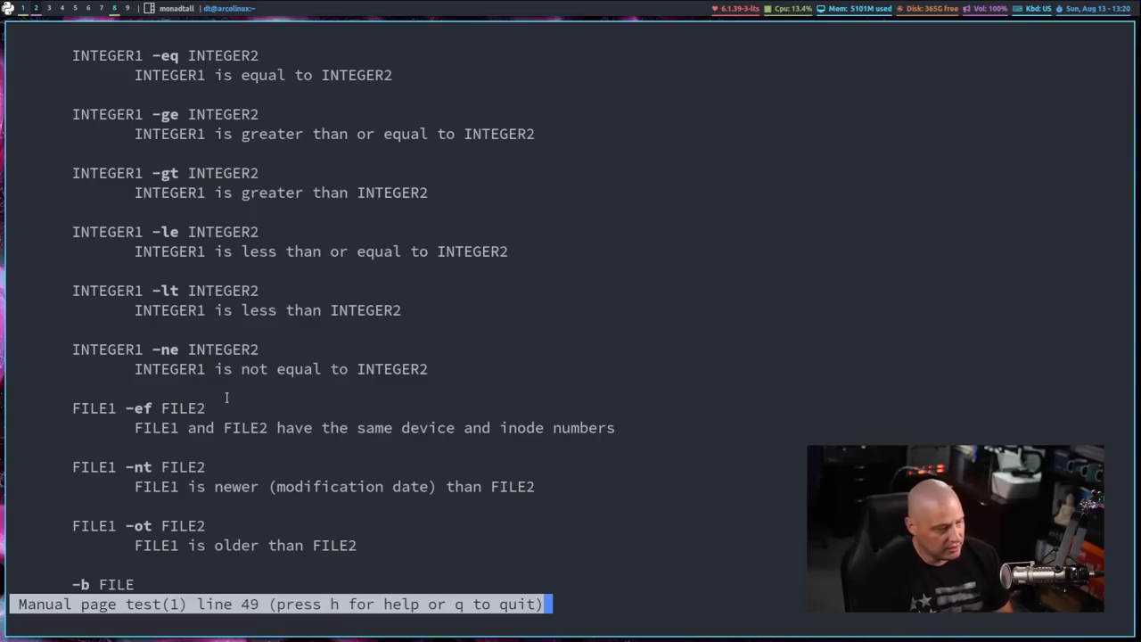
scroll(down, 3)
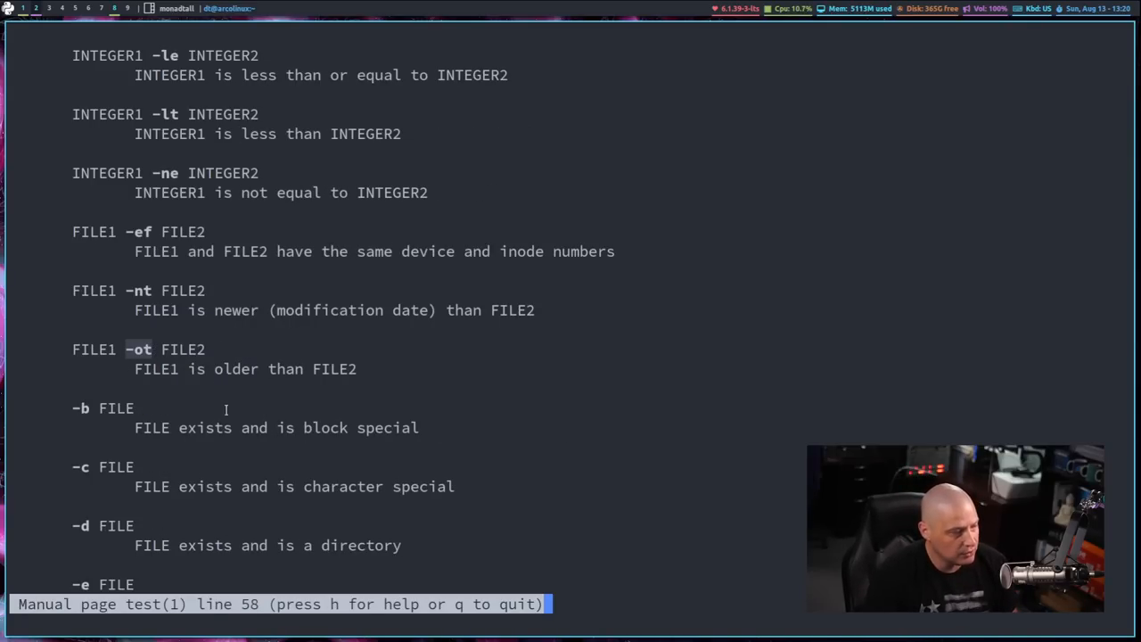
mouse_move(166, 317)
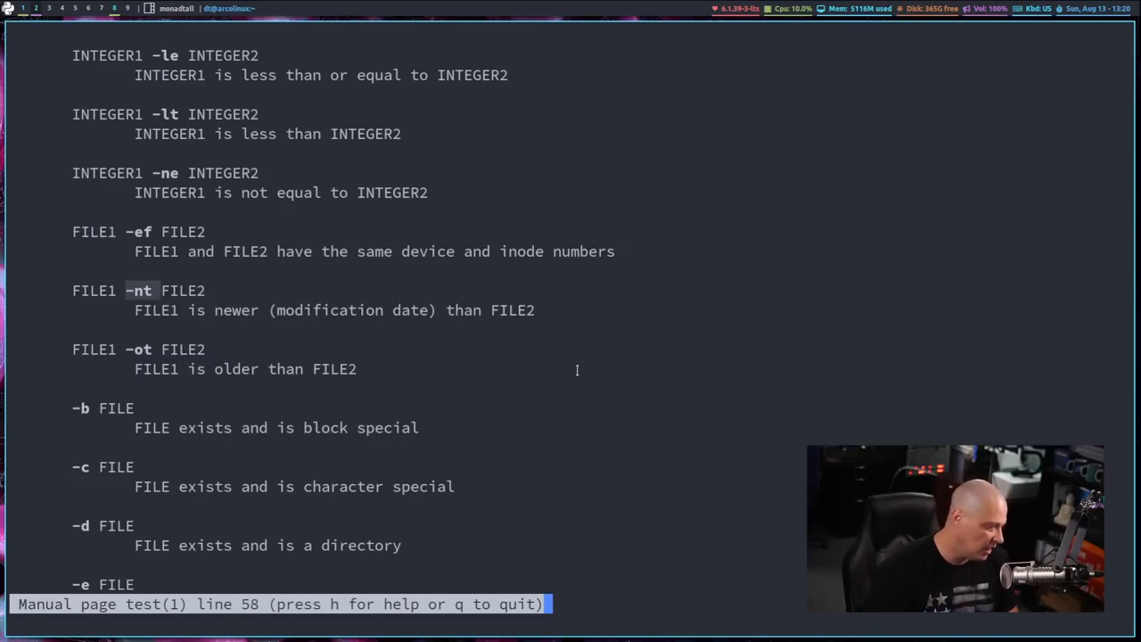
key(q)
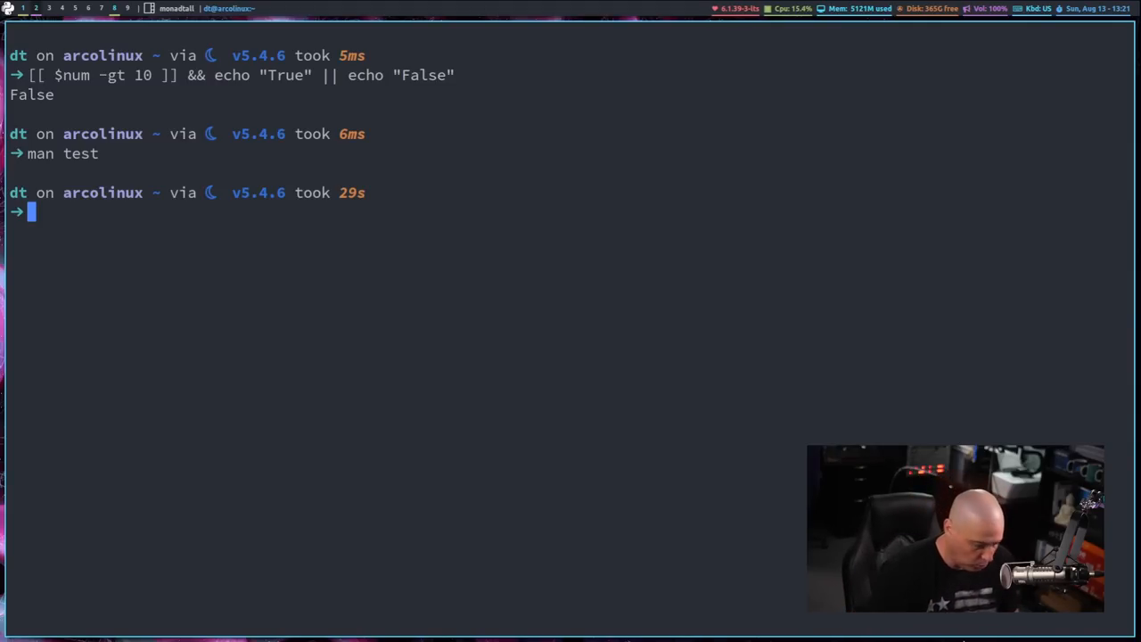
Enter the executable check [[ -x "~/.config/qtile/autostart.sh" ]].
text([[)
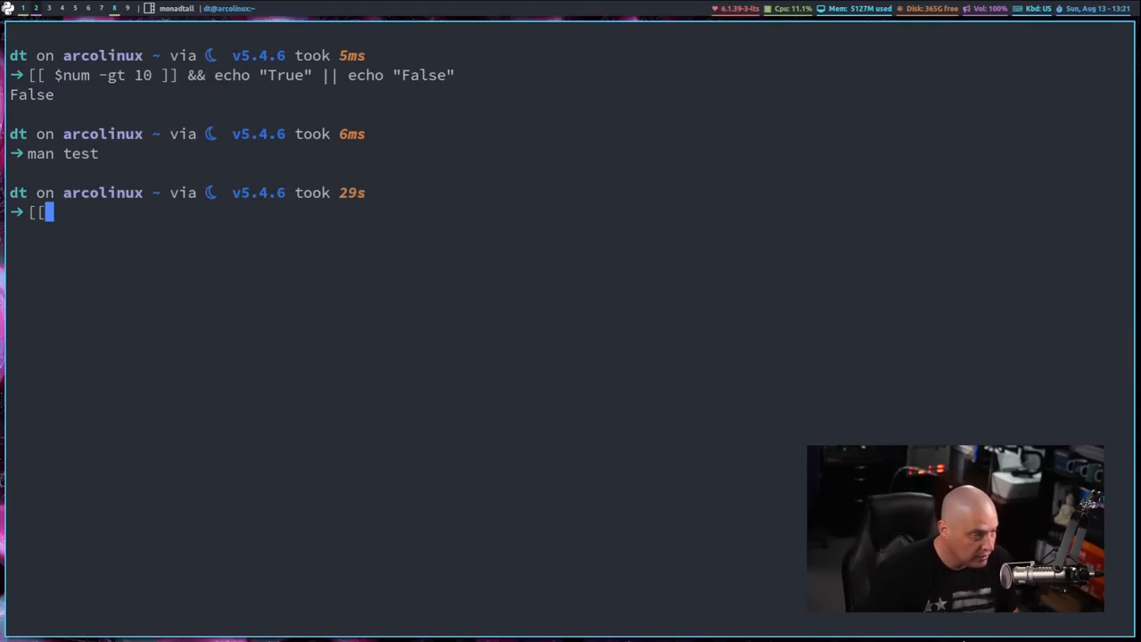
text(-x)
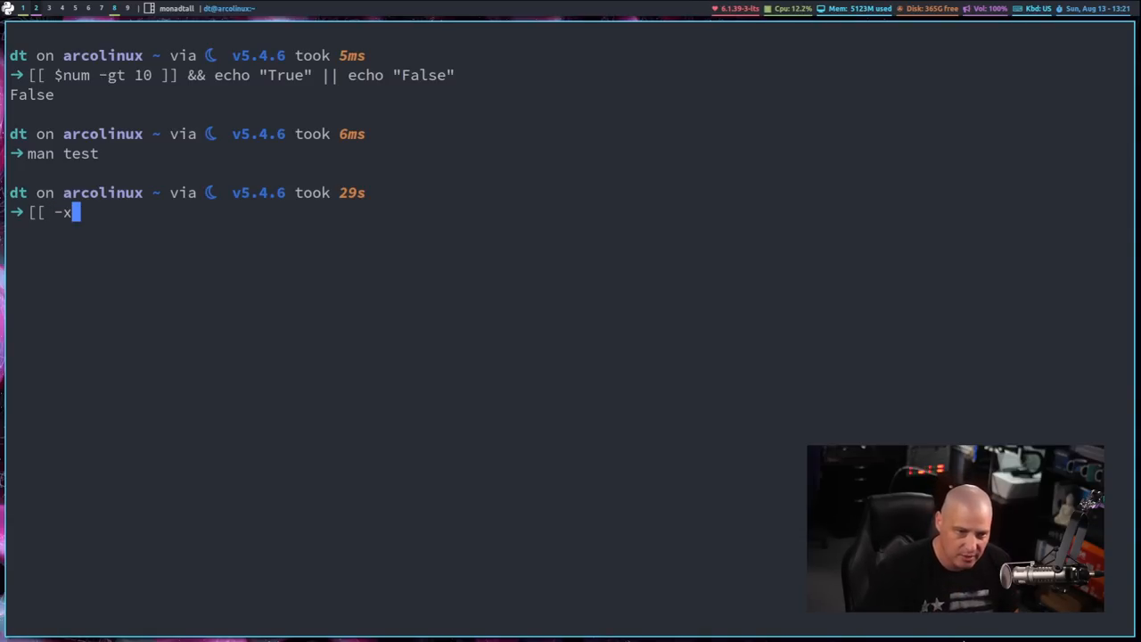
text(" ")
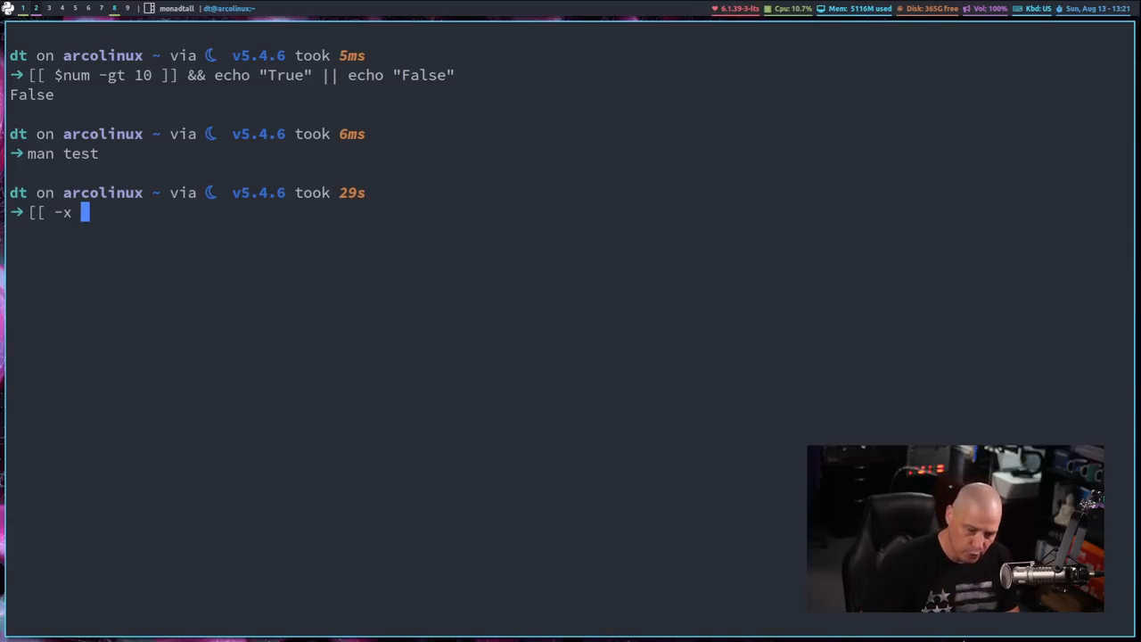
text(")
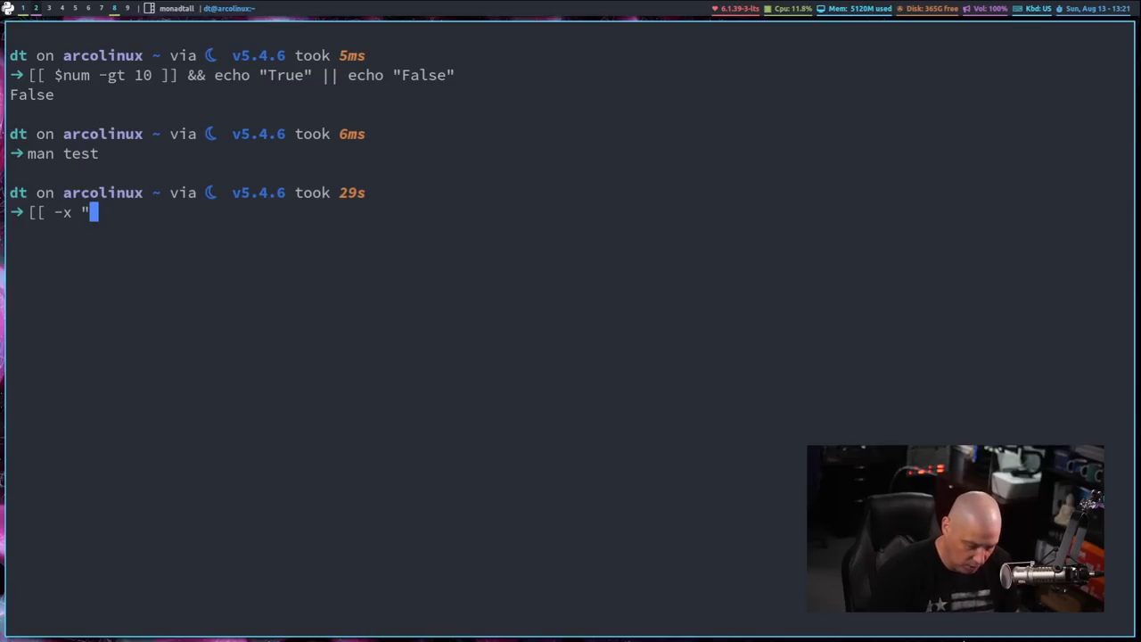
text(~/)
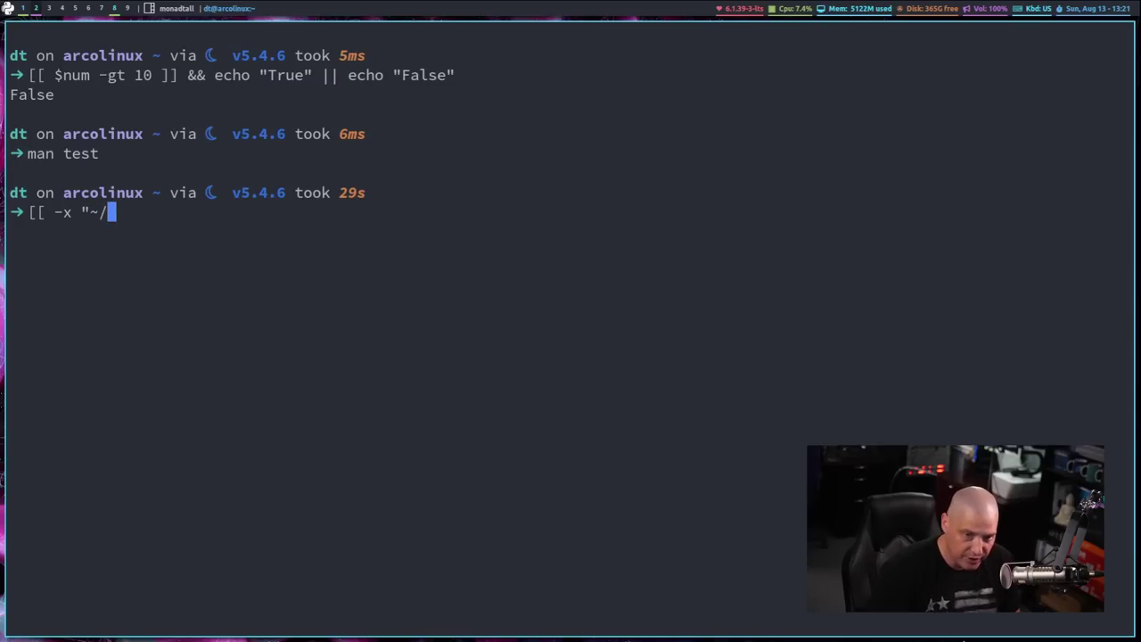
text(.config)
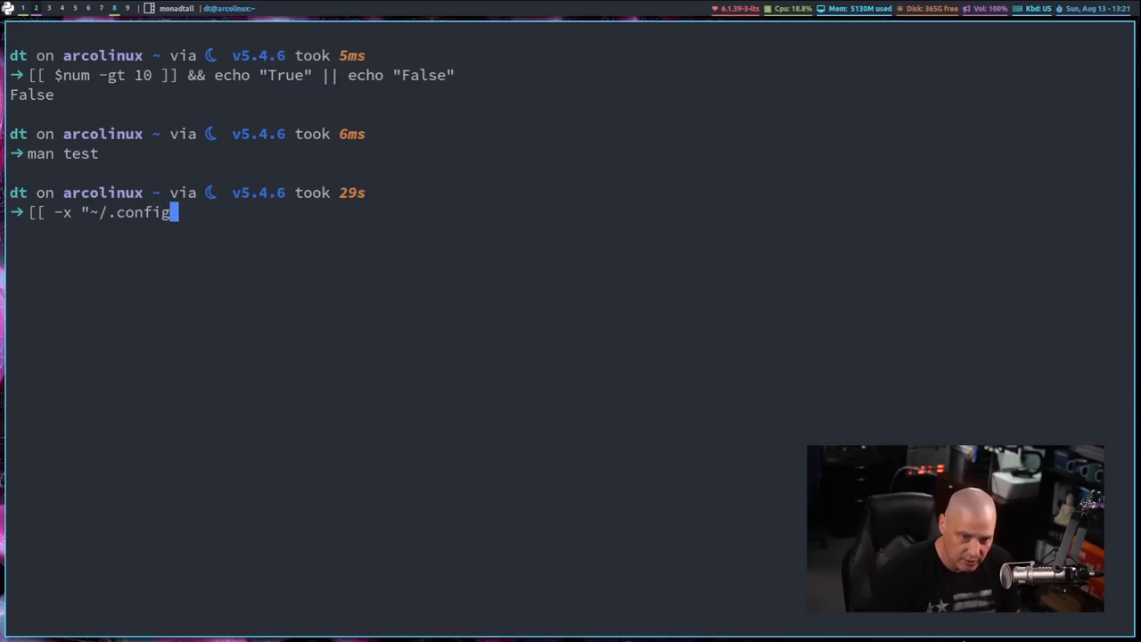
text(/qtile)
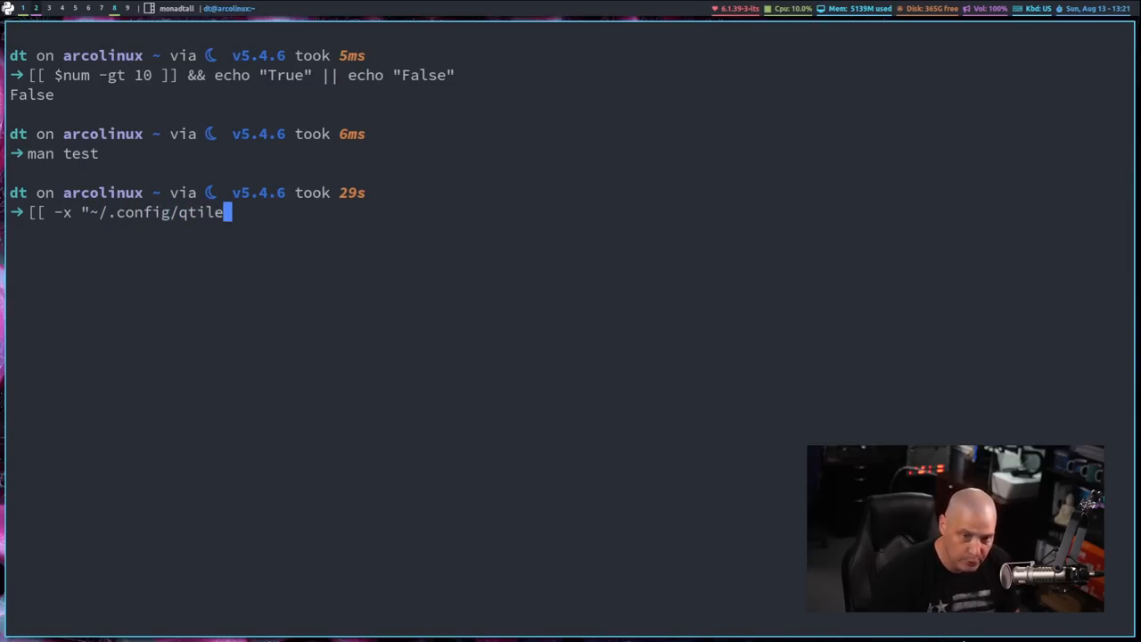
text(/autosha)
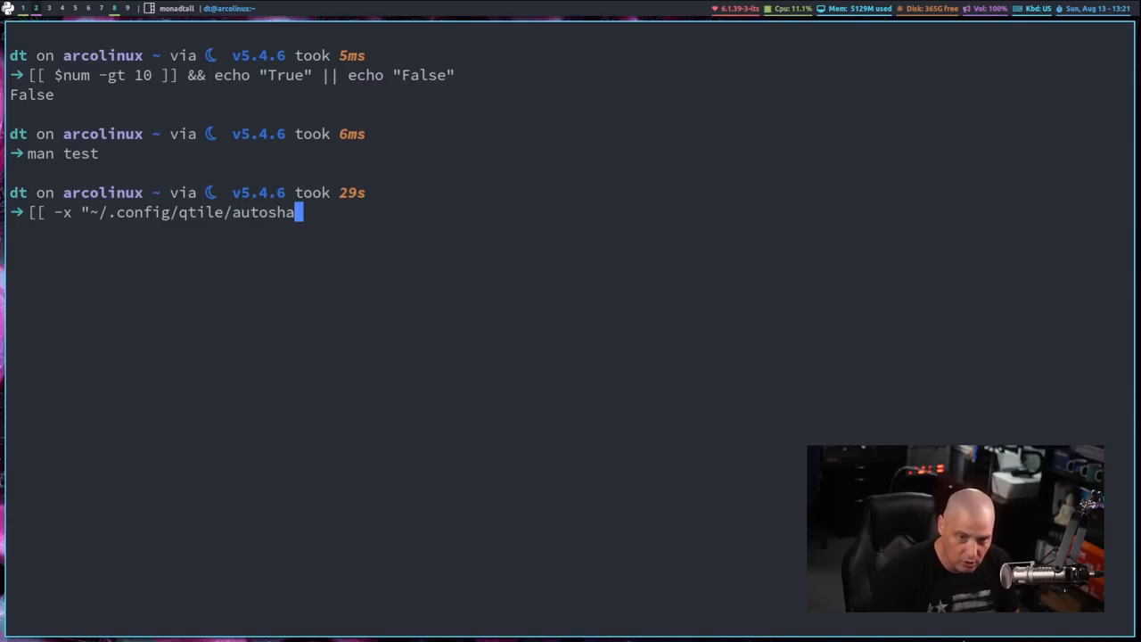
text(rt.s)
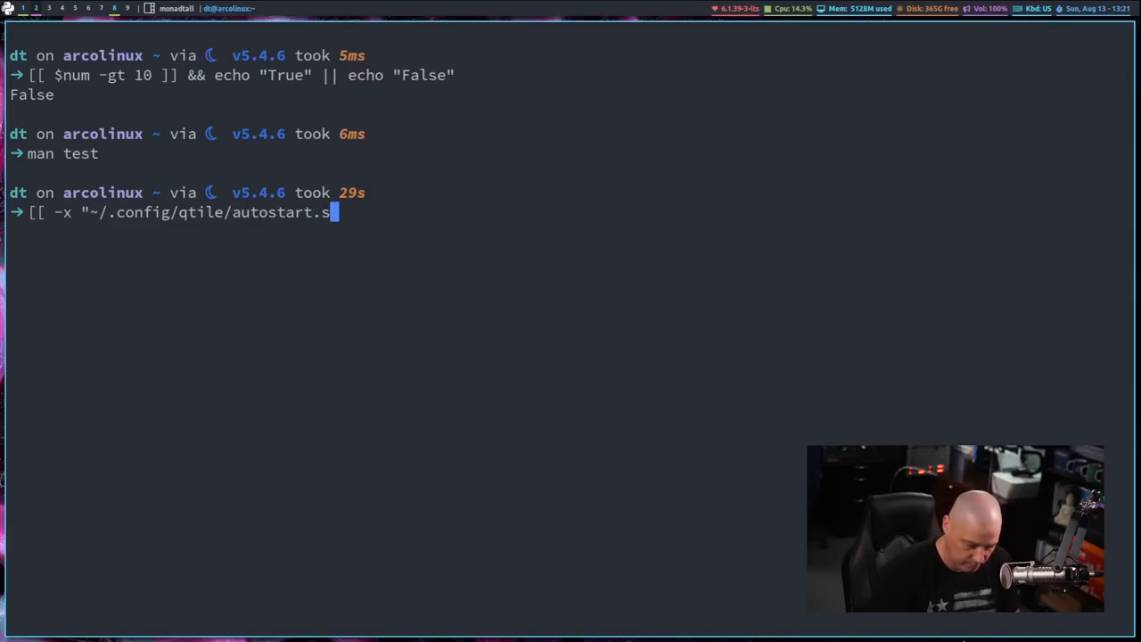
text(h")
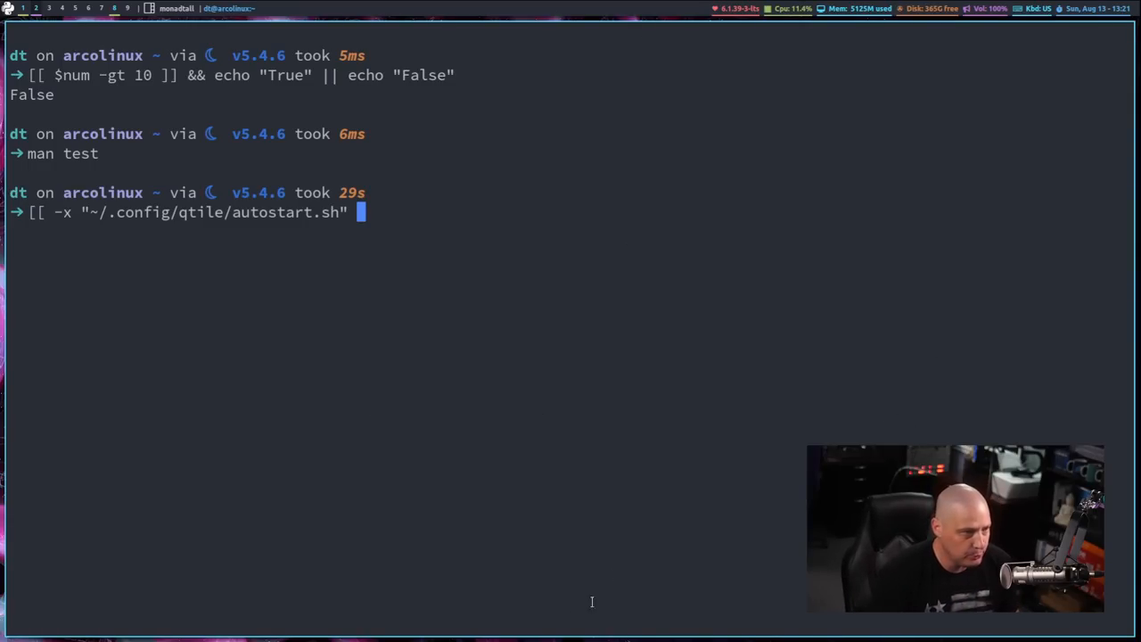
text(]])
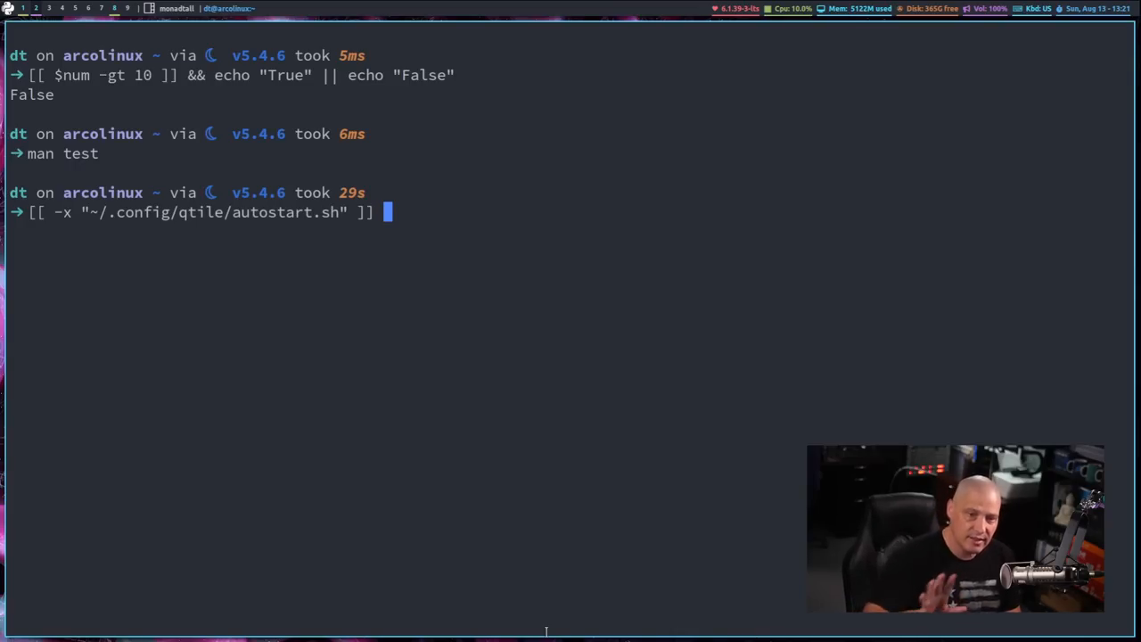
Append the echo True/False branches with a missing quote, then cancel the hung command with Ctrl+C.
text(&&)
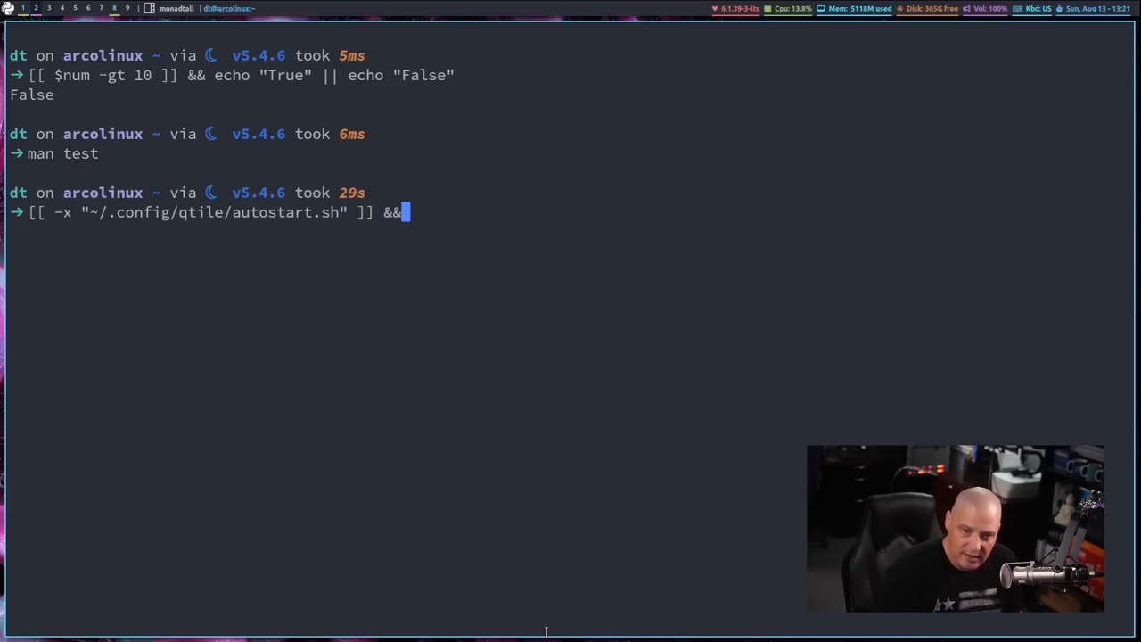
text(echo ":)
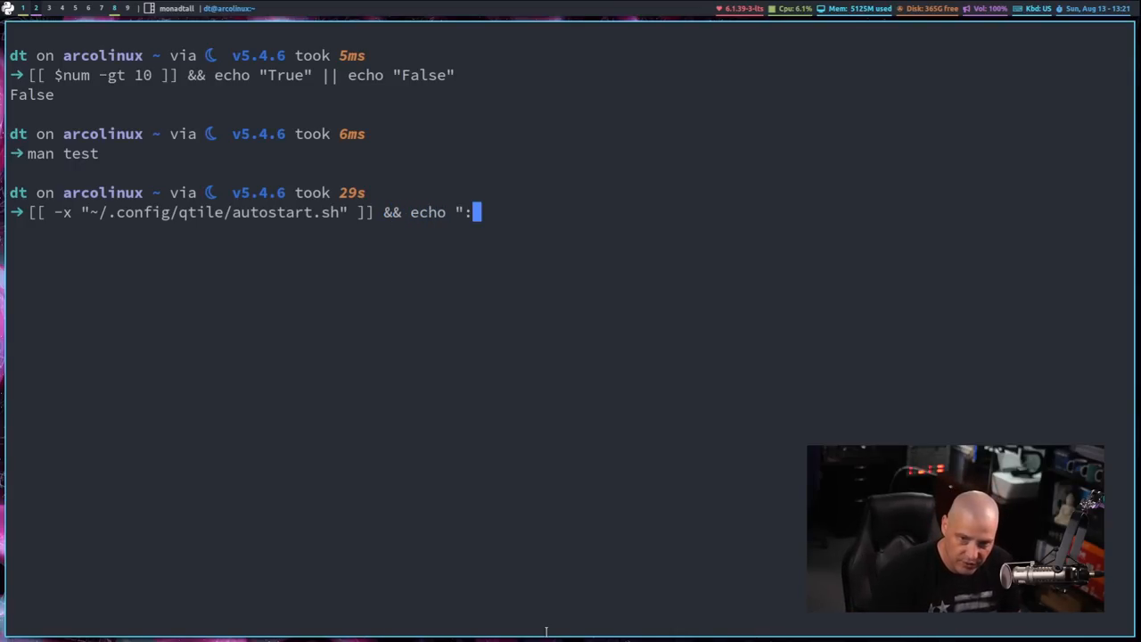
text(True |)
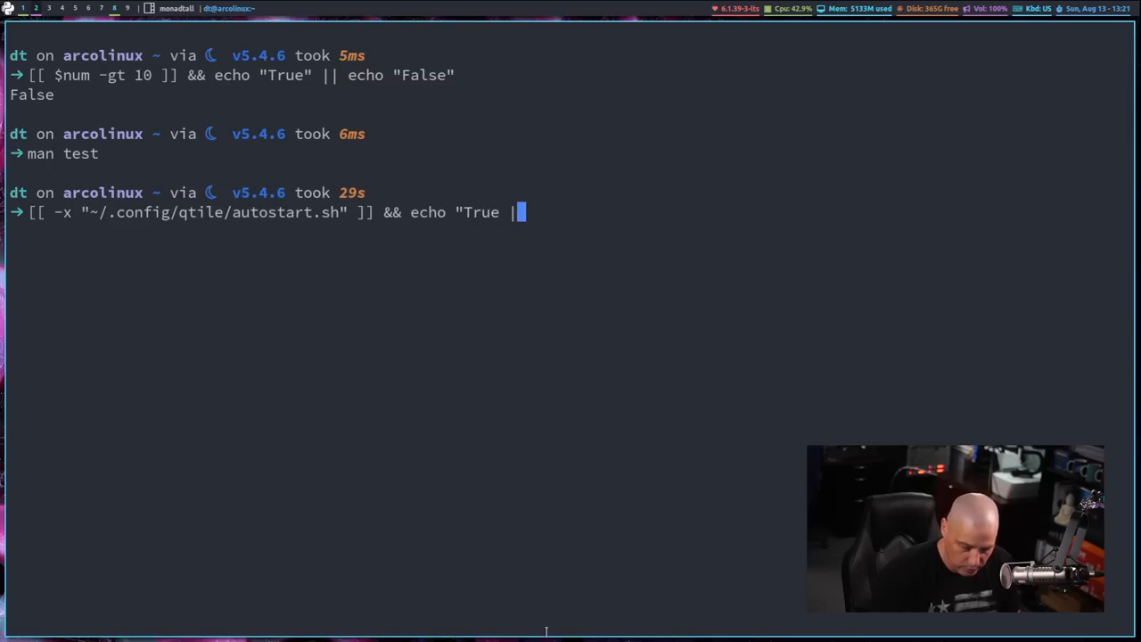
text(| echo "F)
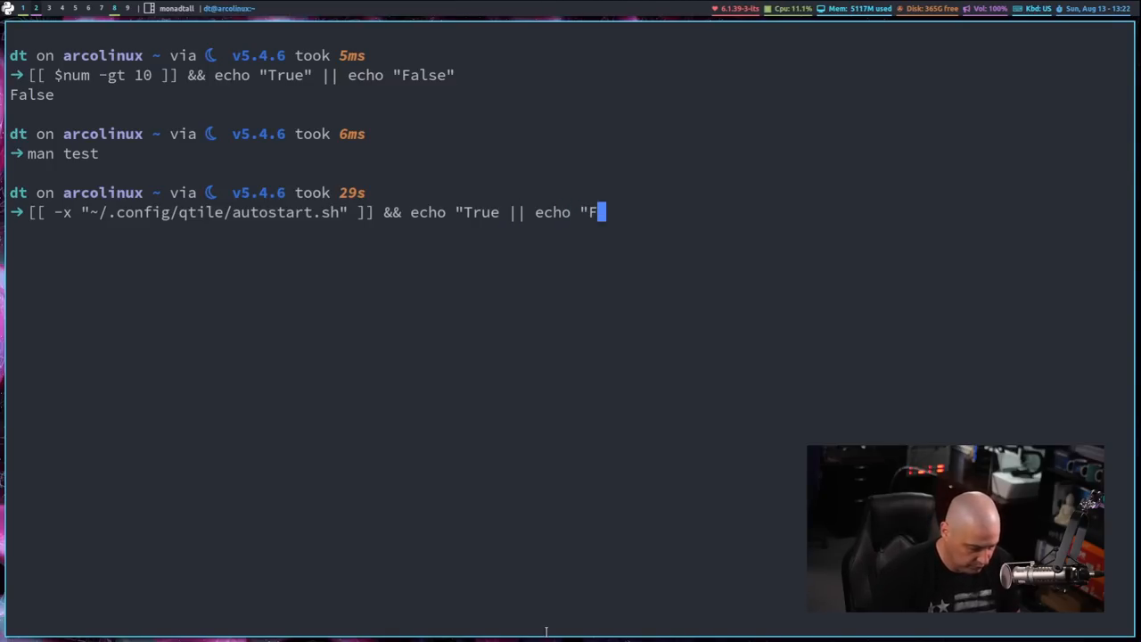
text(alse")
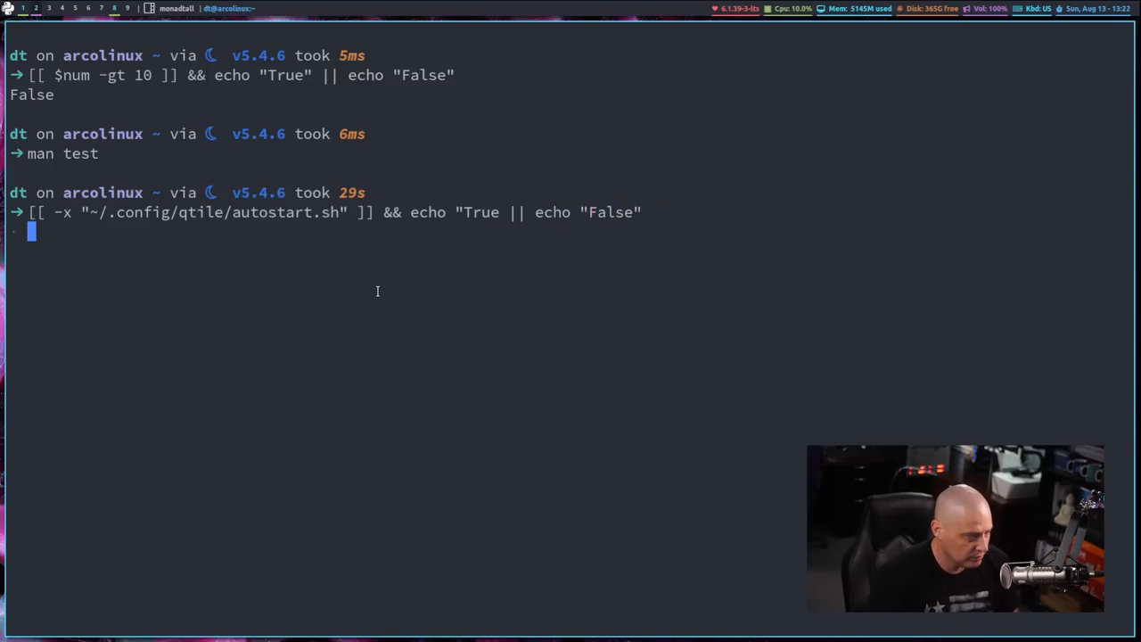
key(ctrl+c)
text([[ -x "~/.config/qtile/autostart.sh" ]] && echo "True" || echo "False")
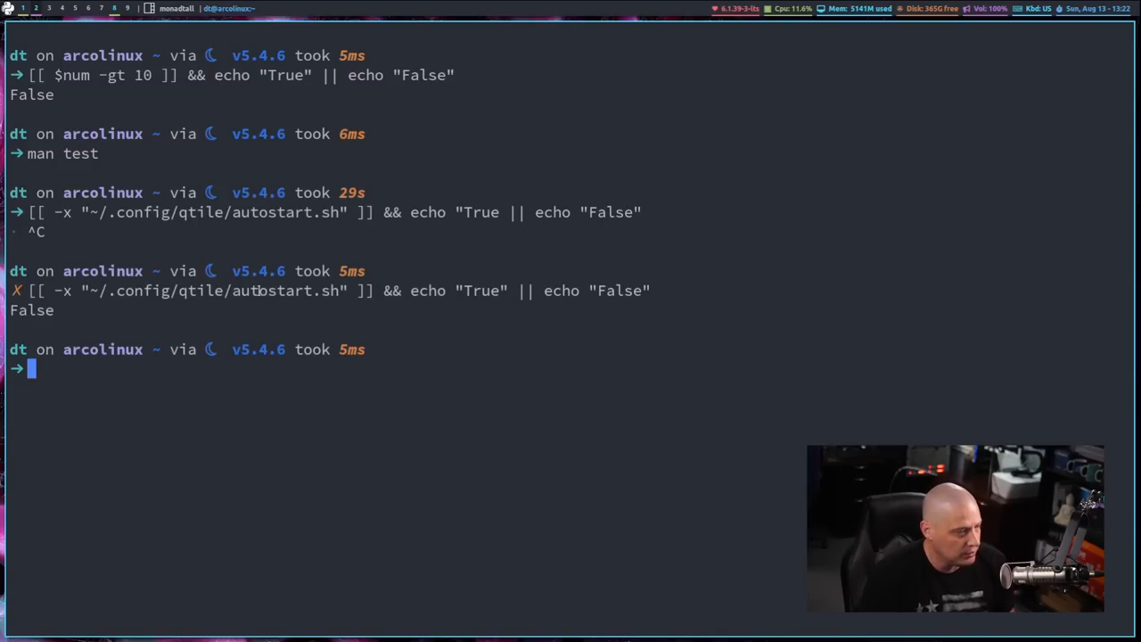
mouse_move(125, 335)
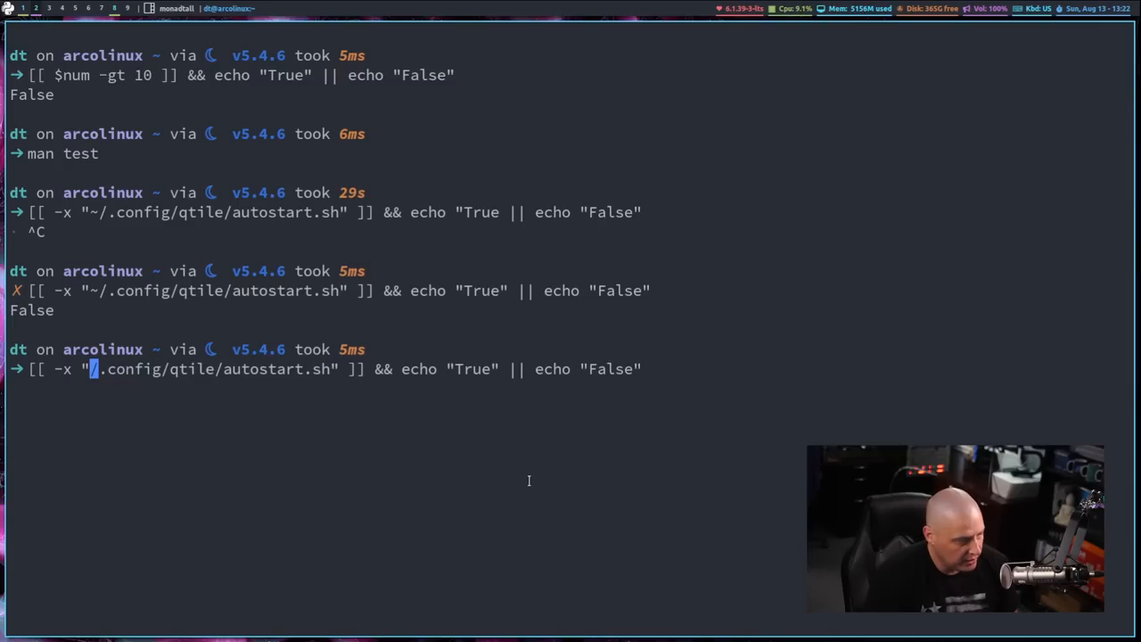
Rerun the -x check with the full /home/dt/.config/qtile/autostart.sh path, printing True, then clear.
text(/home/dt)
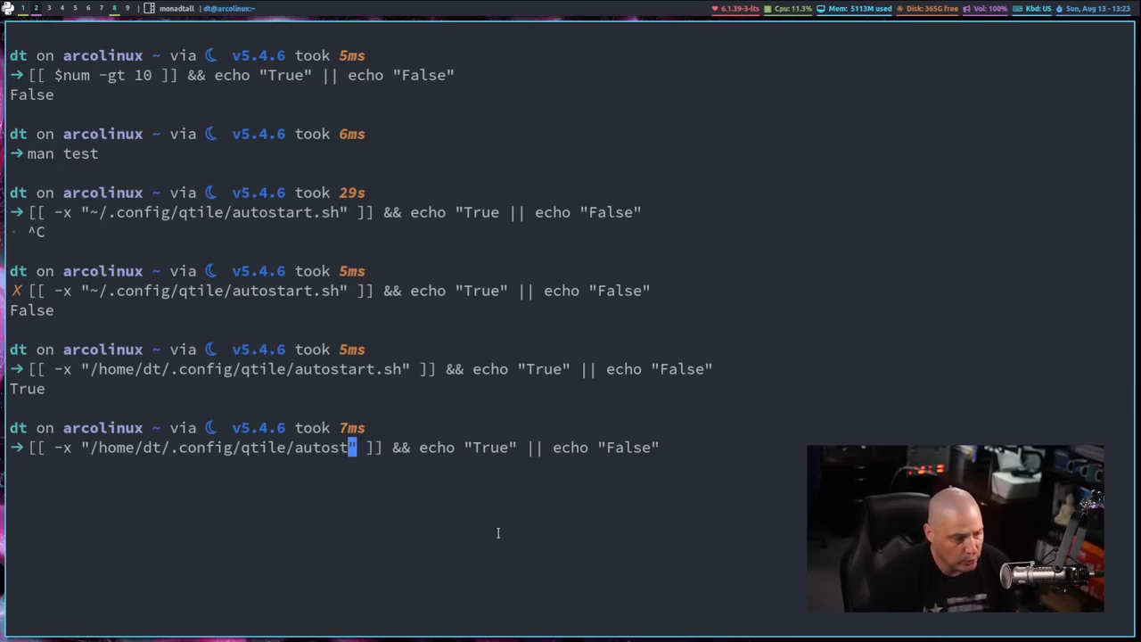
key(BackSpace)
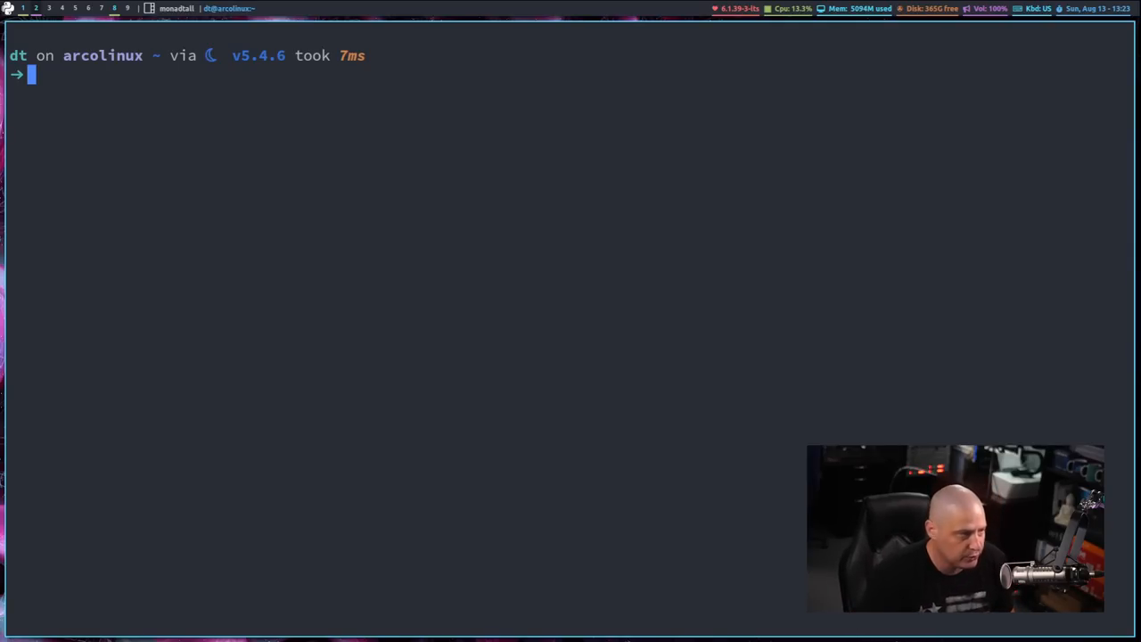
Assign emptystring="" as an empty variable.
text([[)
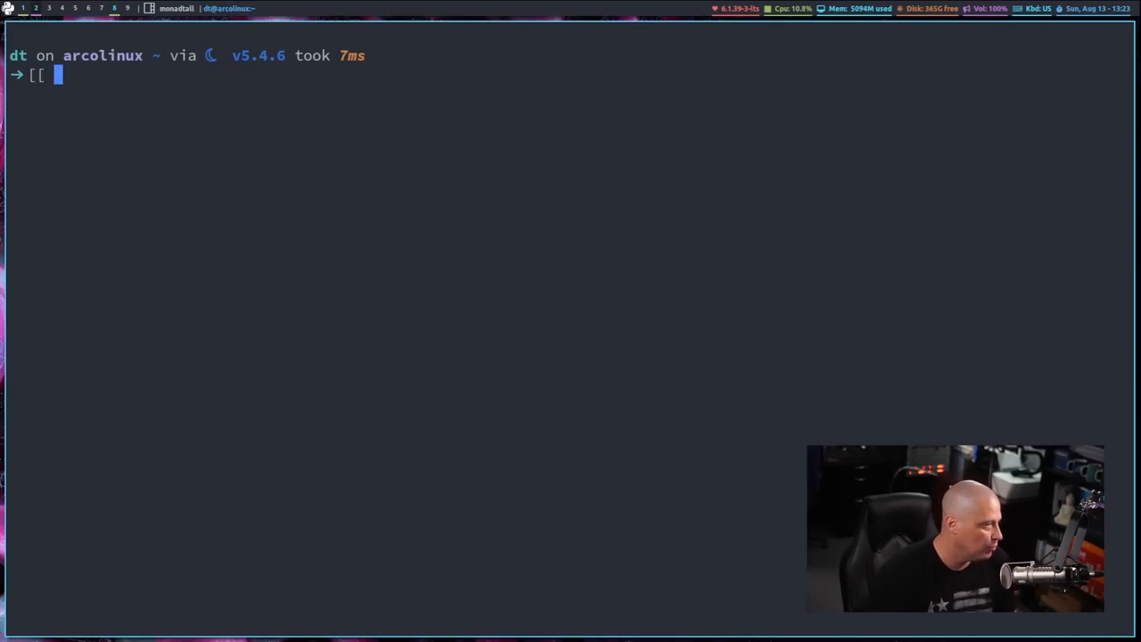
key(BackSpace)
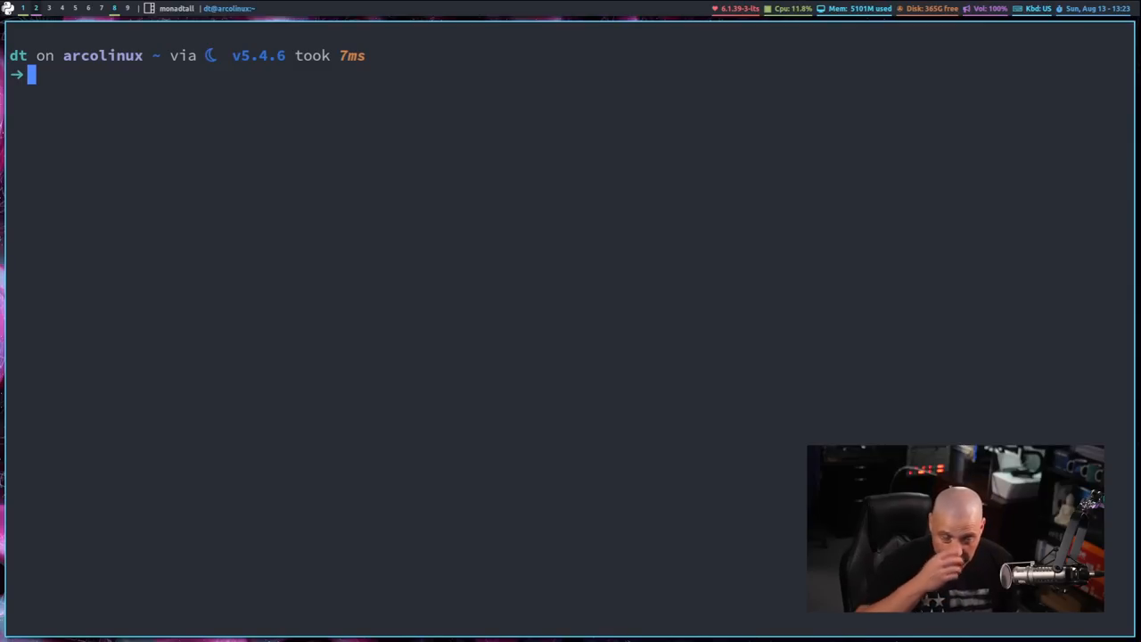
text(empt)
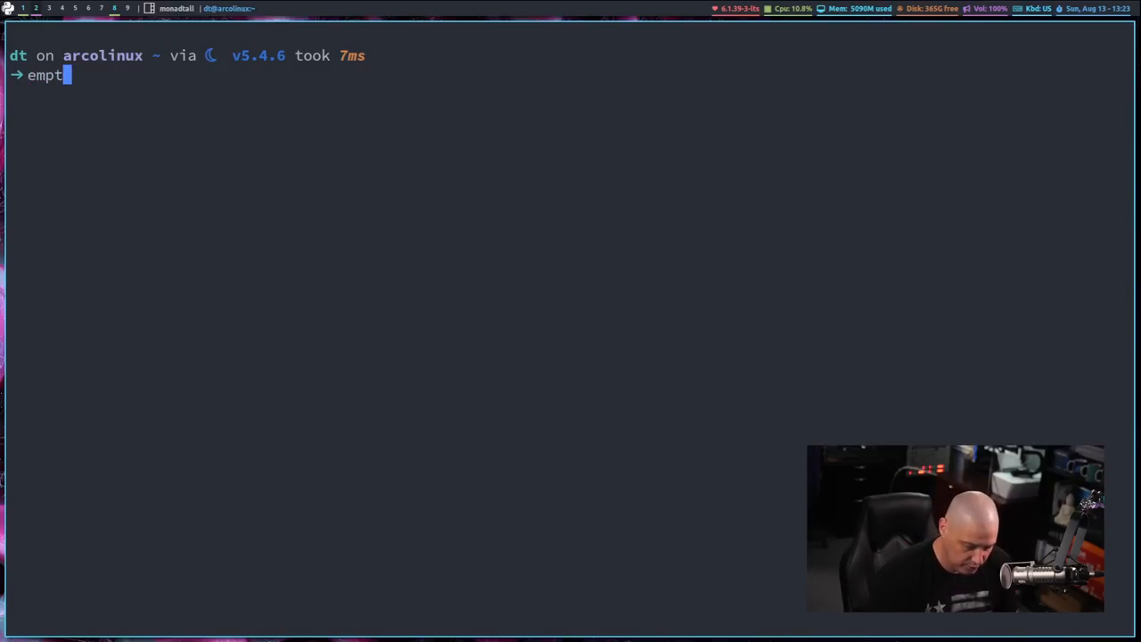
text(ystring=)
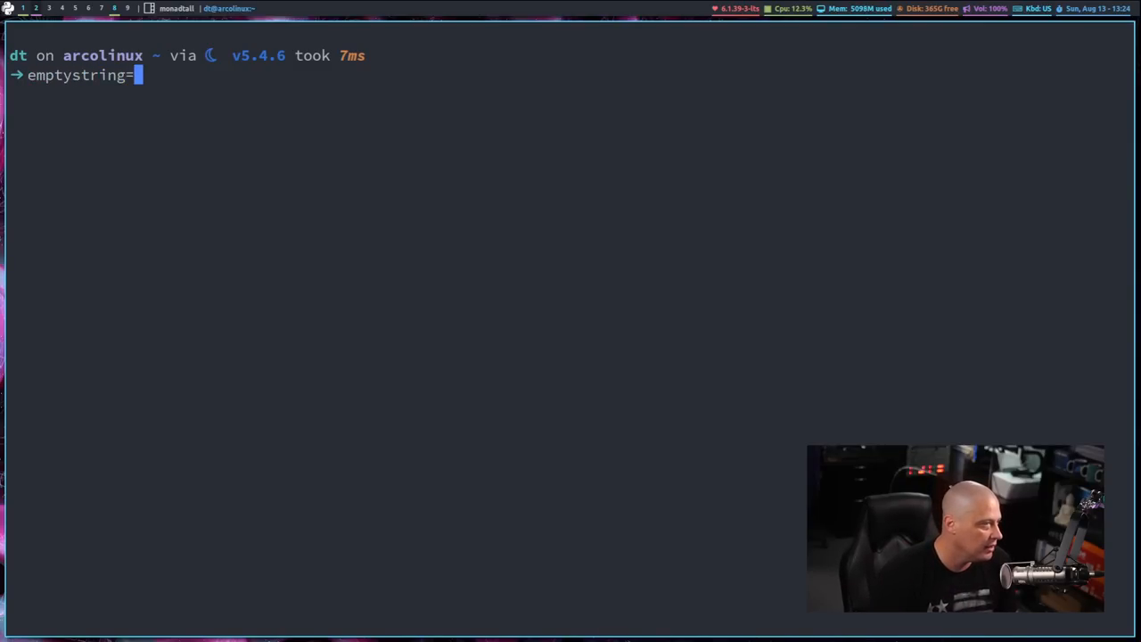
text("")
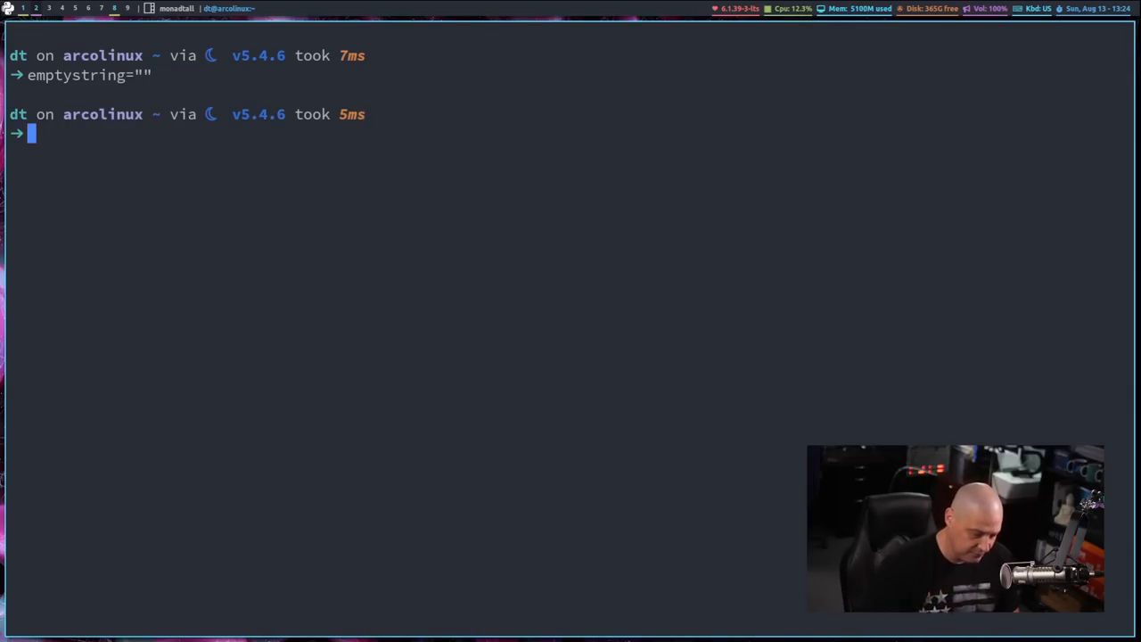
Run [[ -z $emptystring ]] && echo "True" || echo "False", which prints True.
text([[)
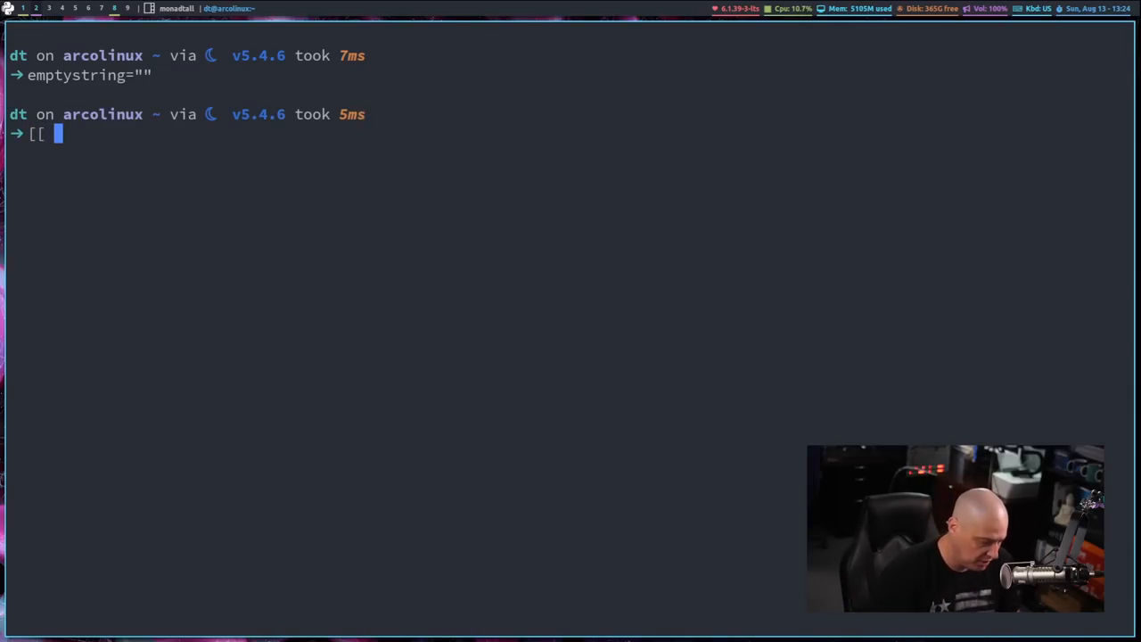
text(-z $e)
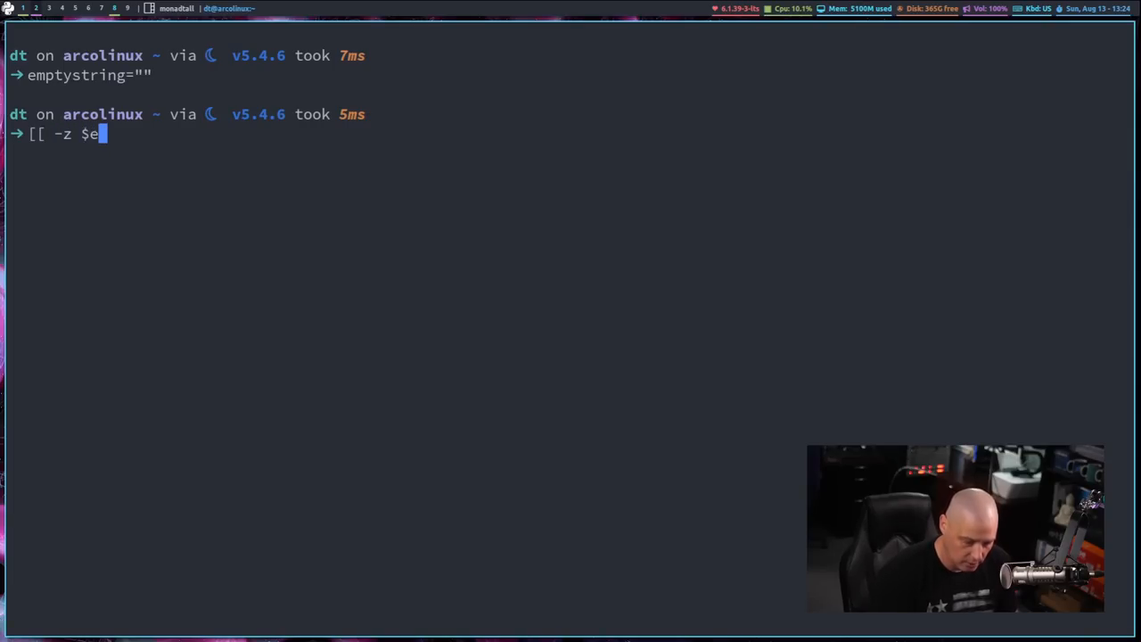
text(mptystring)
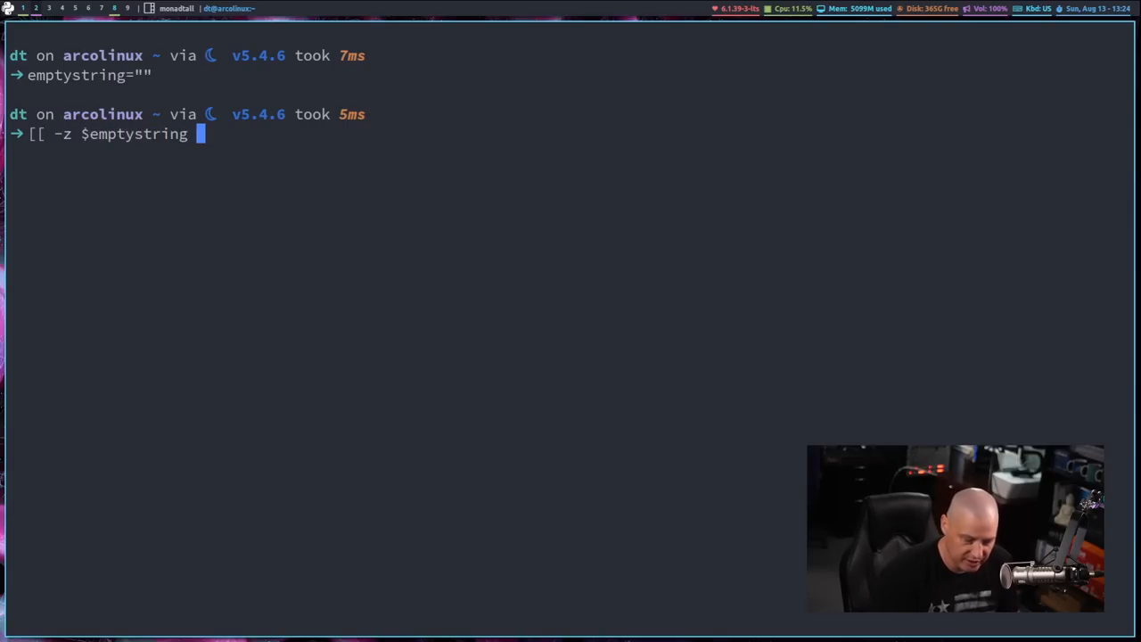
text(]] &&)
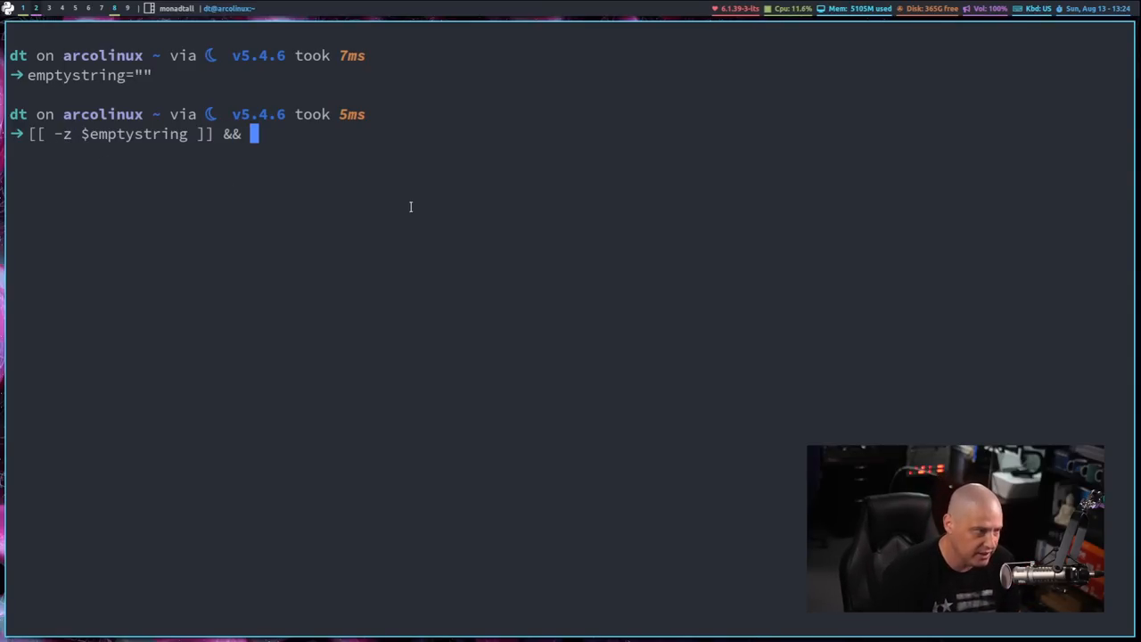
text(echo "True)
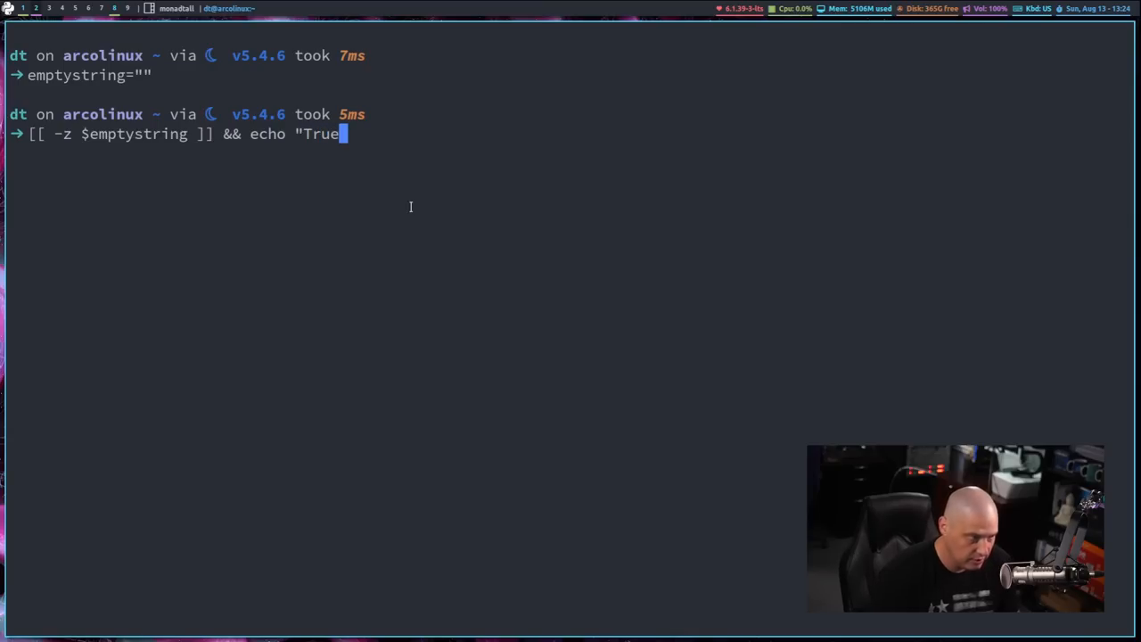
text(" || echo "False)
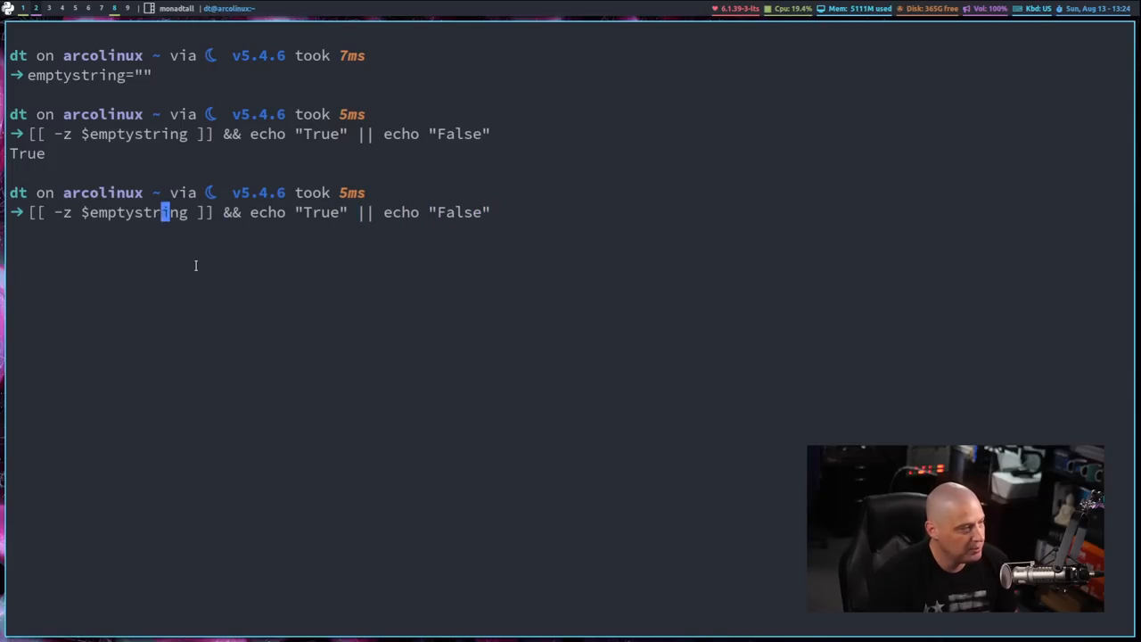
Run the -n test on $emptystring (False), rerun the -z test (True), then insert ! before -z.
text(n)
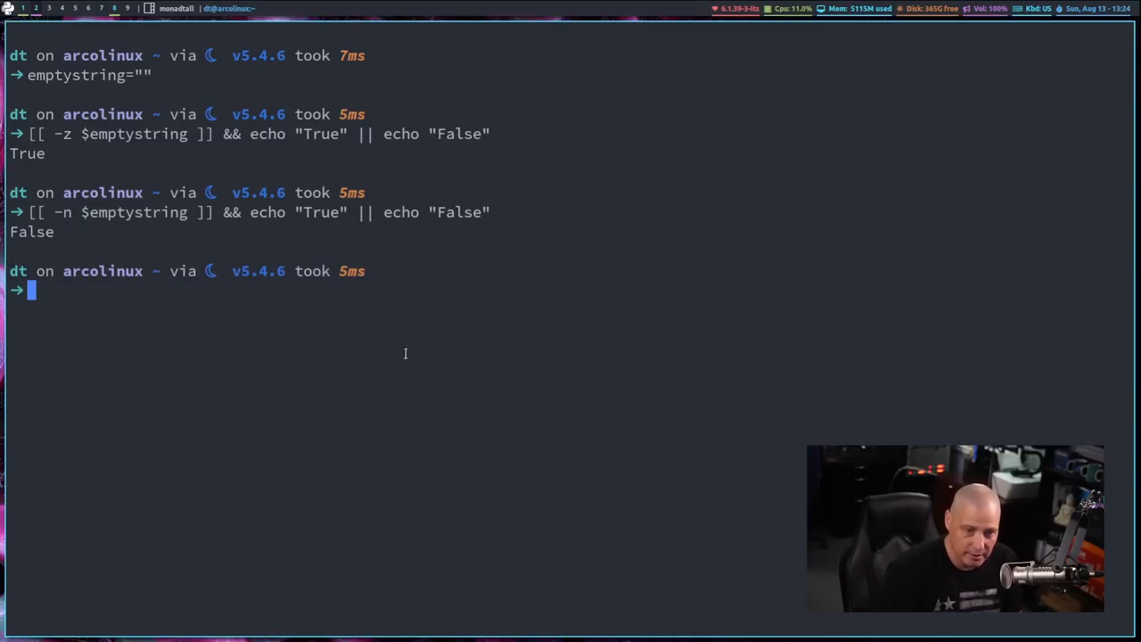
text([[ -z $emptystring ]] && echo "True" || echo "False")
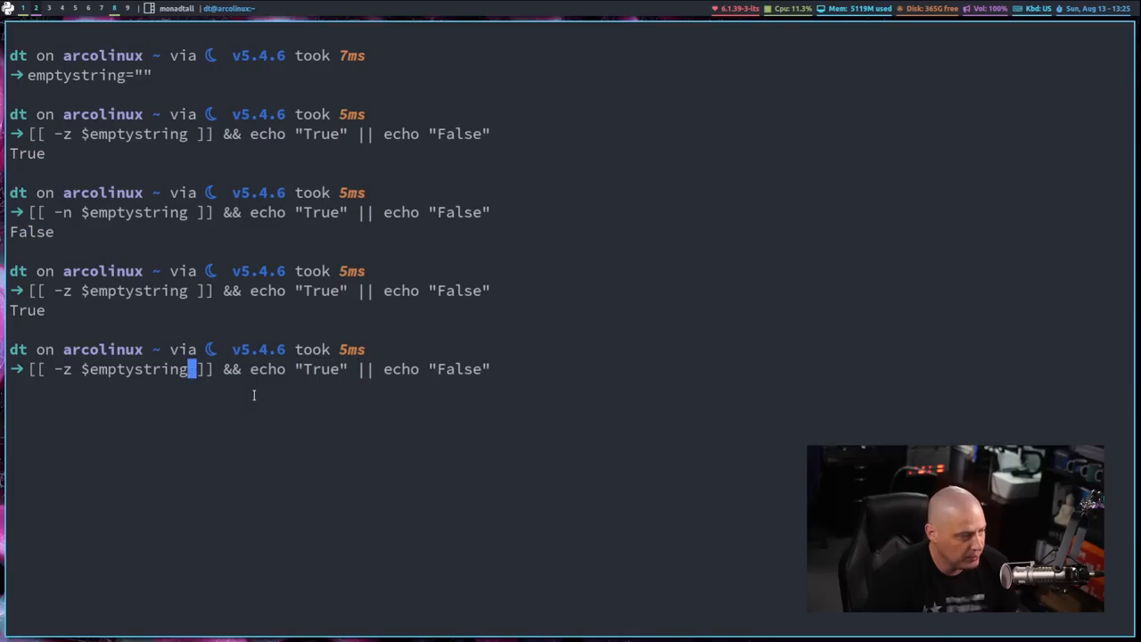
text(!)
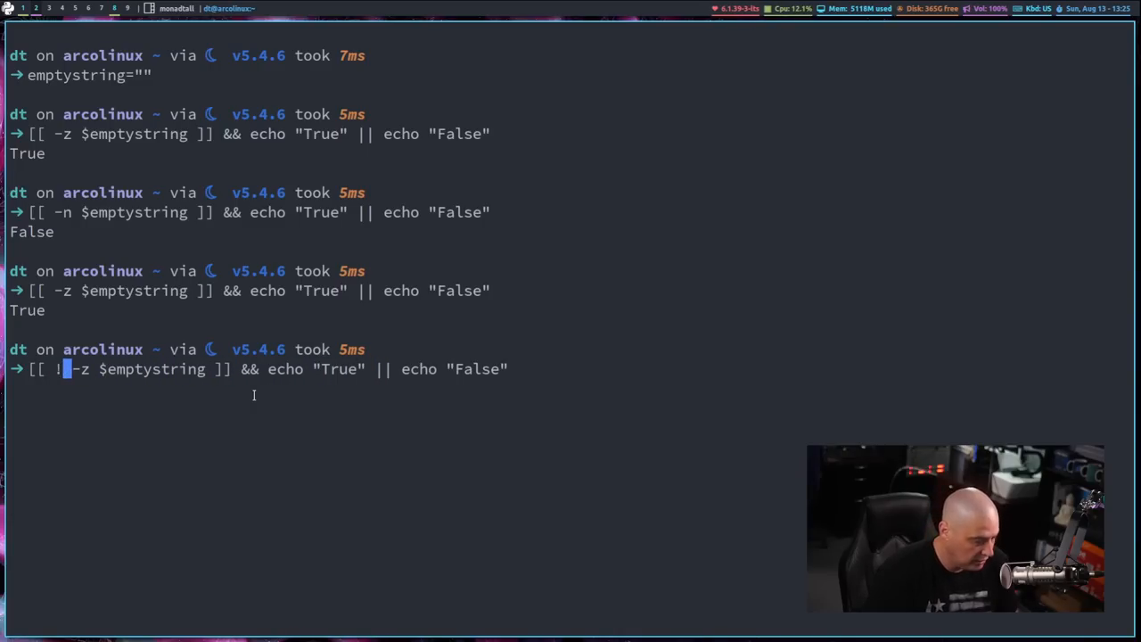
mouse_move(285, 454)
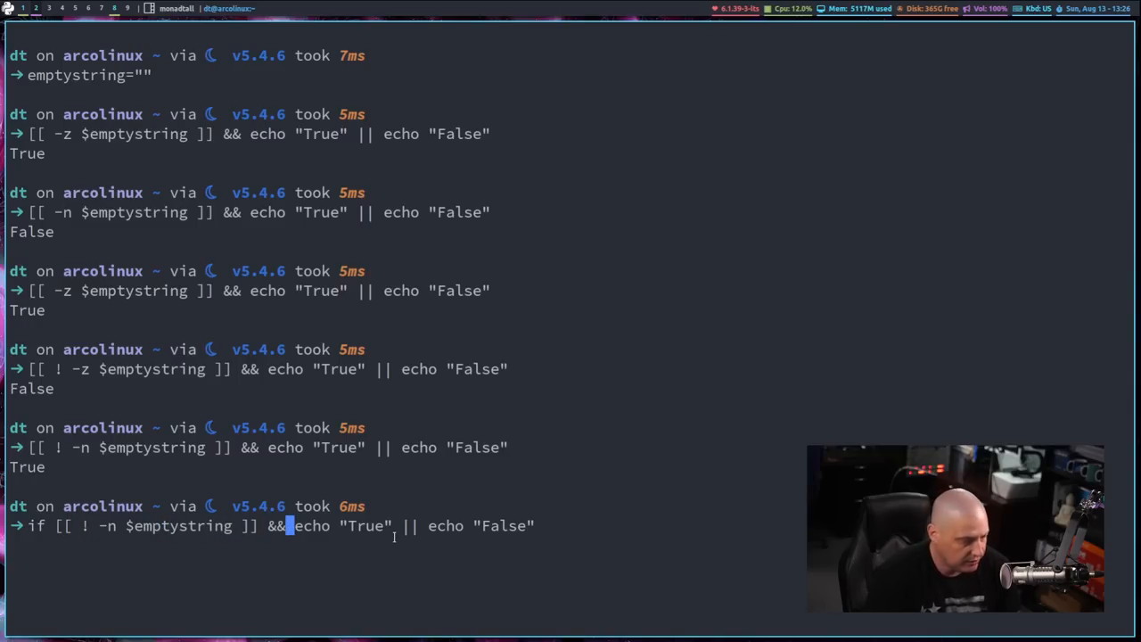
Rewrite the ! -n test as if/then/else/fi and run it, printing True.
text(;)
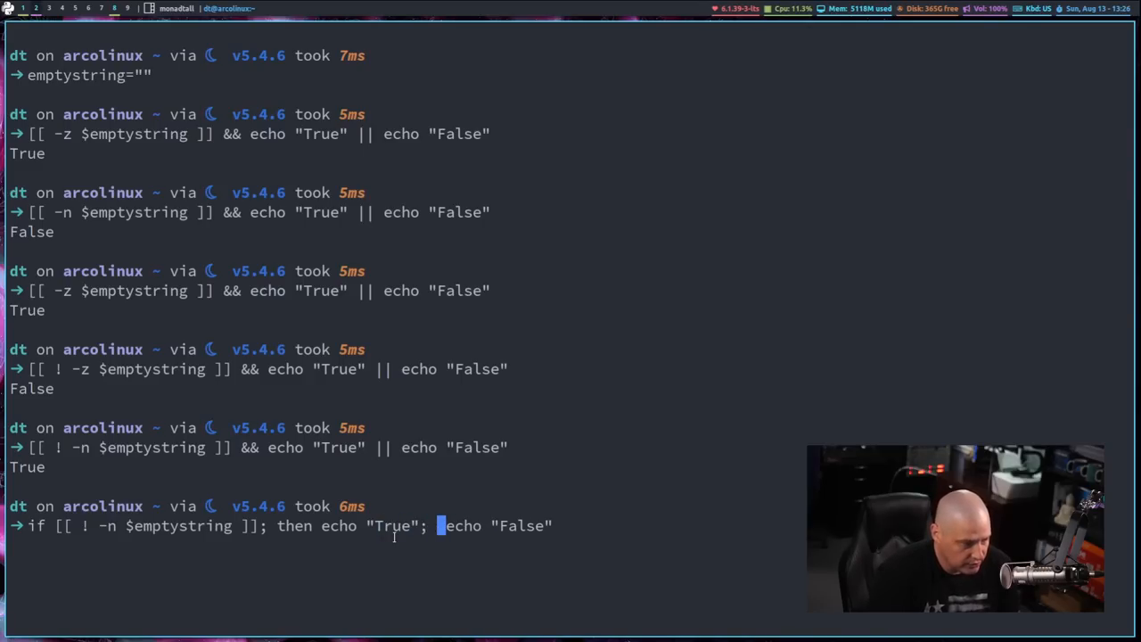
text(else  e)
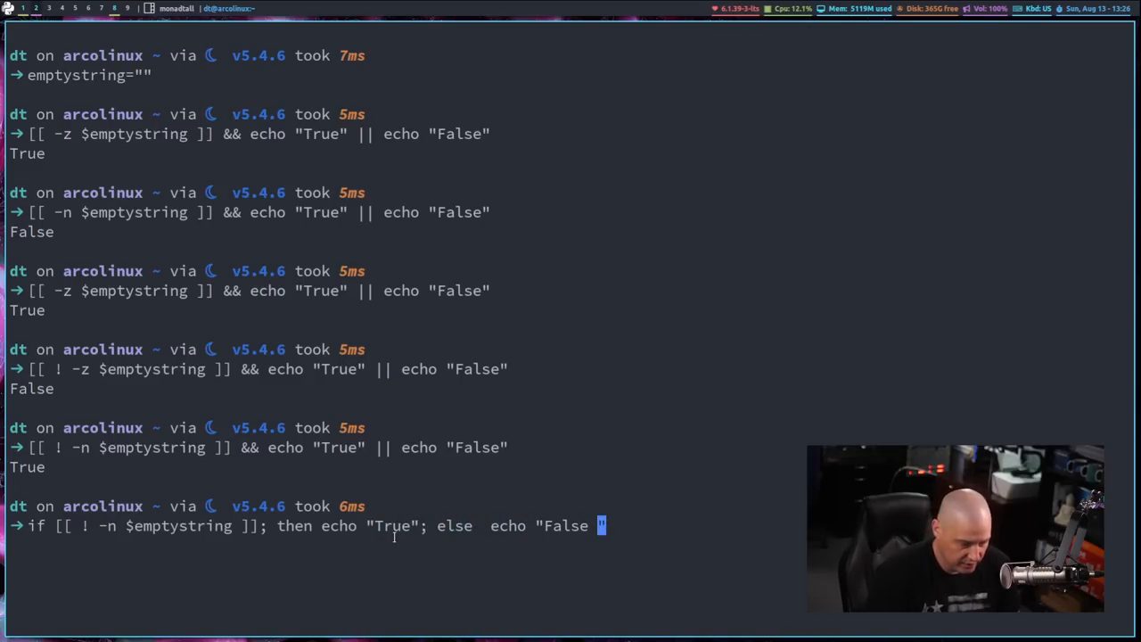
text(; fi)
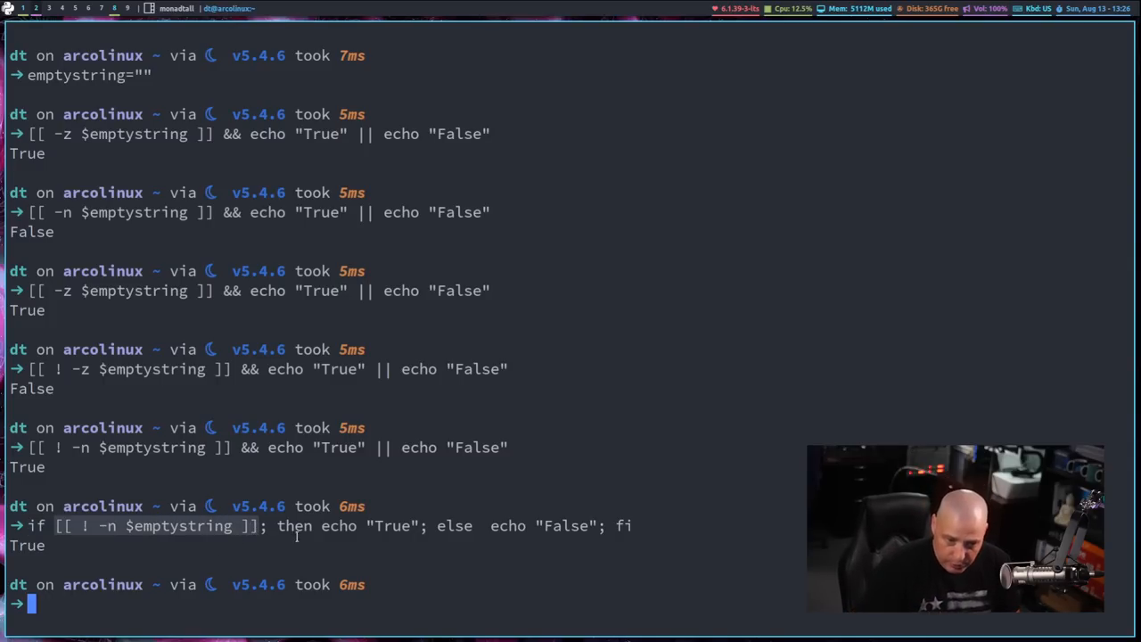
mouse_move(481, 569)
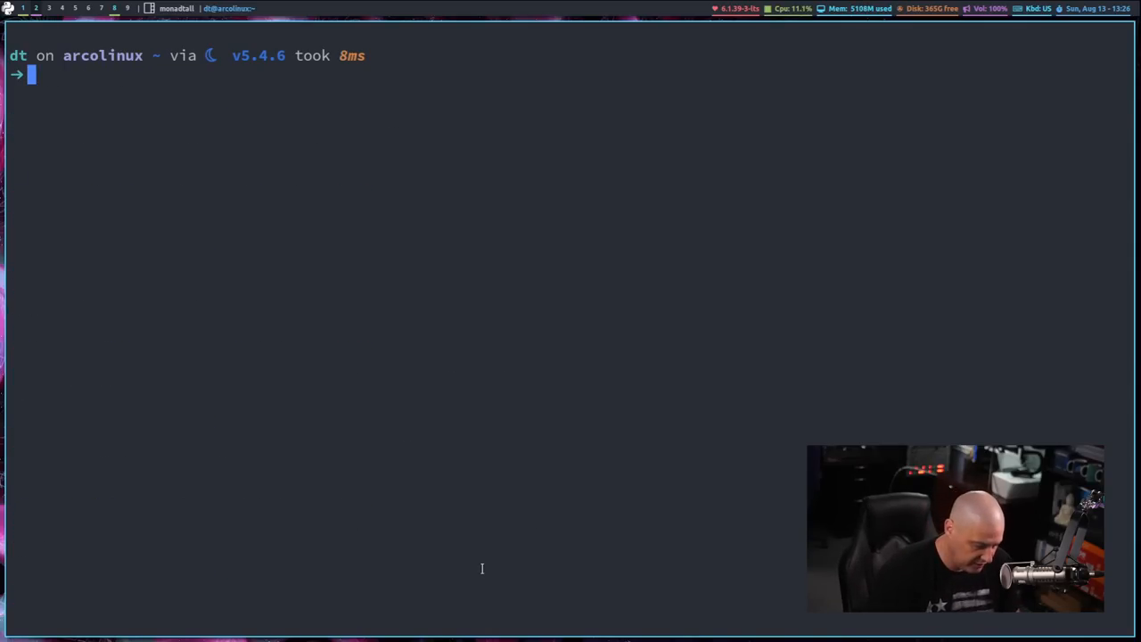
Set the variable nonempty="pizza".
text(nonempty=)
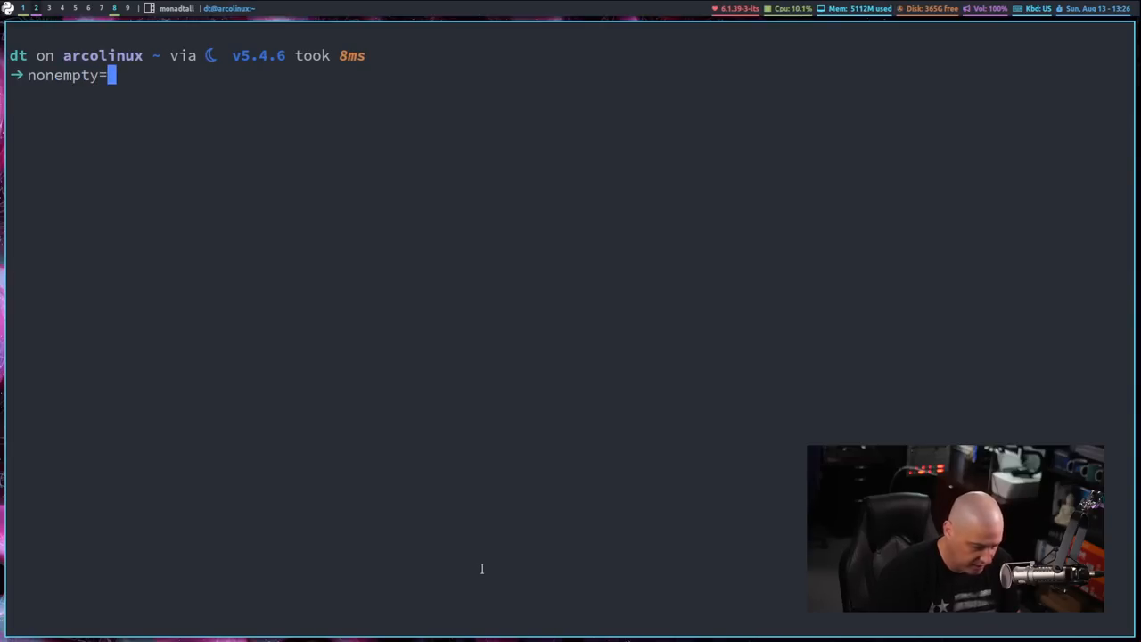
text("p)
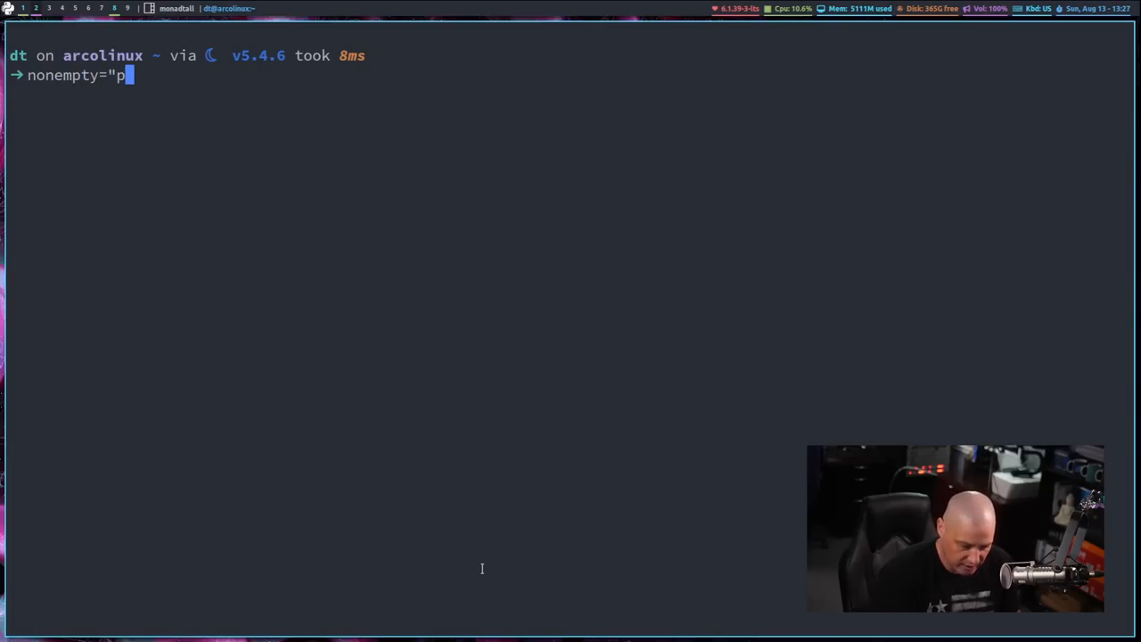
text(izza")
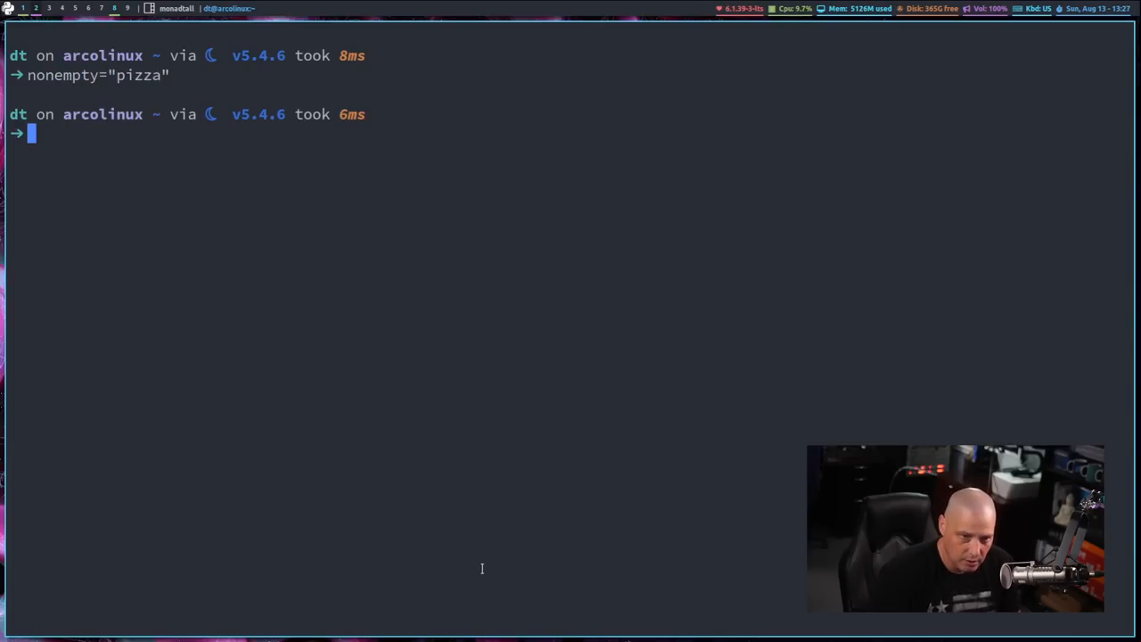
text(nonempty="pizza")
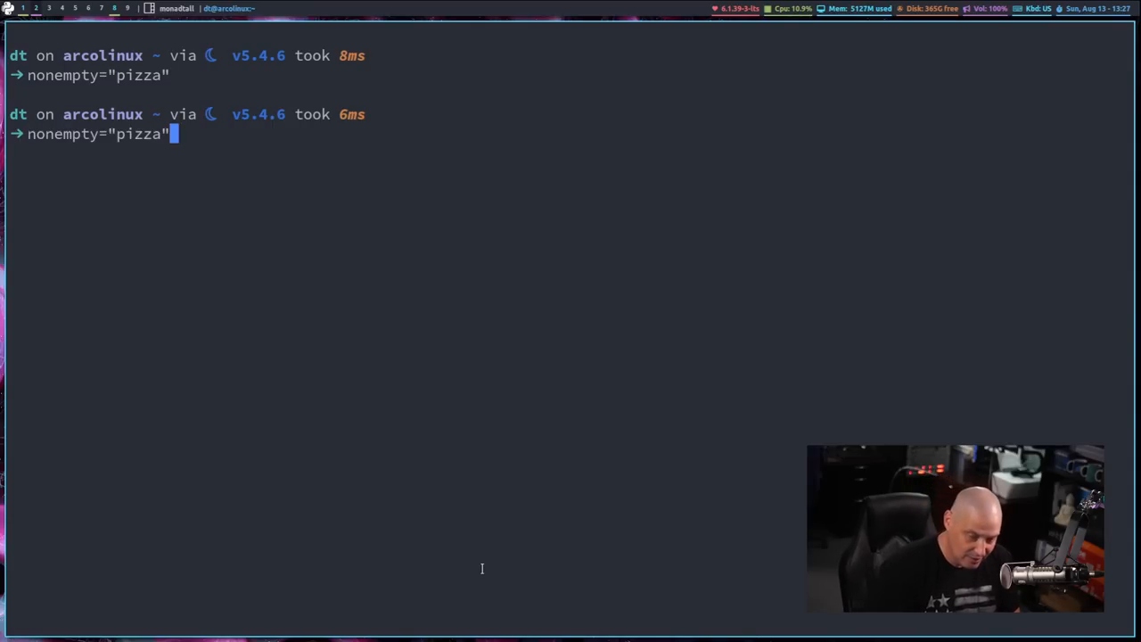
Recall the if/else test and extend it to [[ ! -z $emptystring ]] || [[ -n $nonempty ]], then run the flag variations.
text(if [[ ! -n $emptystring ]]; then echo "True"; else  echo "False"; fi)
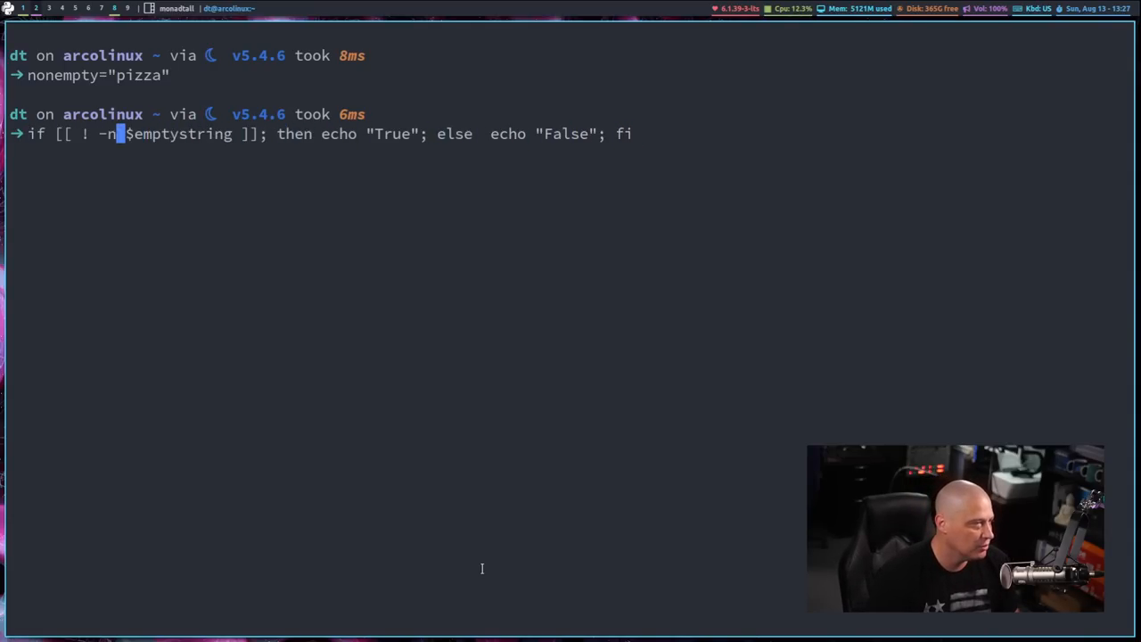
key(BackSpace)
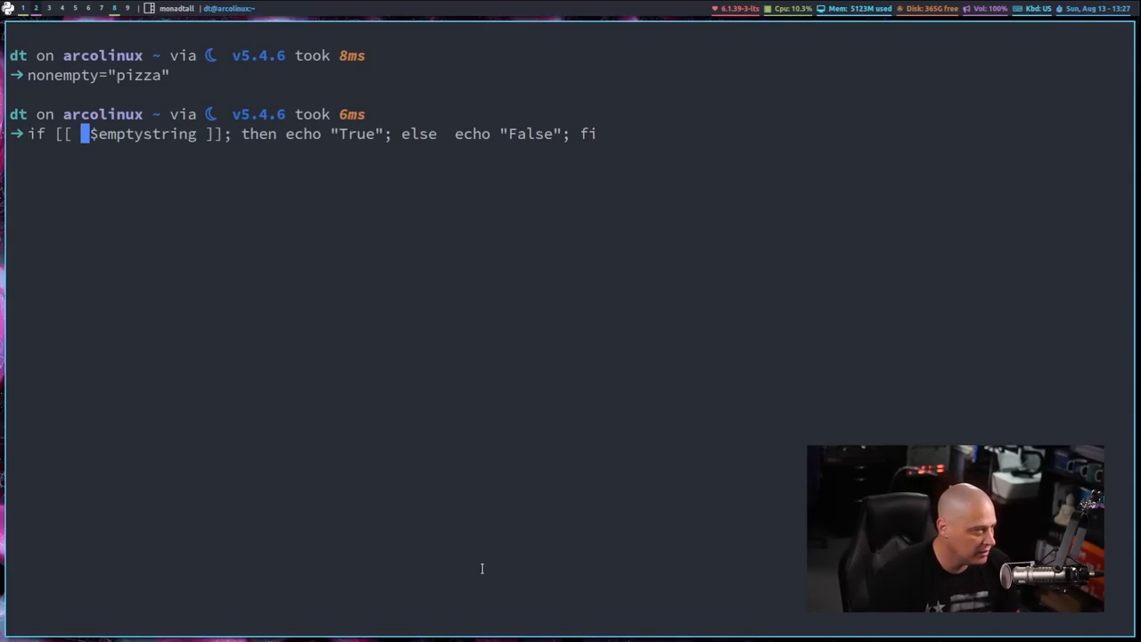
text(-z)
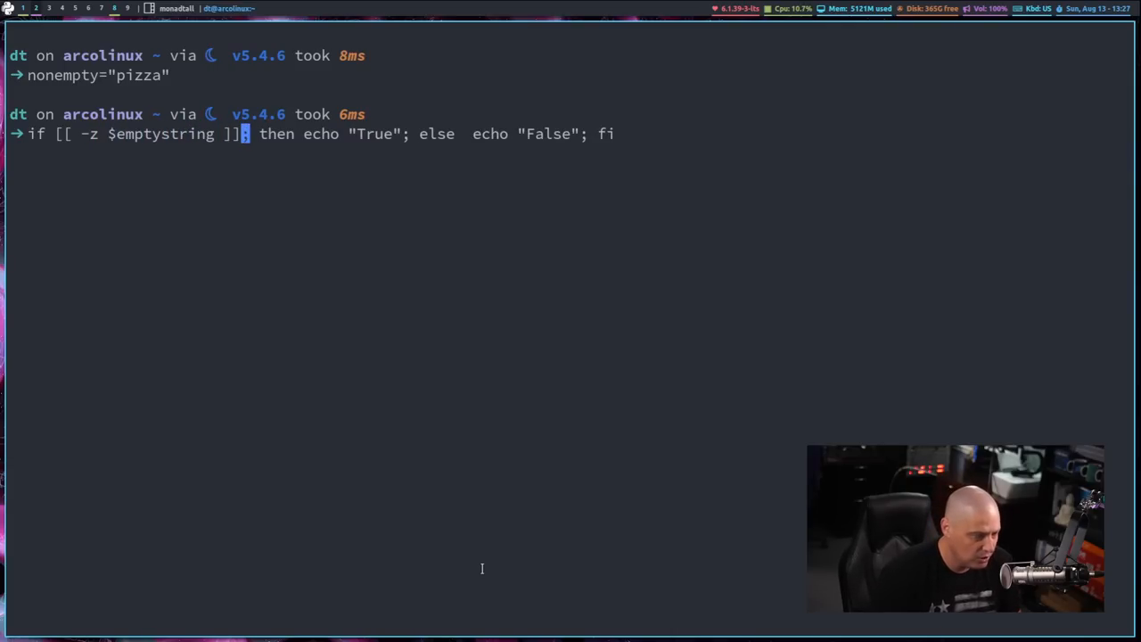
text(||)
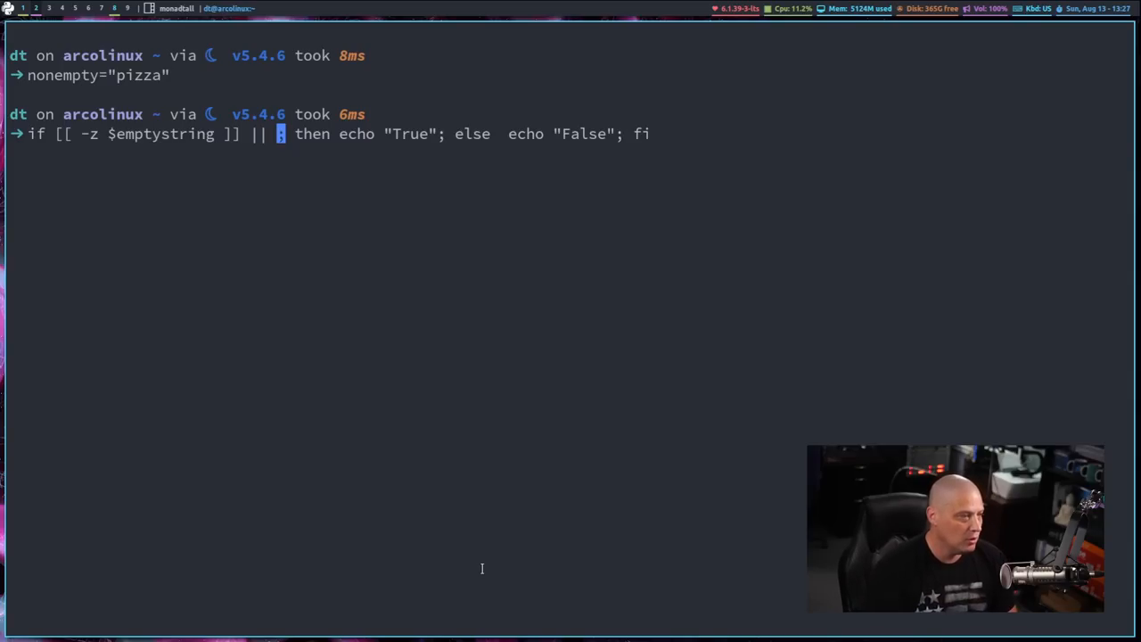
text([[)
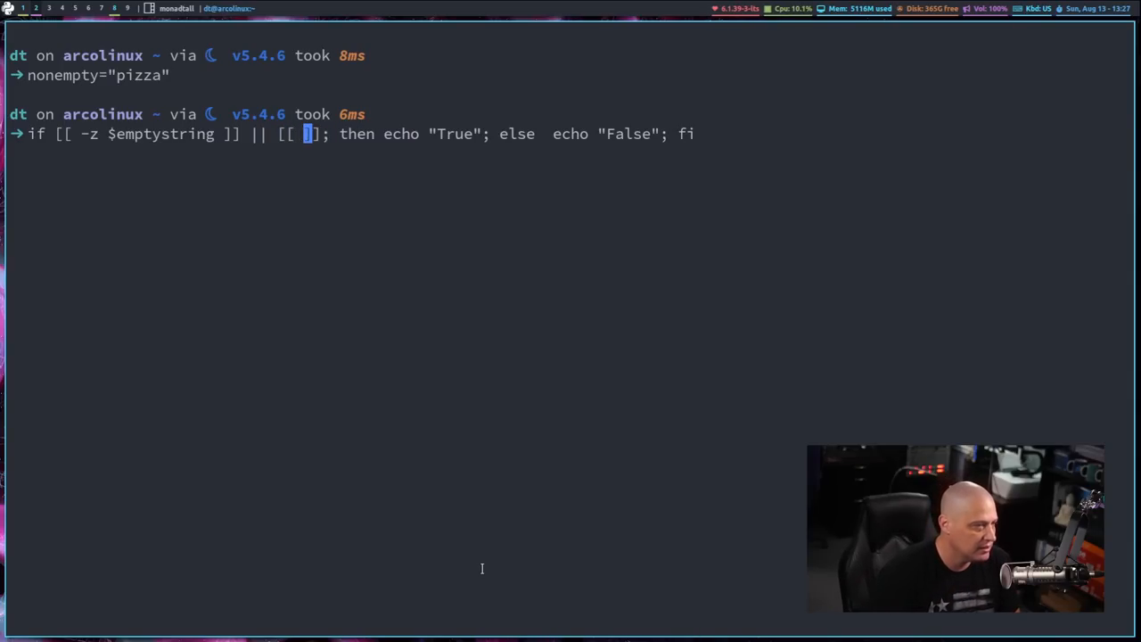
text(-n)
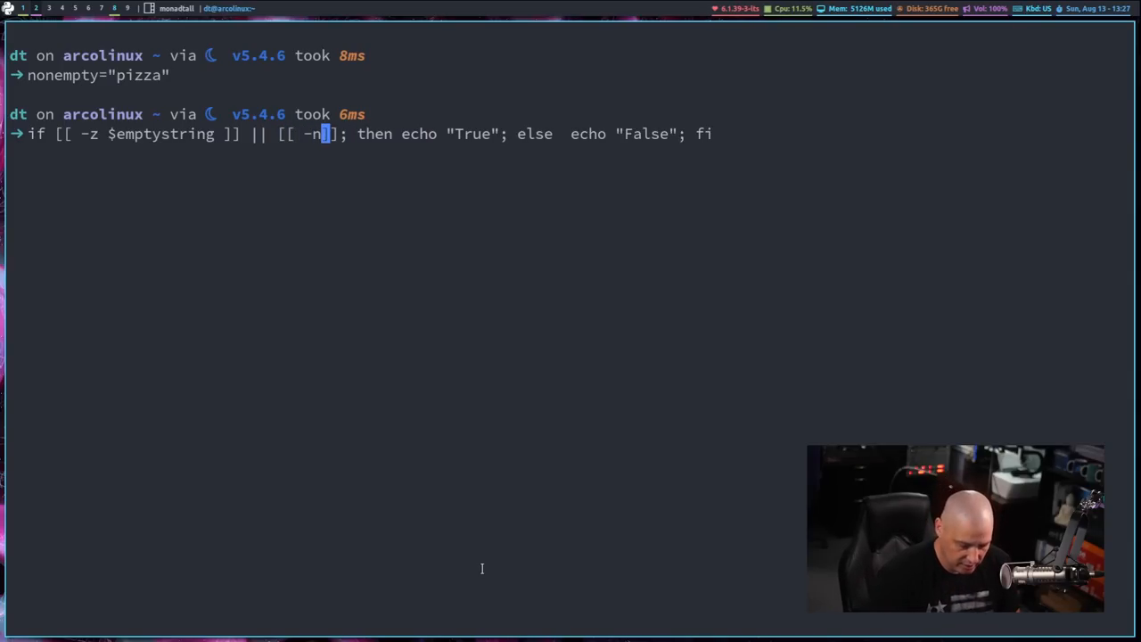
text($nonempty)
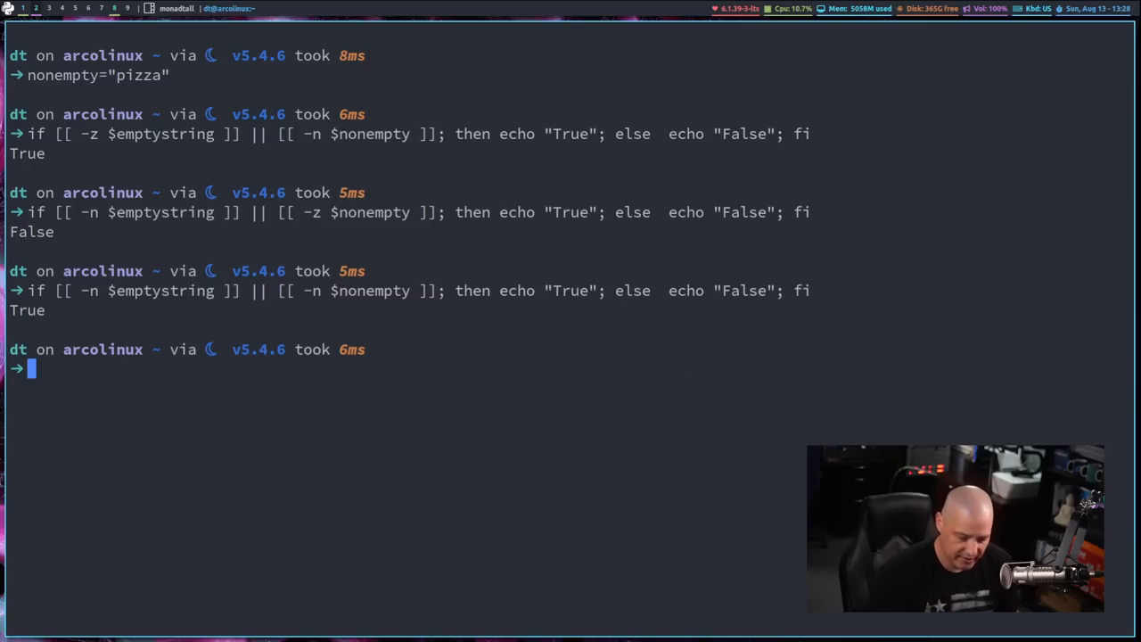
Run [[ -f ".bashrc" ]] && echo "True" || echo "False", then repeat it for .bash_aliases.
text([[)
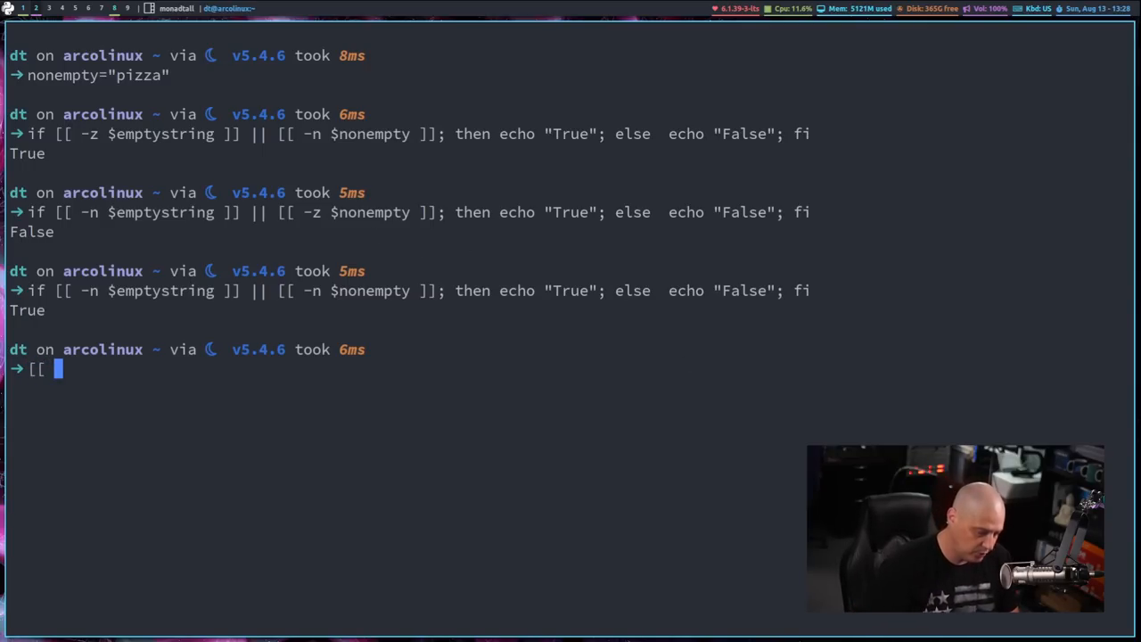
text(-f)
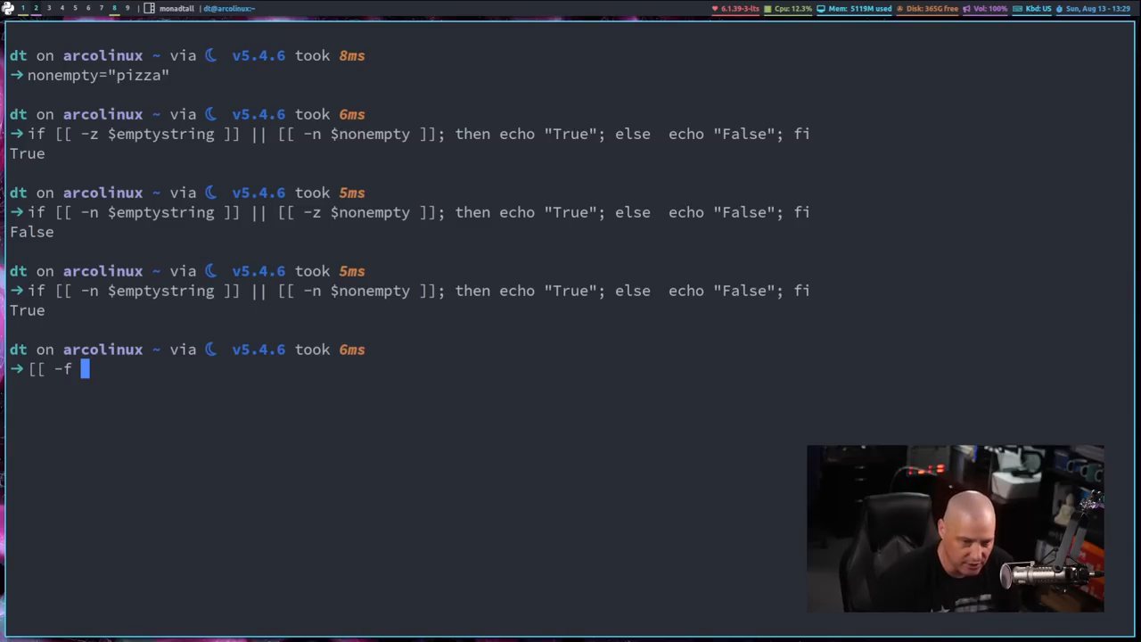
text(")
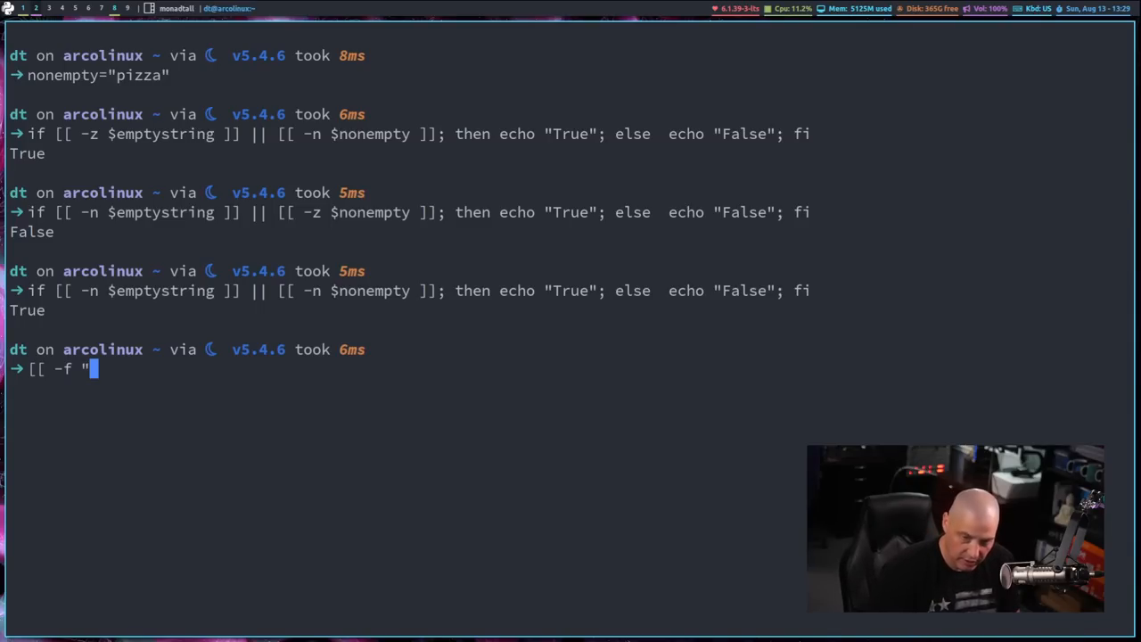
text(/)
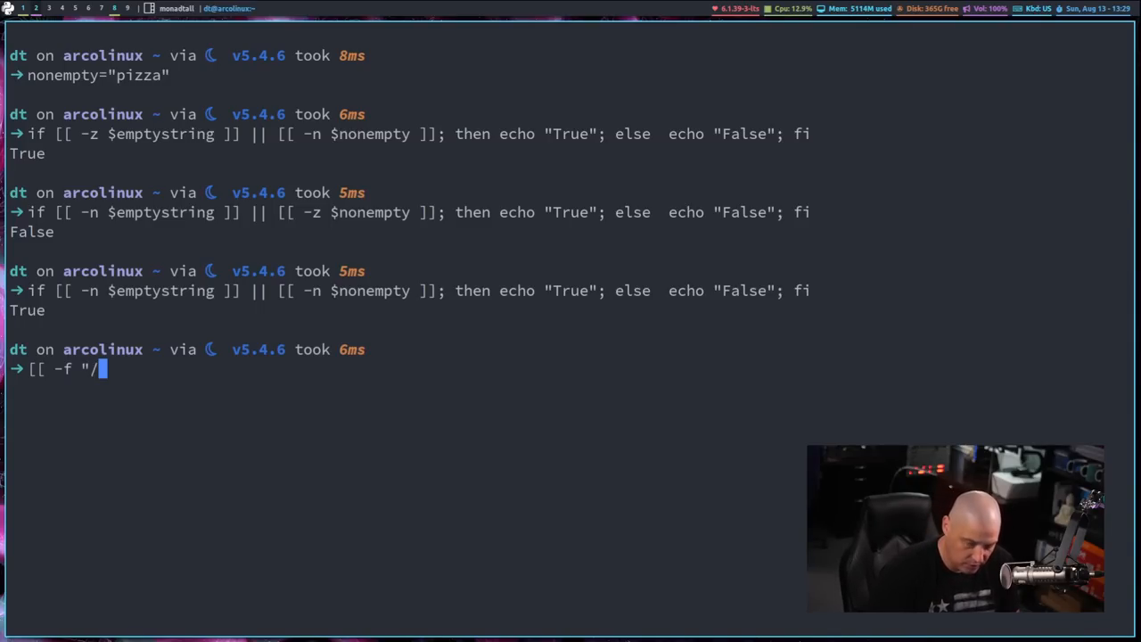
text(bashrc)
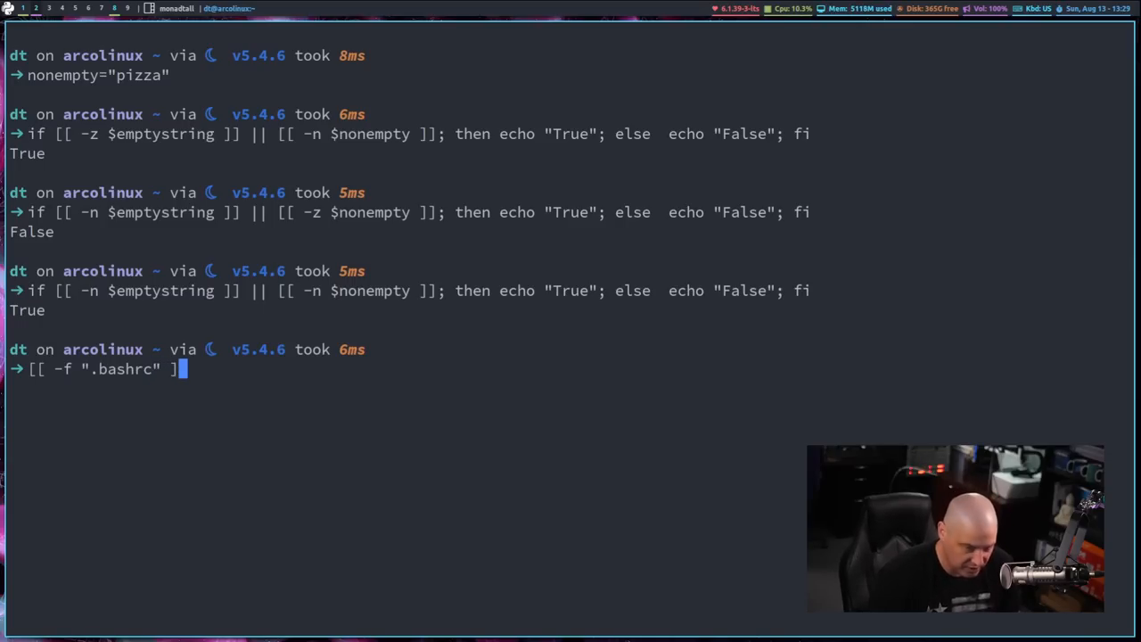
text(])
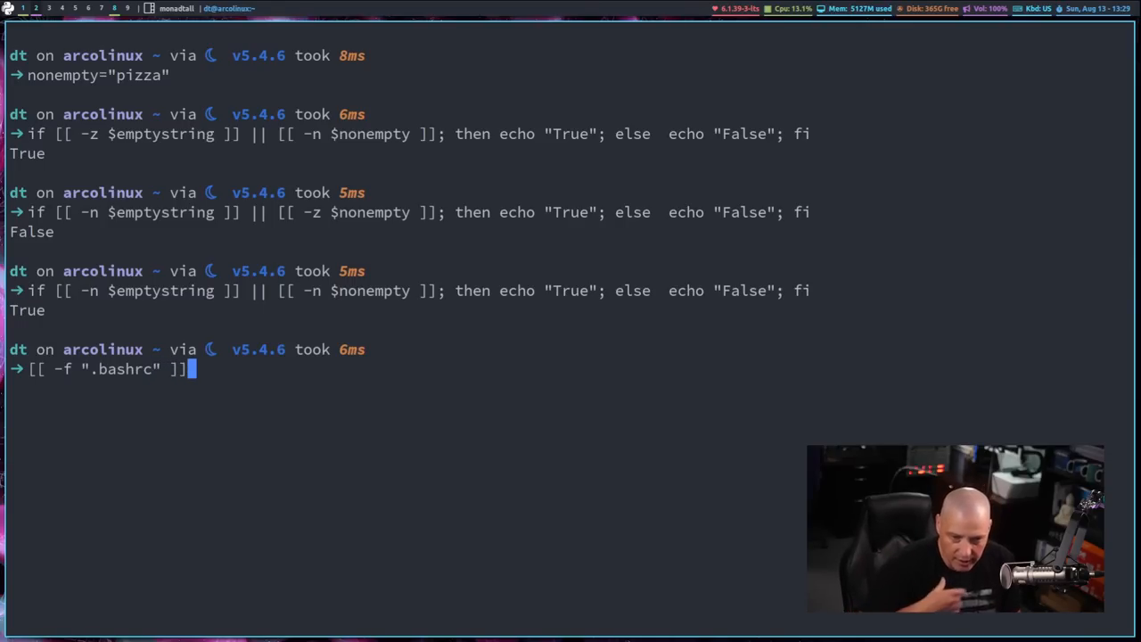
text(" ")
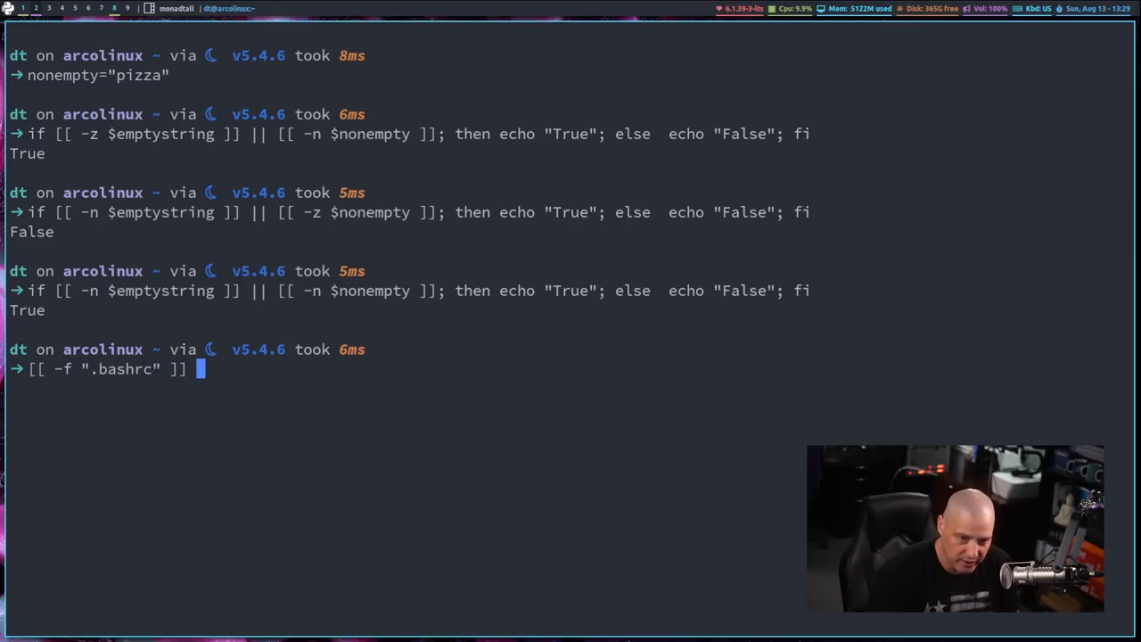
text(&& echo "True")
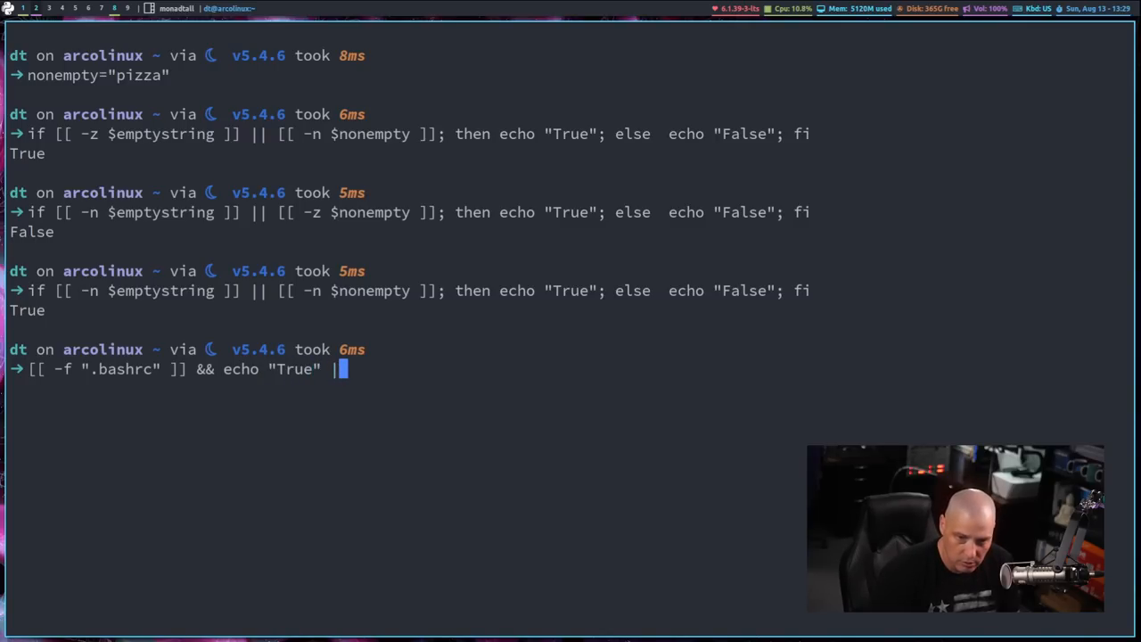
text(| echo "False)
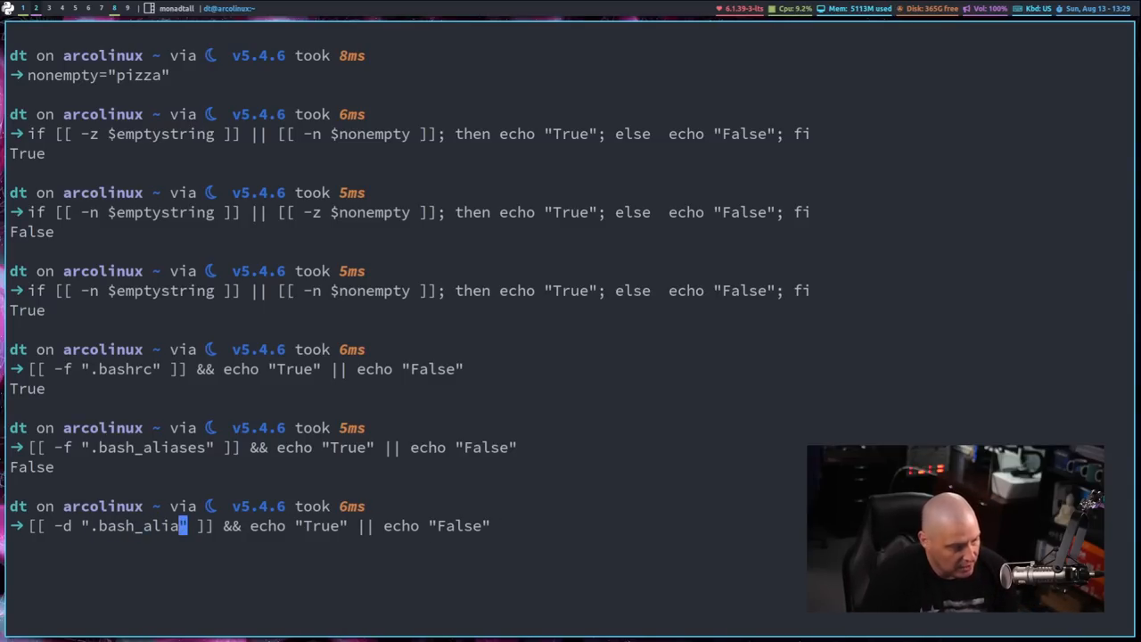
Run -d directory tests on Downloads, Templates and Test, then clear the screen.
text(Downloads)
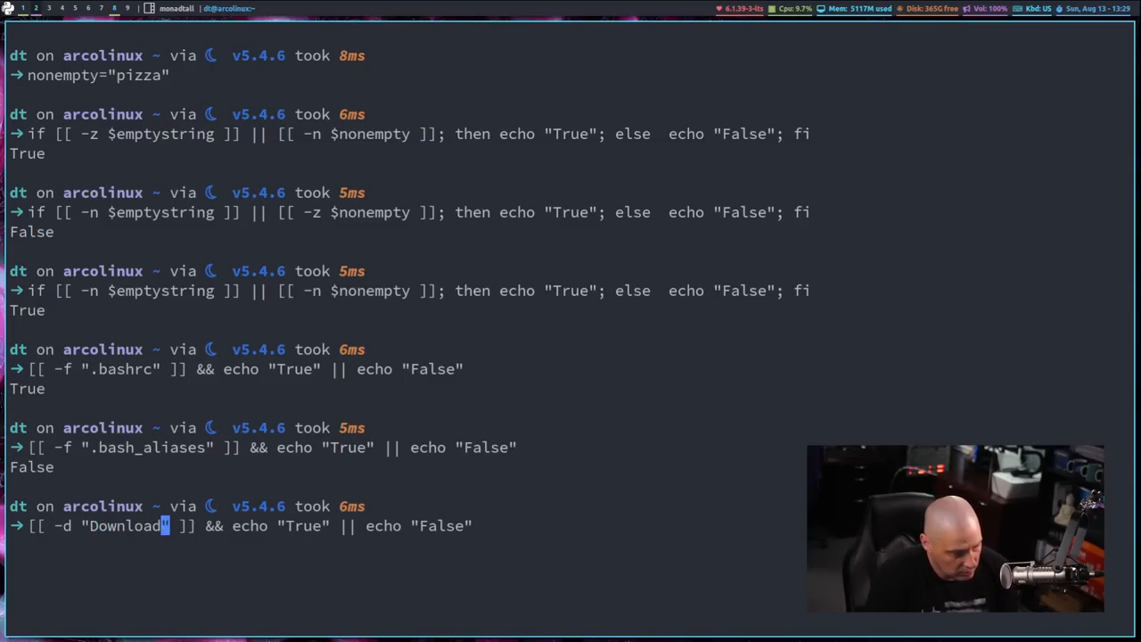
key(Return)
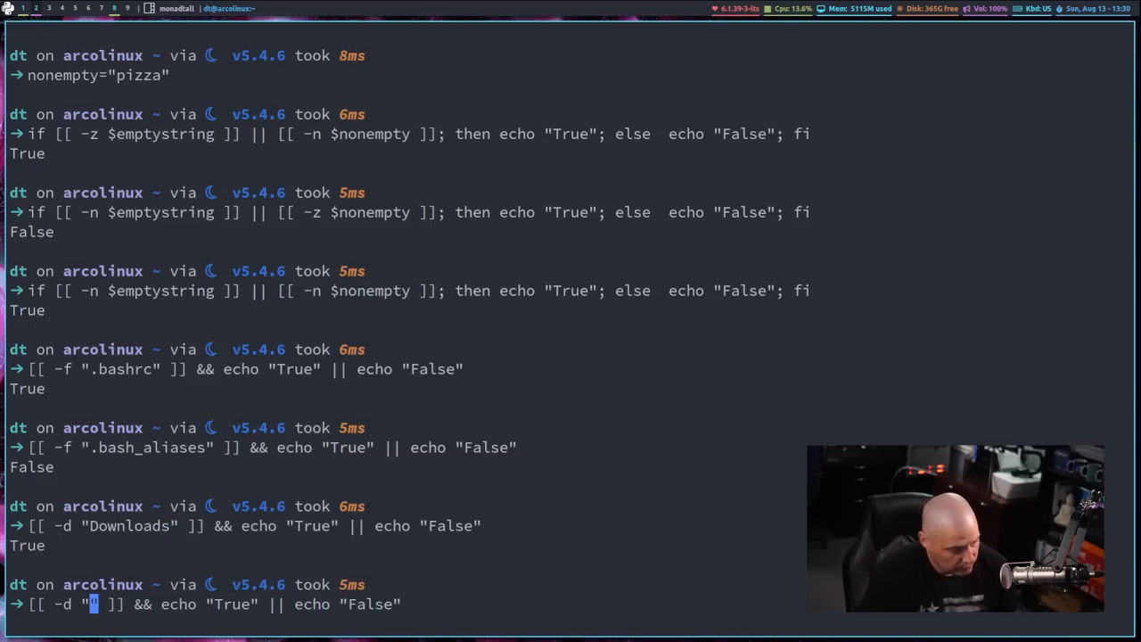
text(Templates)
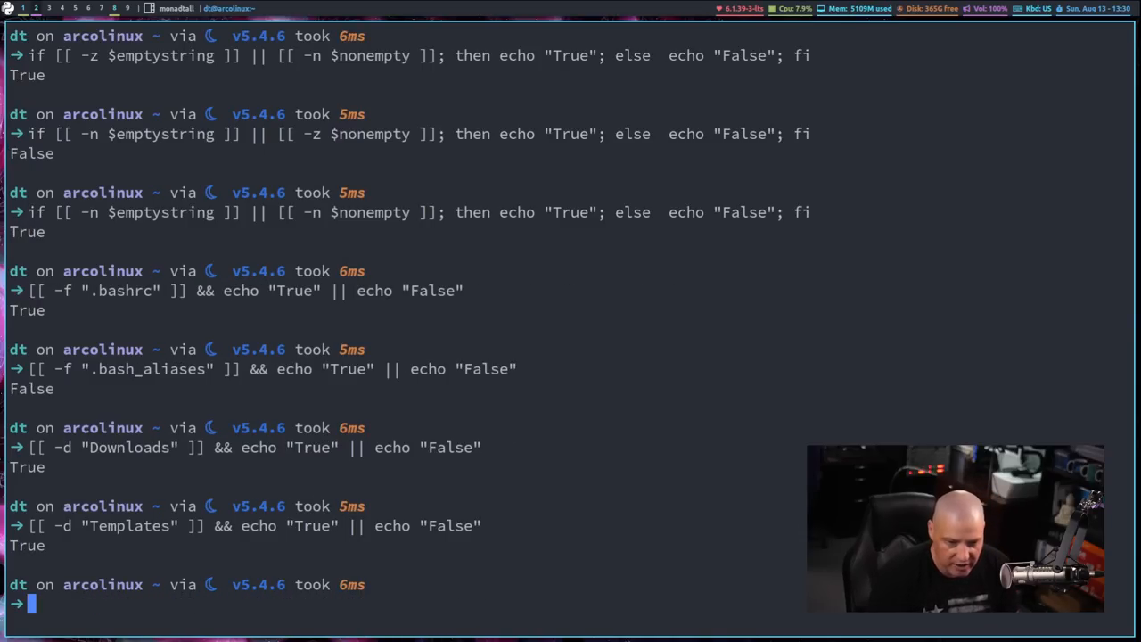
text([[ -d "Templates" ]] && echo "True" || echo "False")
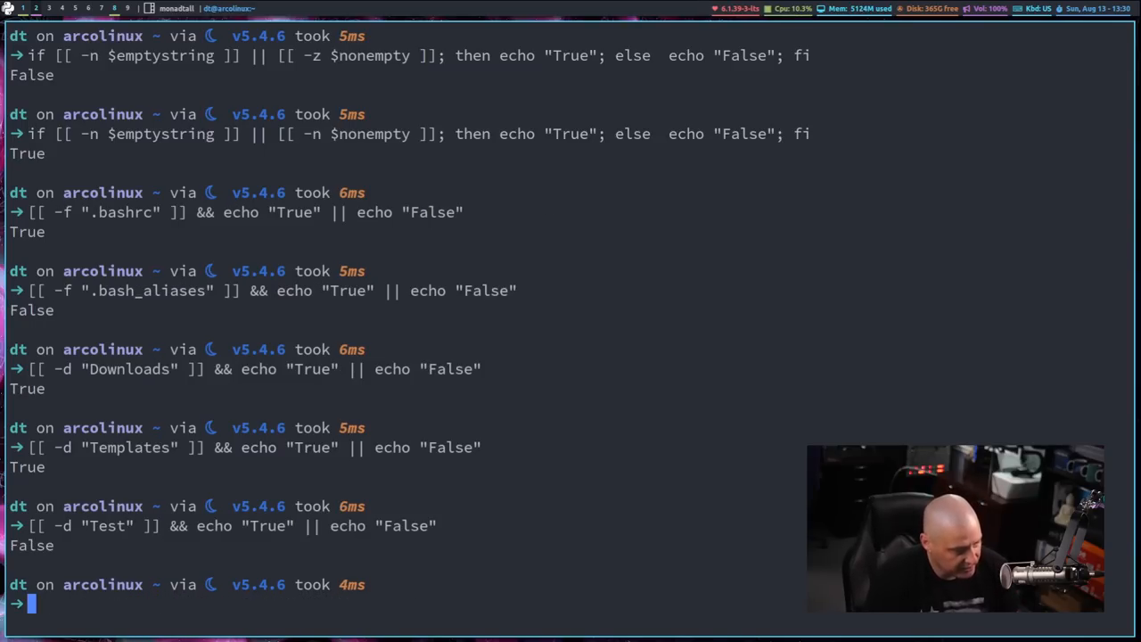
mouse_move(685, 524)
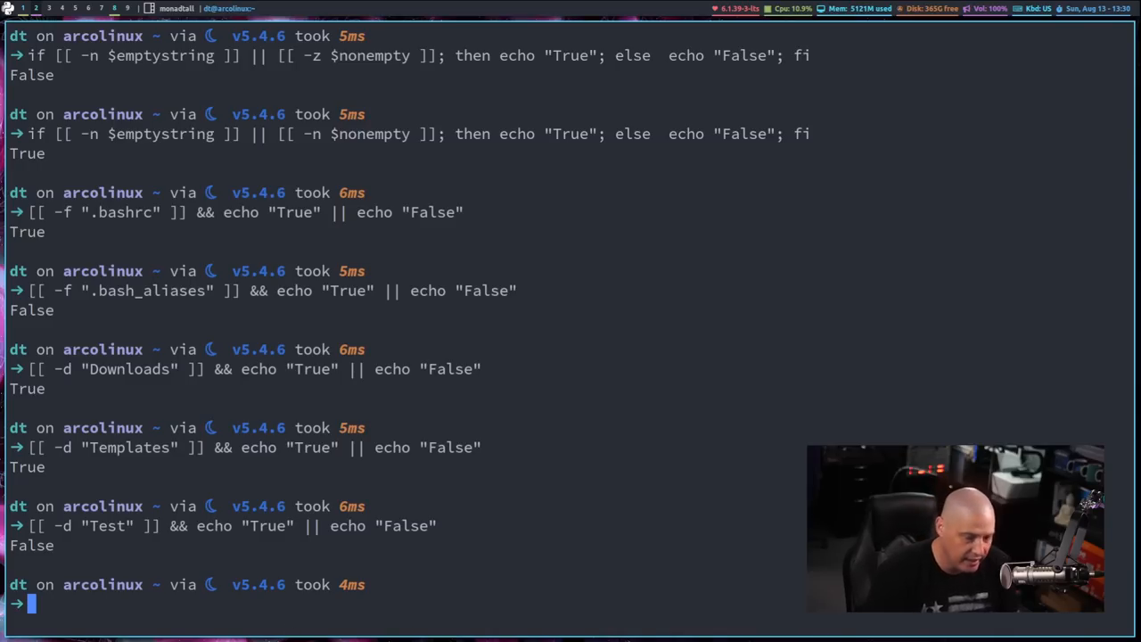
text(clear)
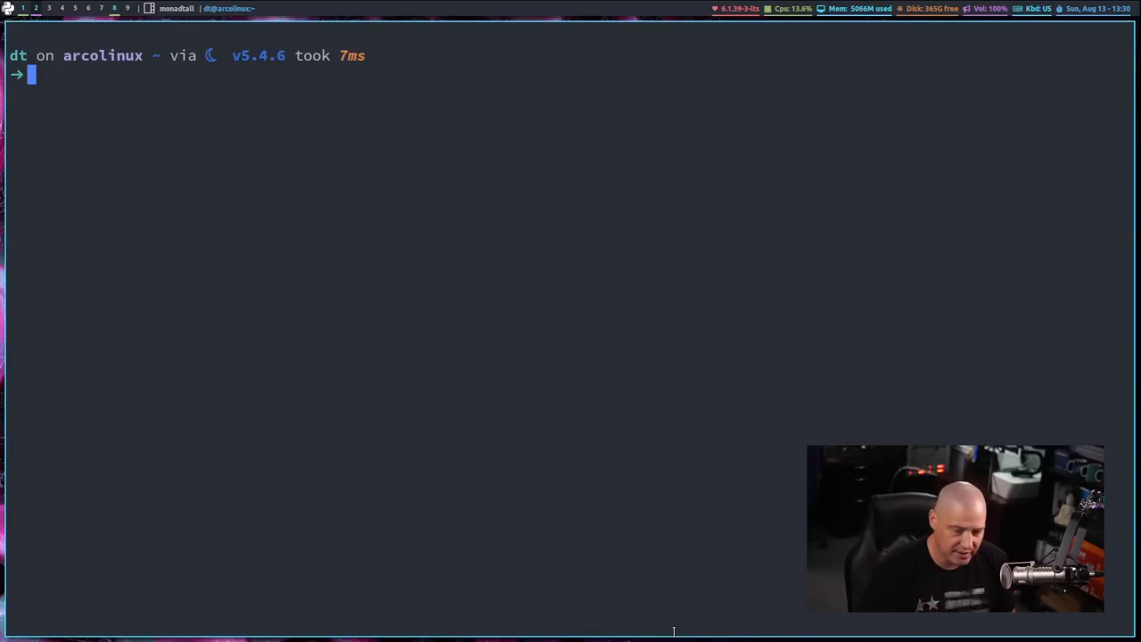
Open man test and scroll down to the file test operators.
text(man)
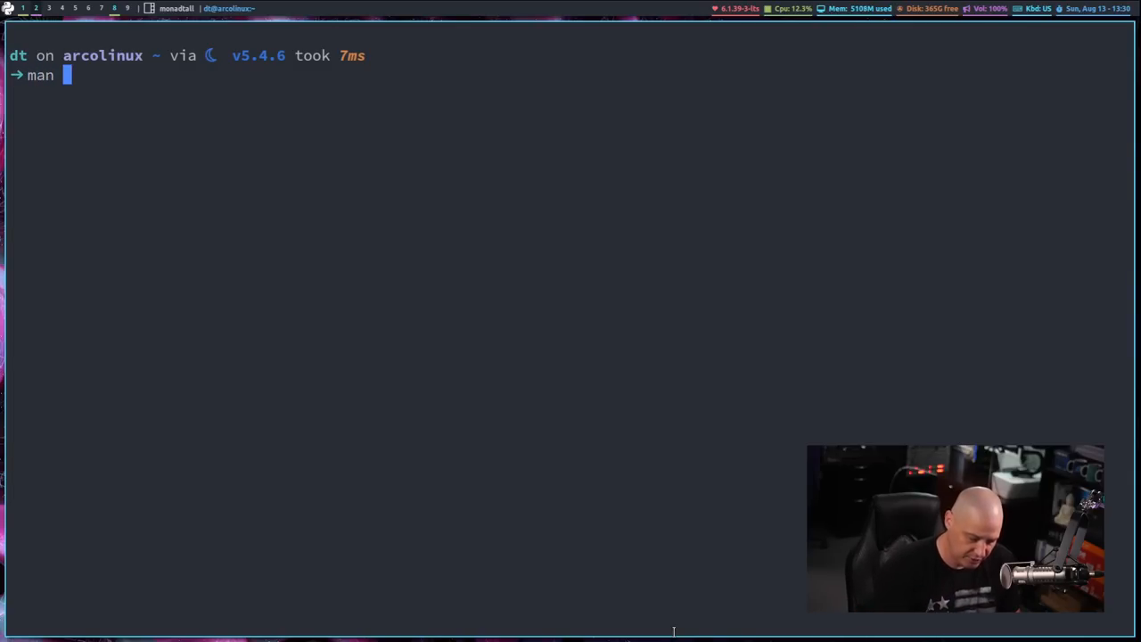
text(test)
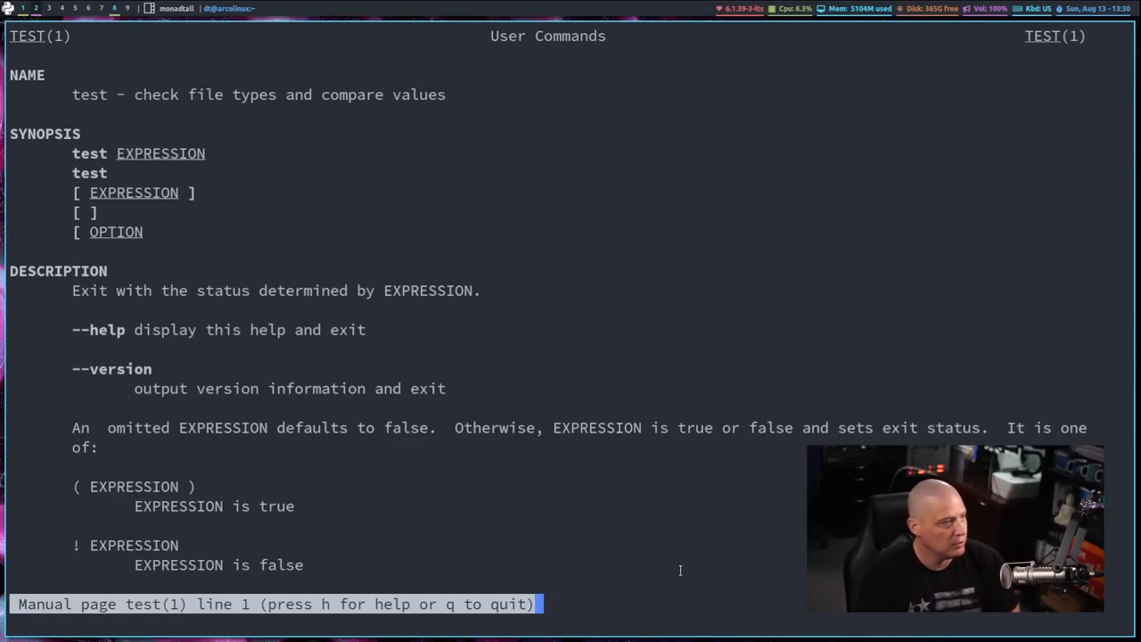
scroll(down, 3)
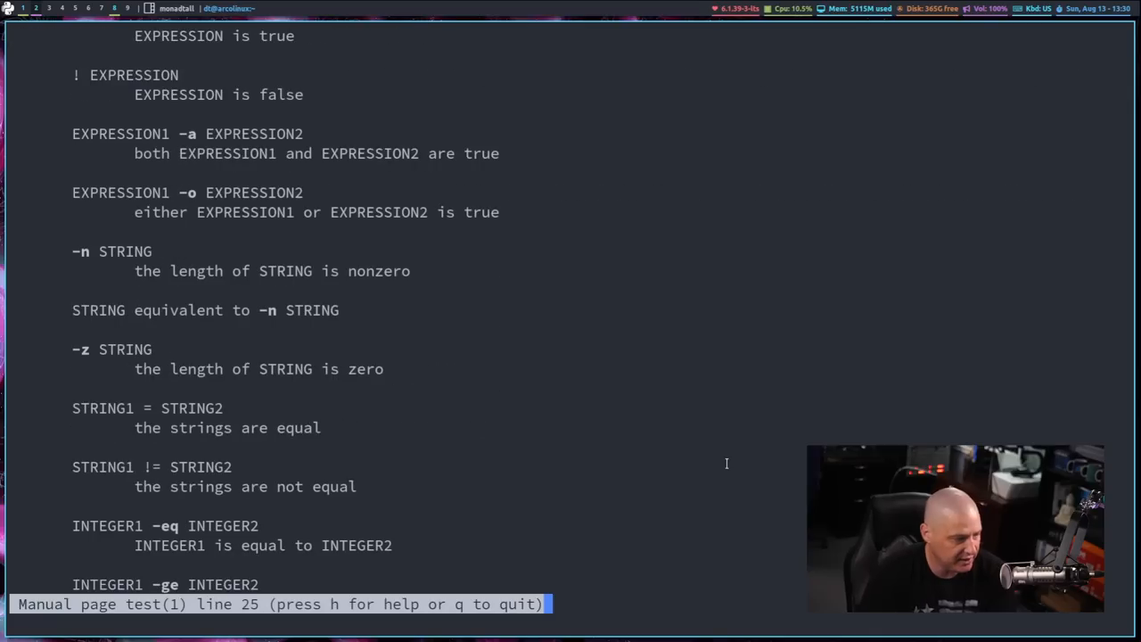
scroll(down, 3)
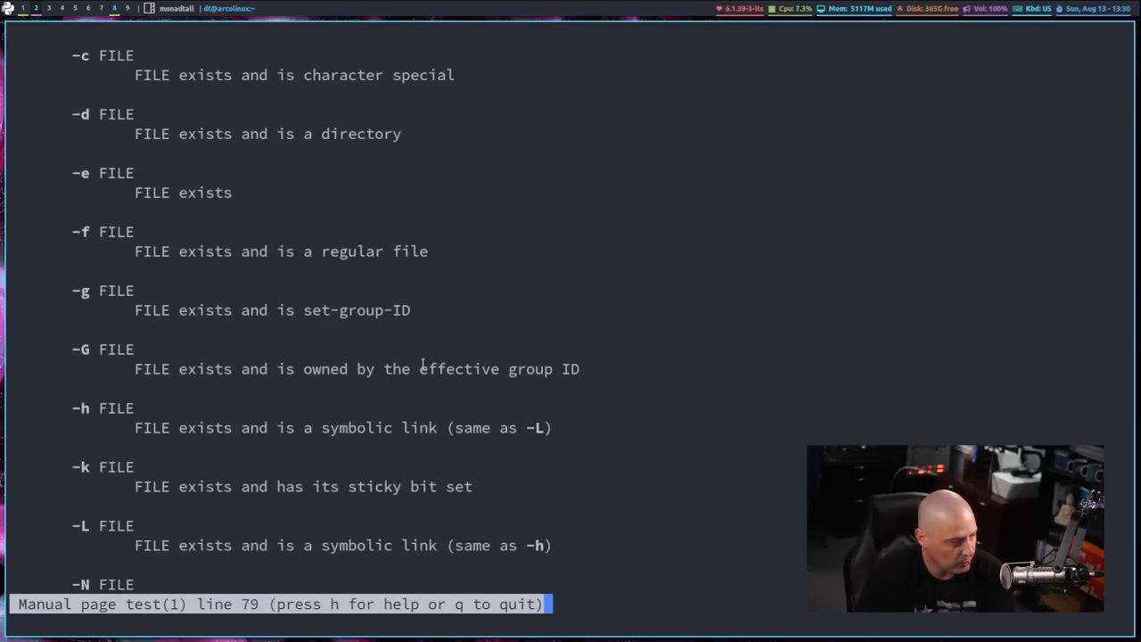
scroll(down, 3)
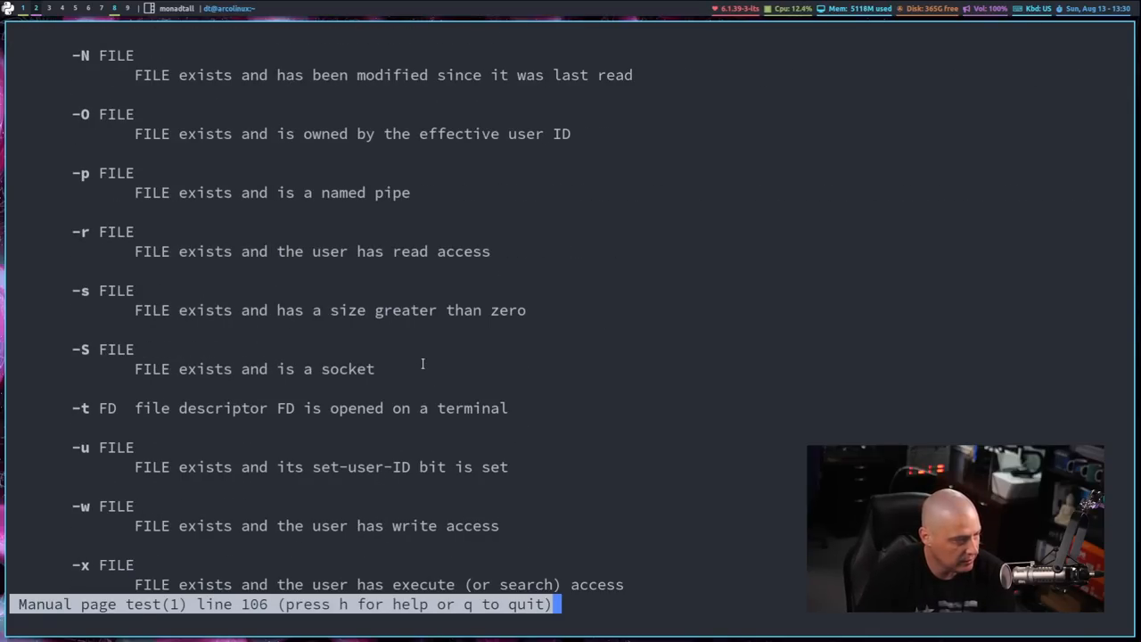